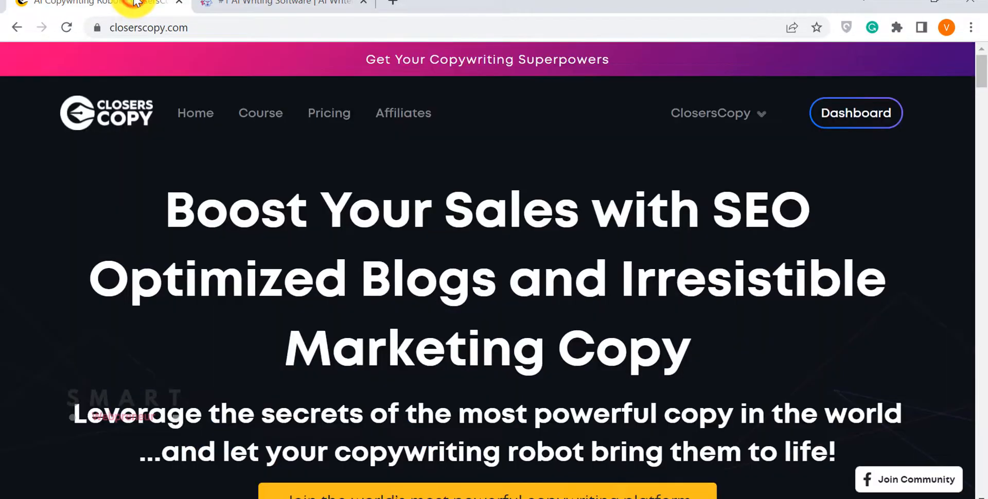
pyautogui.moveTo(310, 45)
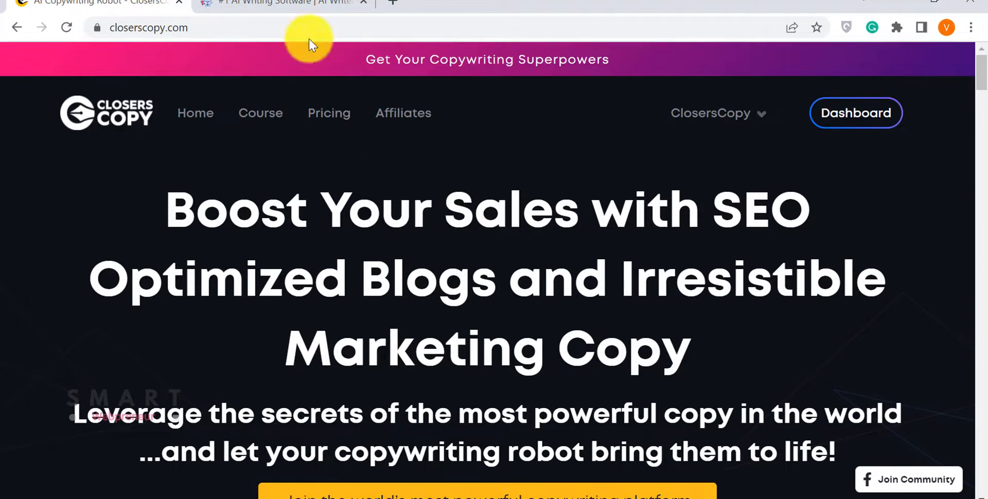
# - Switch to the WordHero homepage and scroll past its tools list to How it works
pyautogui.click(289, 2)
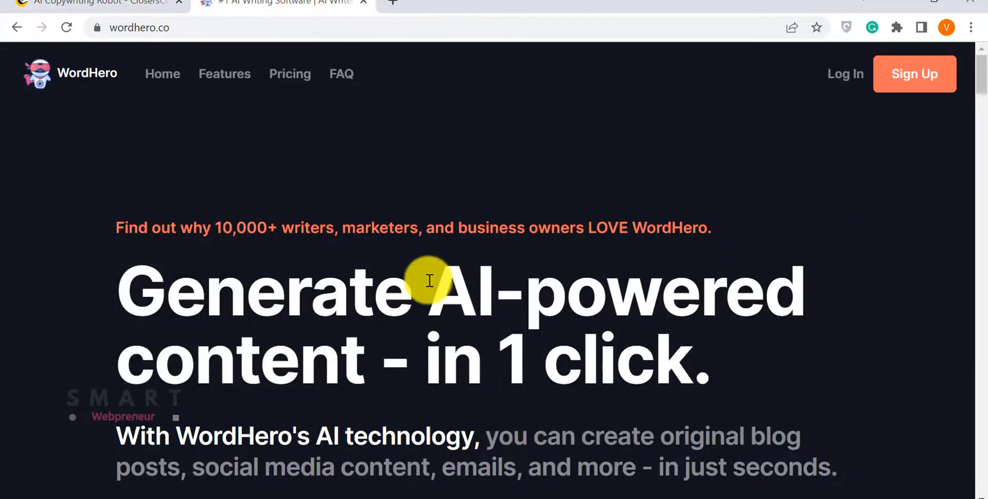
pyautogui.scroll(-3)
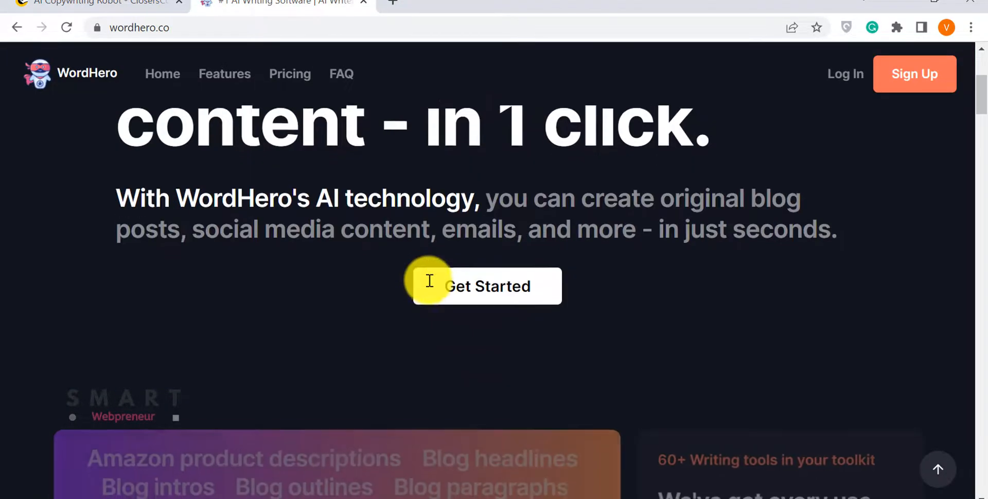
pyautogui.scroll(-3)
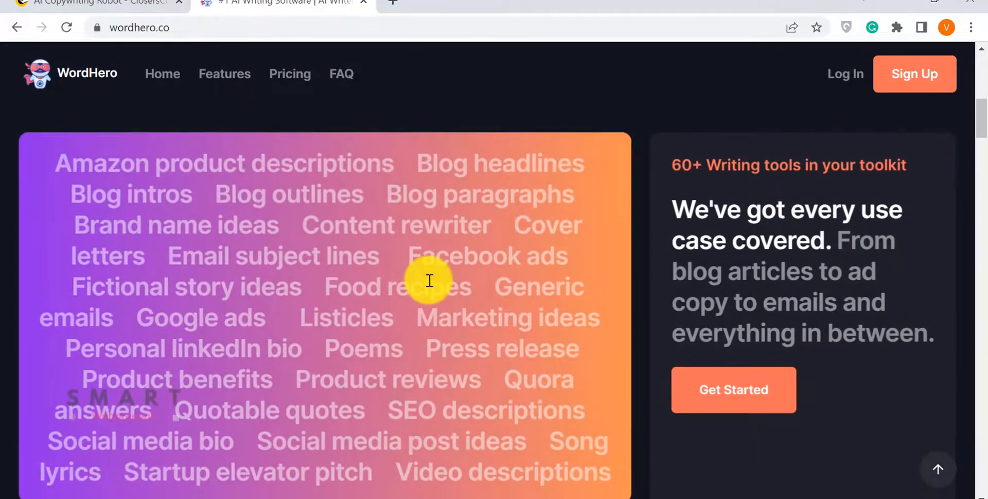
pyautogui.scroll(-3)
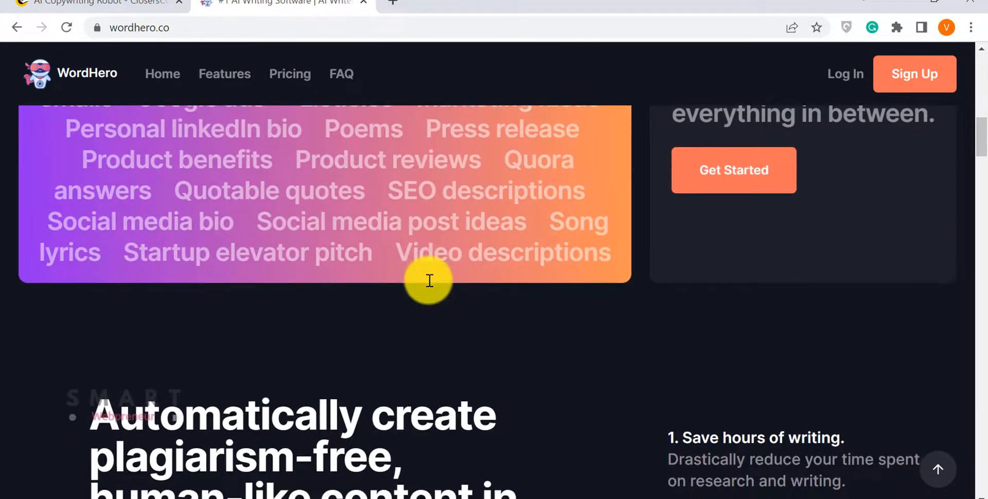
pyautogui.scroll(-3)
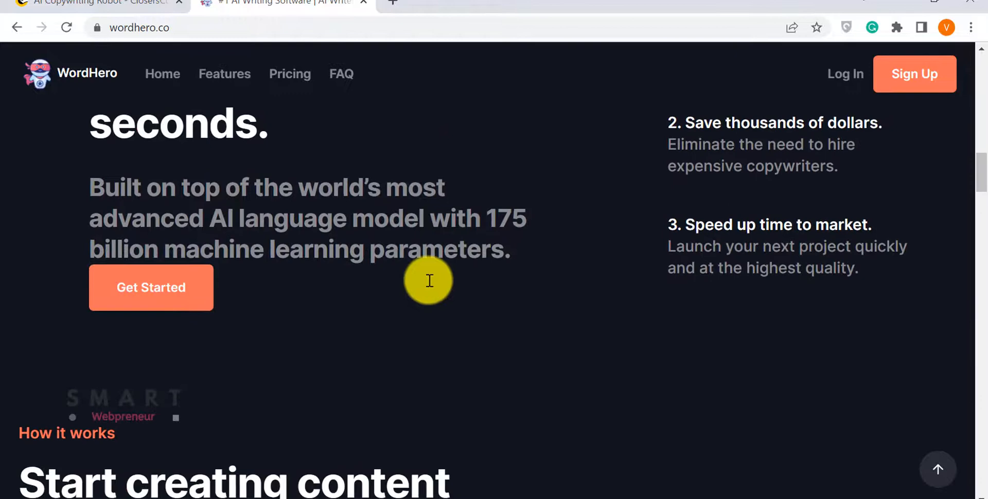
pyautogui.scroll(-3)
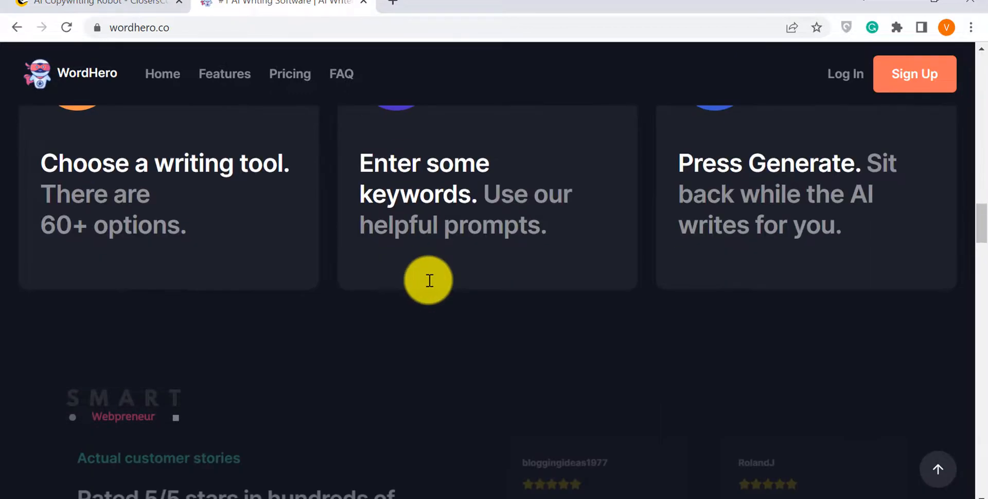
# - Open the ClosersCopy projects dashboard, briefly view the help center course page, then return to Projects
pyautogui.click(92, 3)
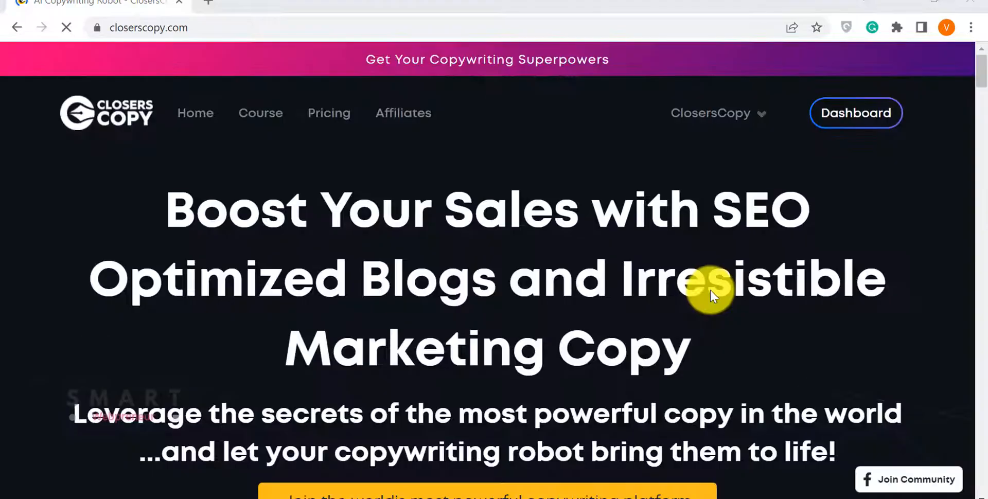
pyautogui.moveTo(747, 219)
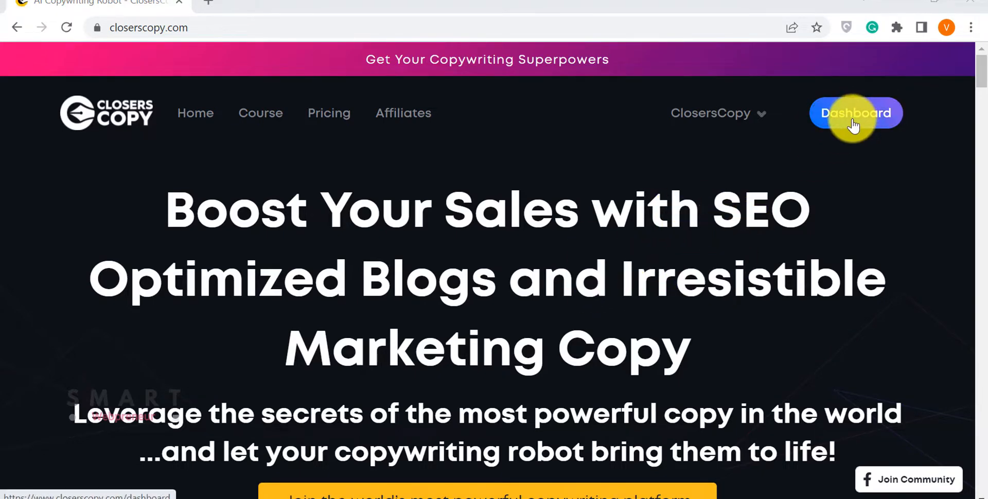
pyautogui.click(856, 112)
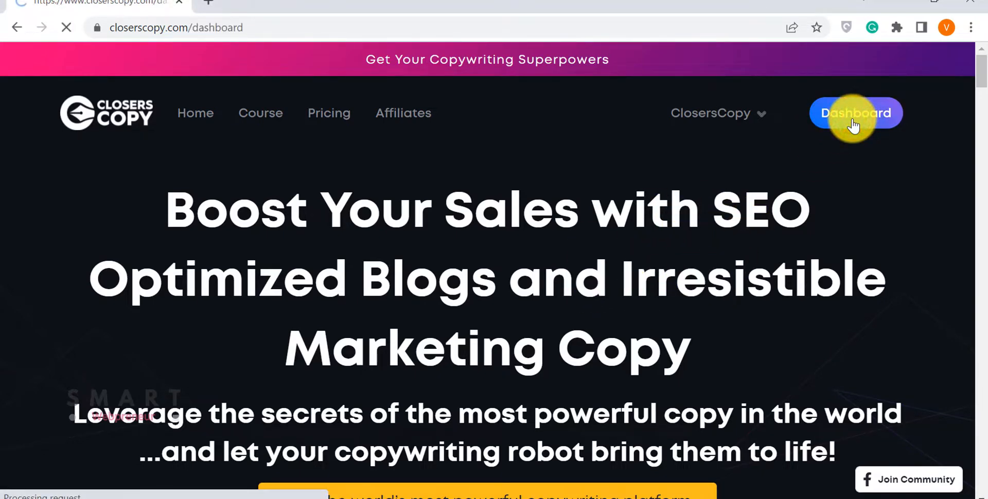
pyautogui.click(856, 113)
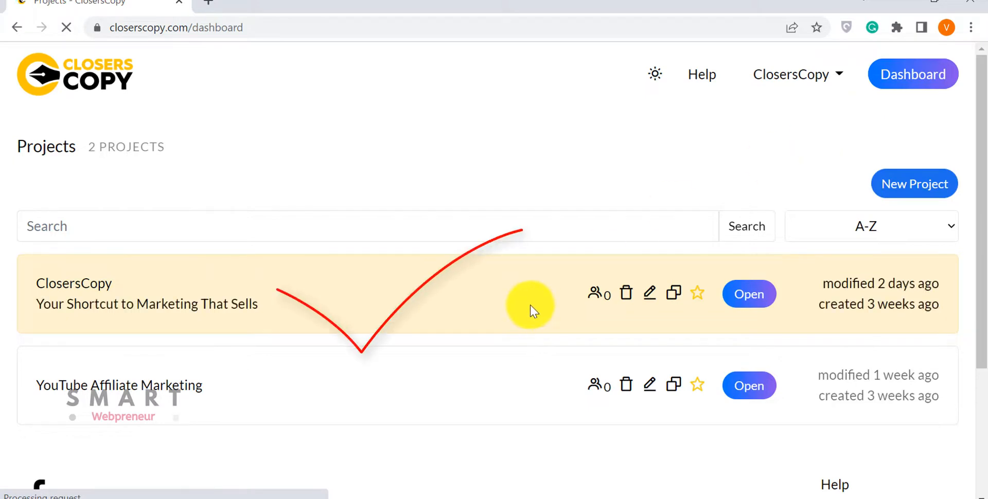
pyautogui.moveTo(555, 254)
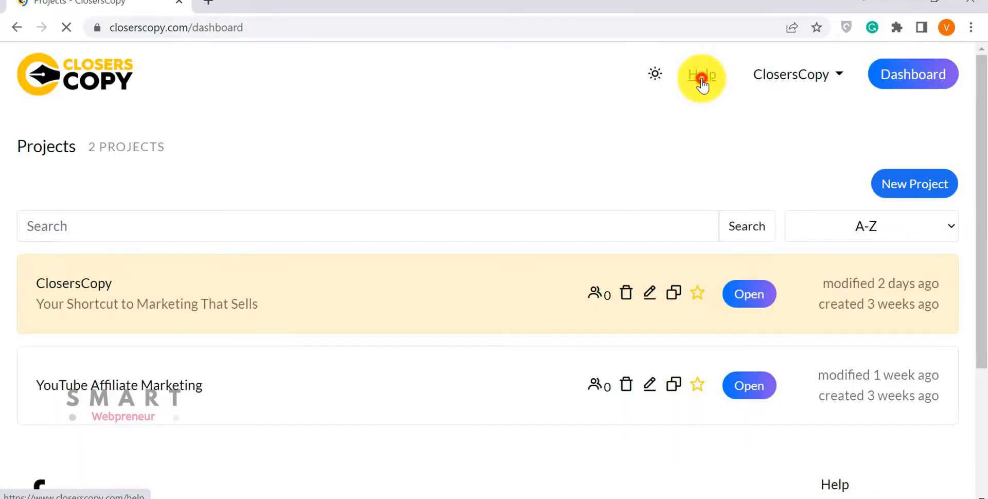
pyautogui.click(701, 80)
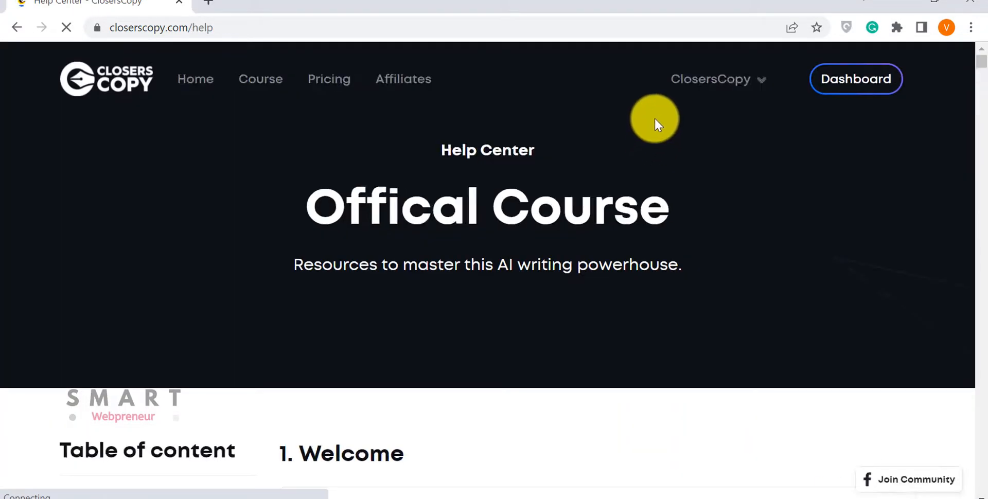
pyautogui.scroll(-3)
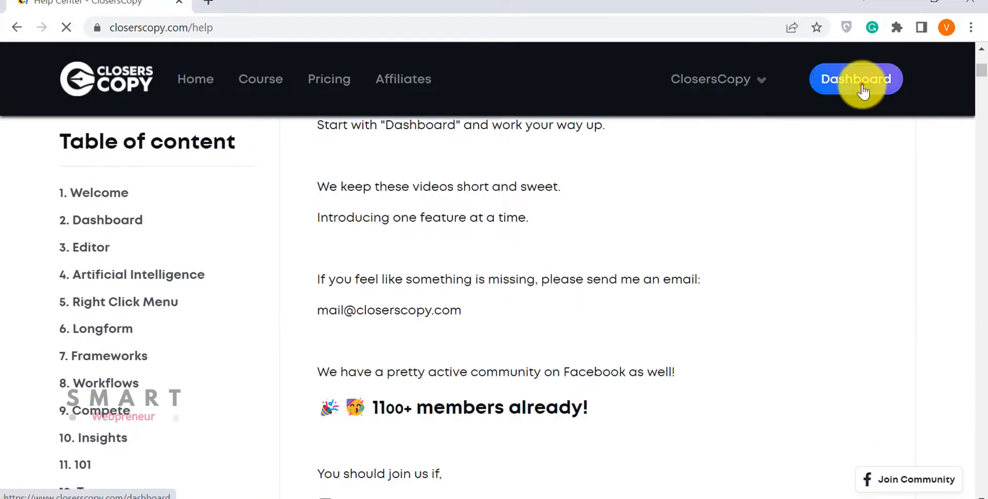
pyautogui.click(856, 78)
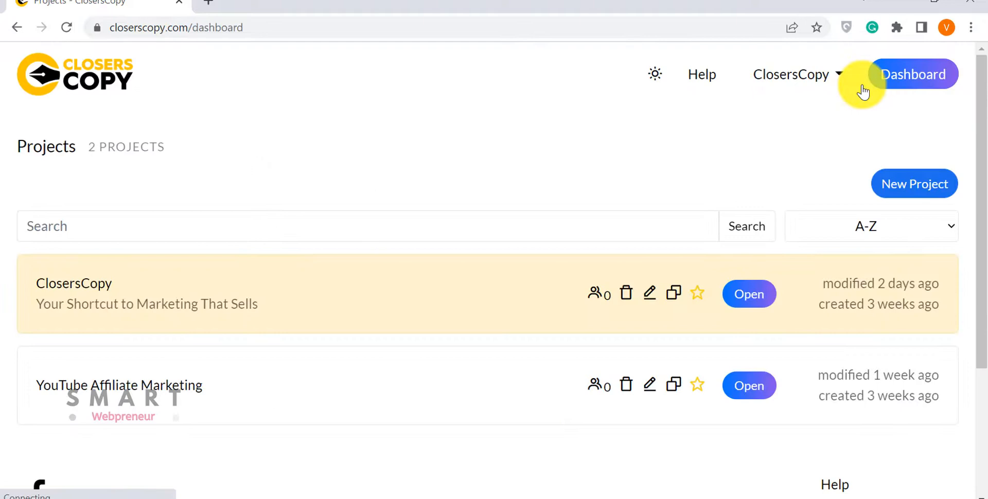
pyautogui.moveTo(650, 192)
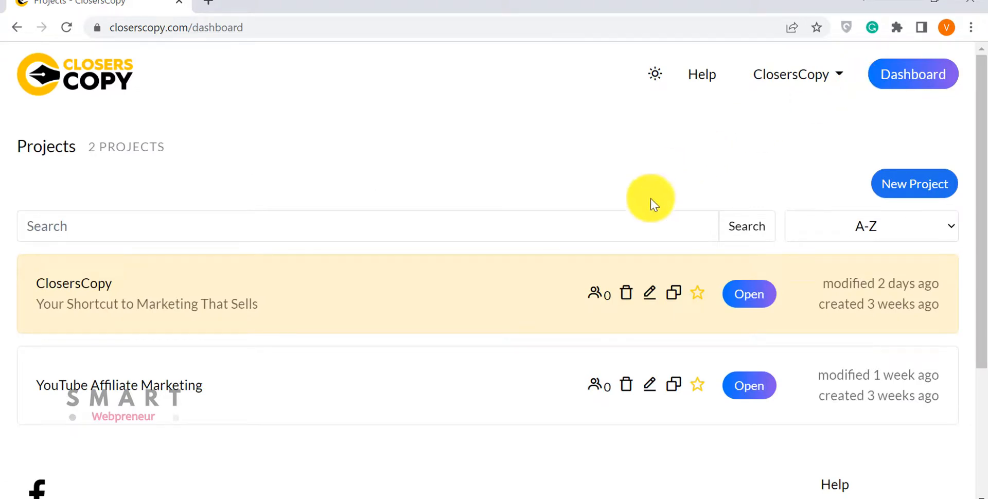
# - Create and open a new project named Demo Project
pyautogui.click(921, 182)
pyautogui.write('Demo Proje')
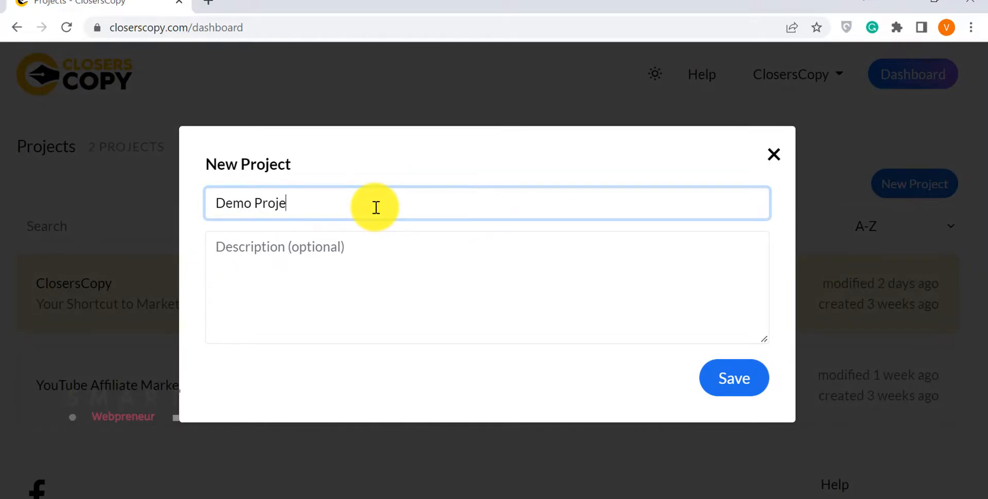
pyautogui.write('ct')
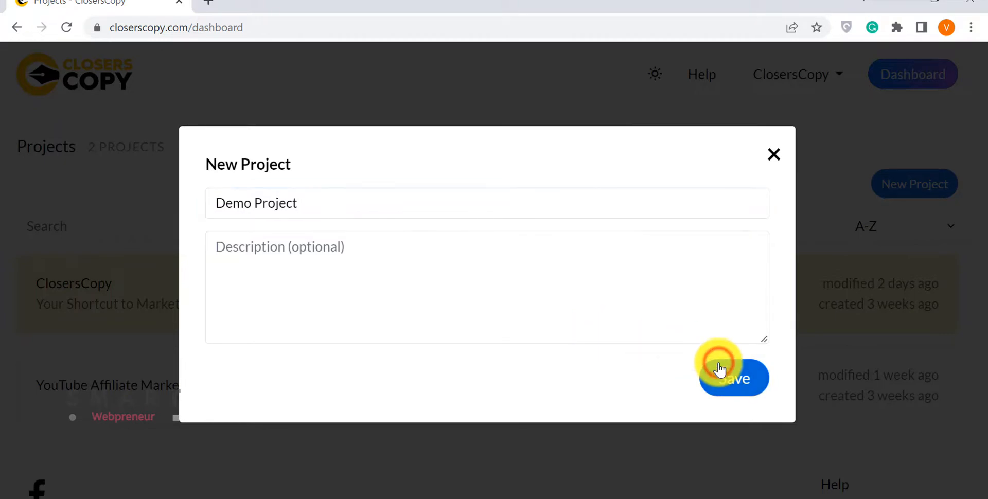
pyautogui.click(722, 369)
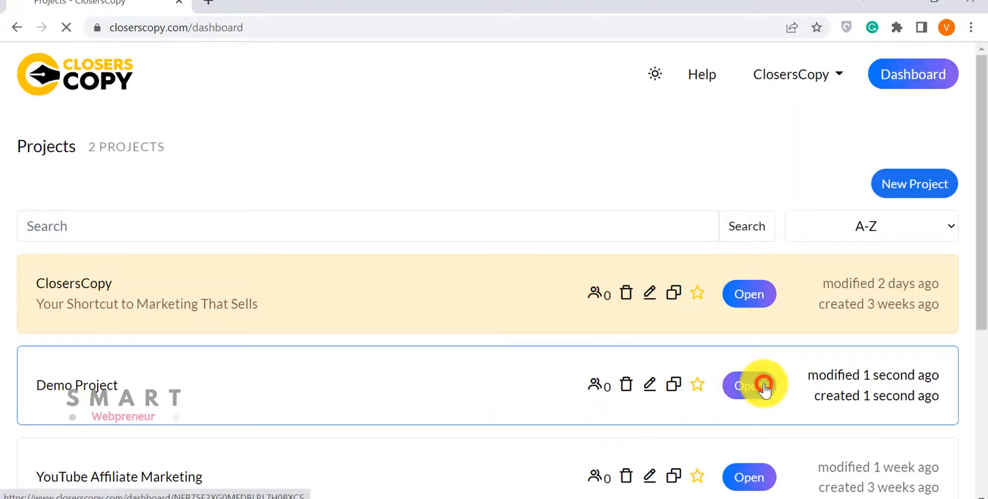
pyautogui.click(754, 387)
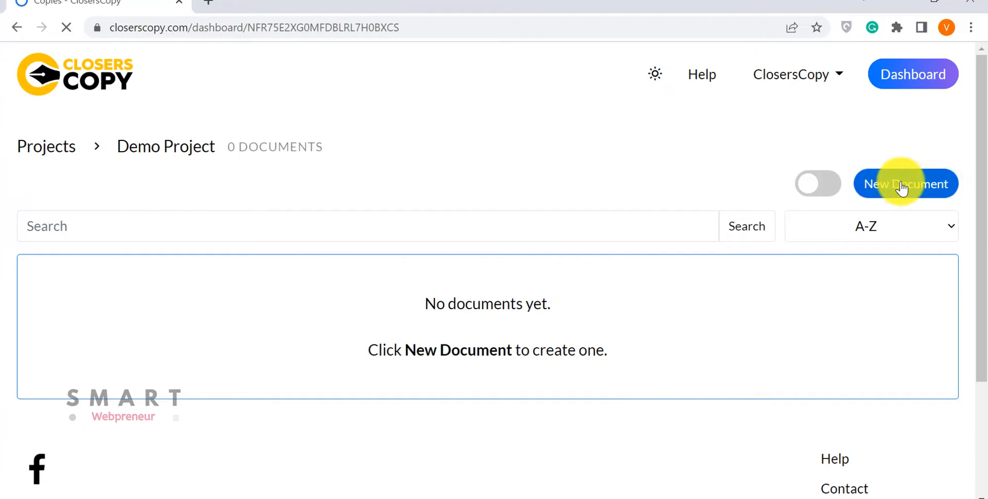
# - Add a document titled 'Meditation for Beginners' to the project and open it
pyautogui.write('Meditation for')
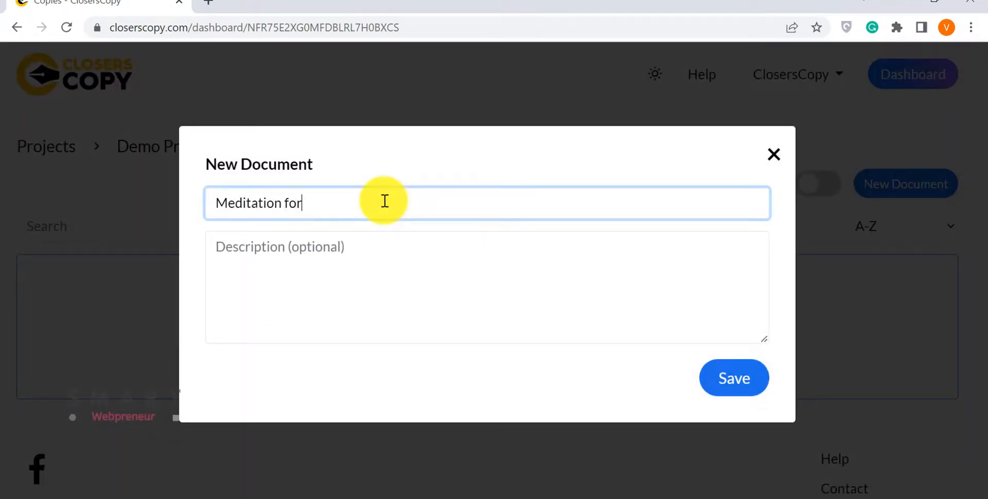
pyautogui.write('Beginn')
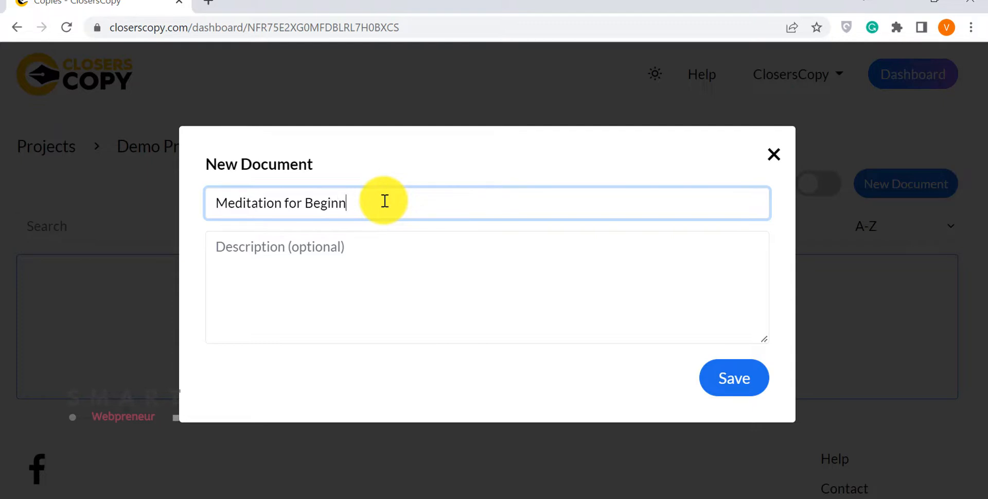
pyautogui.write('ers')
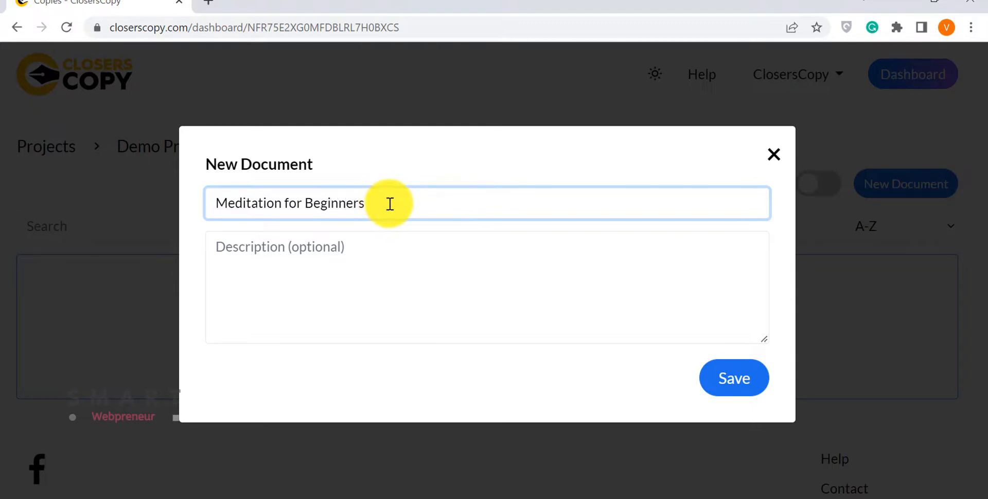
pyautogui.click(734, 378)
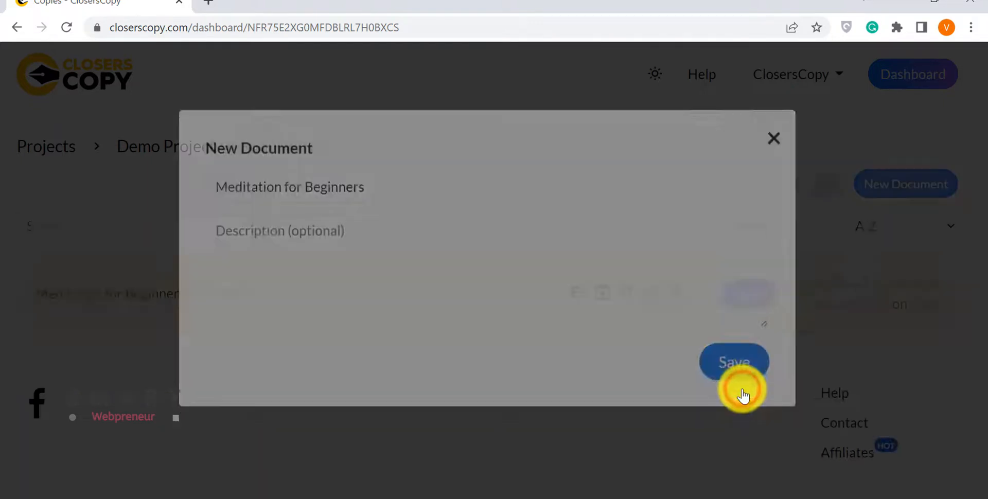
pyautogui.click(735, 361)
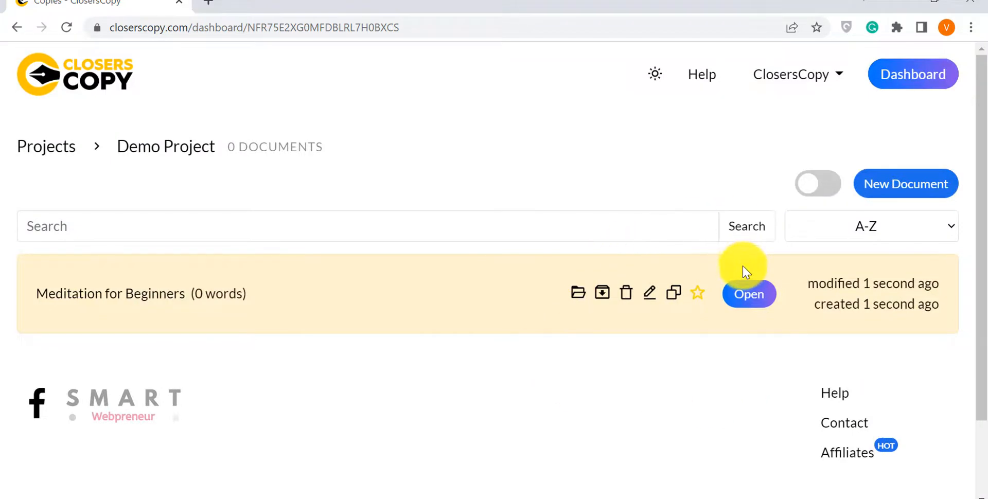
pyautogui.click(740, 296)
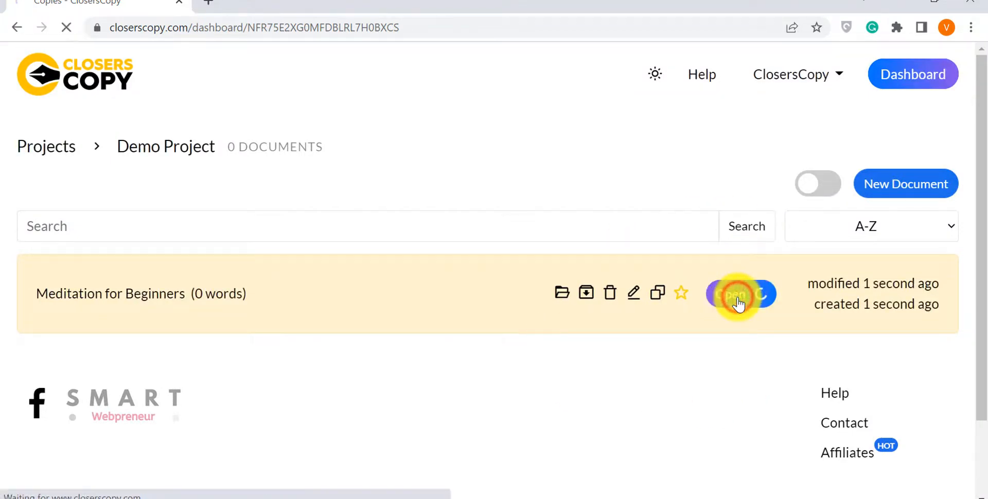
# - Put 'How to Do Meditation for Beginners' in the editor and open the Longform tools
pyautogui.click(733, 294)
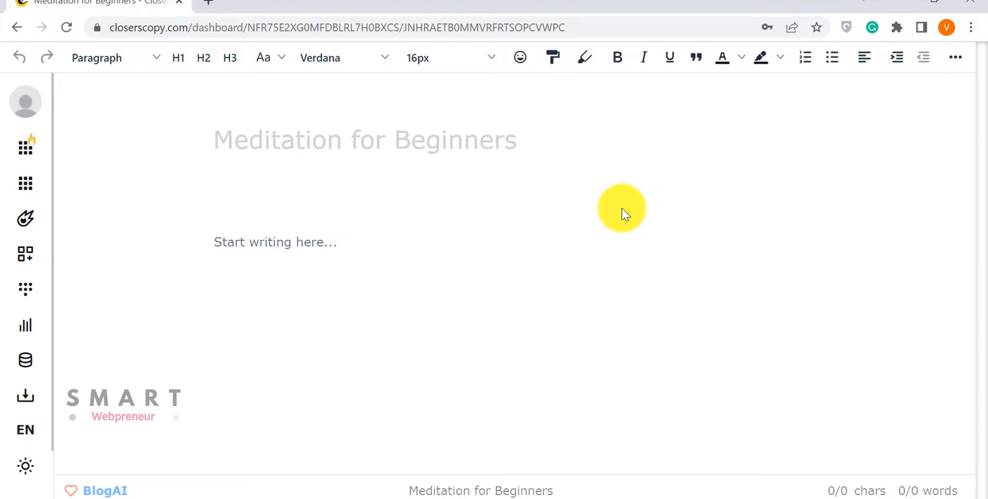
pyautogui.moveTo(24, 254)
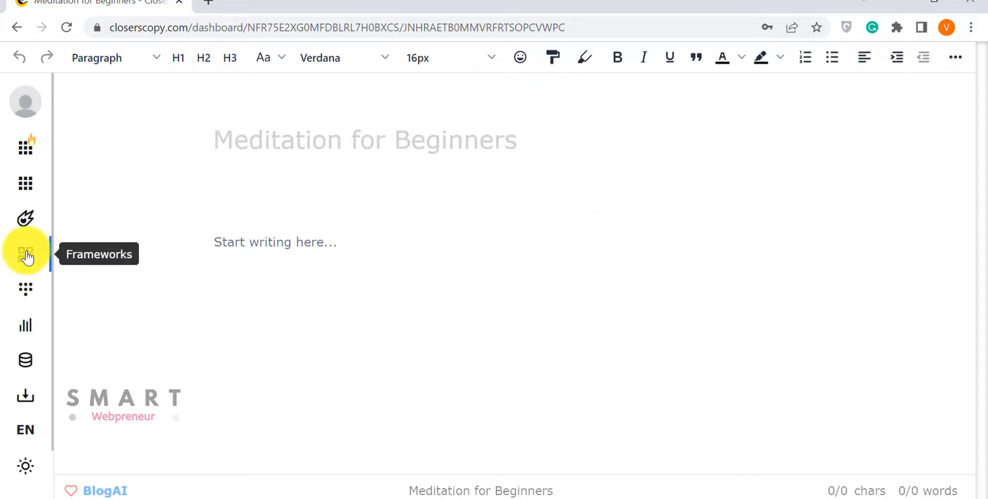
pyautogui.moveTo(26, 218)
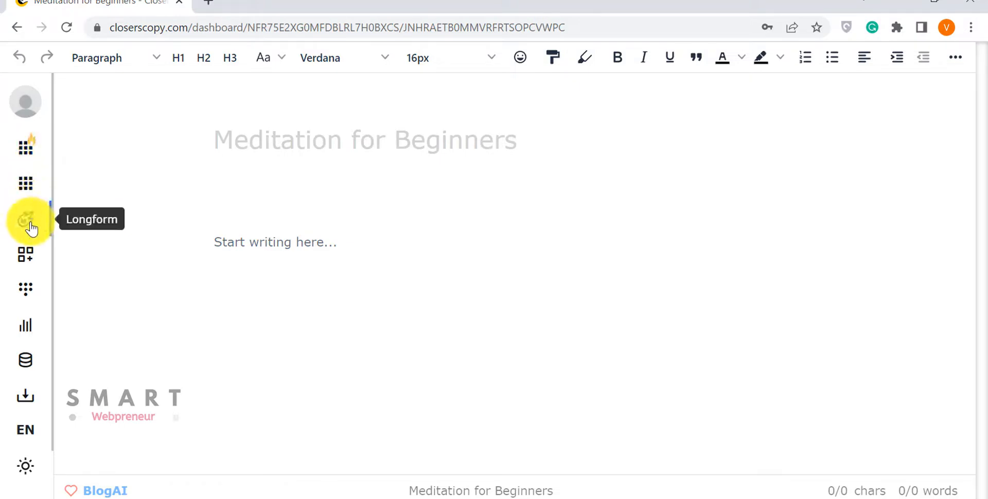
pyautogui.click(25, 220)
pyautogui.write('How to  Do Meditation for Beginners')
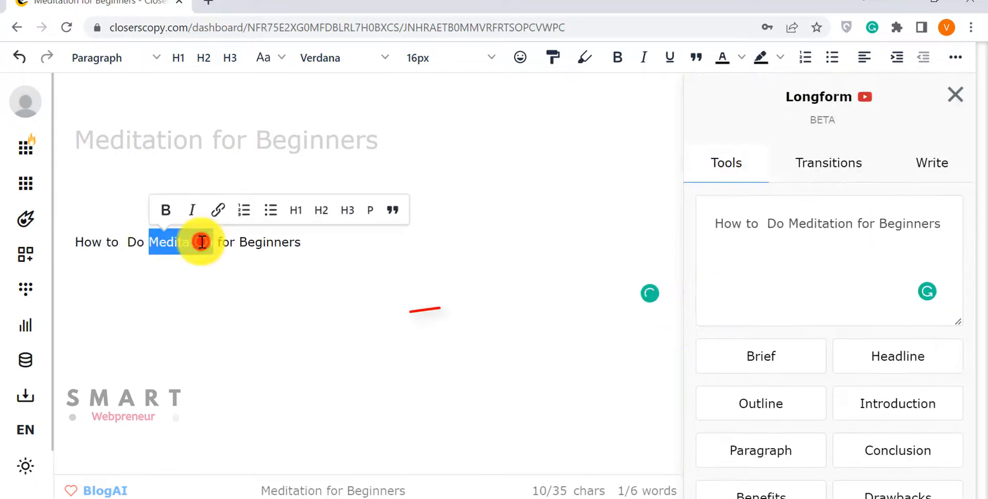
# - Generate headline ideas from the draft line and insert a headline/post-headline pair
pyautogui.click(898, 356)
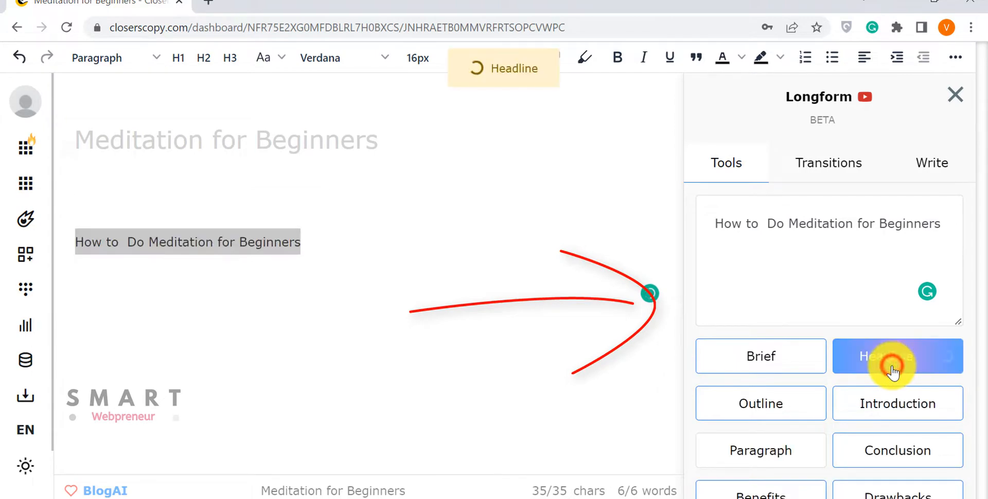
pyautogui.click(892, 364)
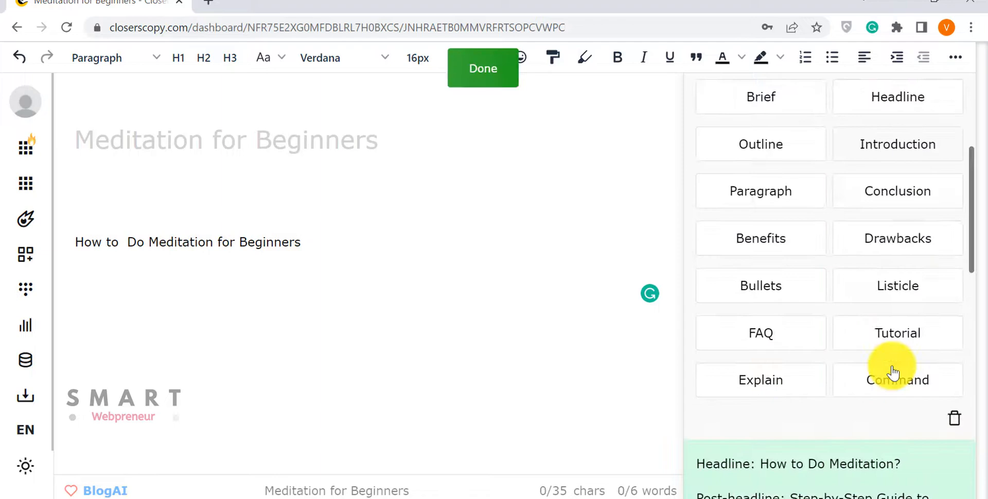
pyautogui.scroll(-3)
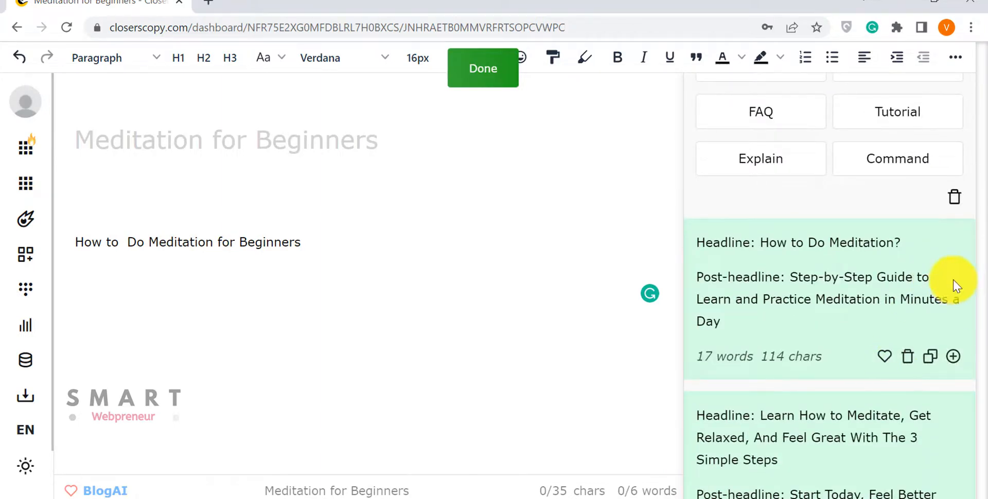
pyautogui.scroll(-3)
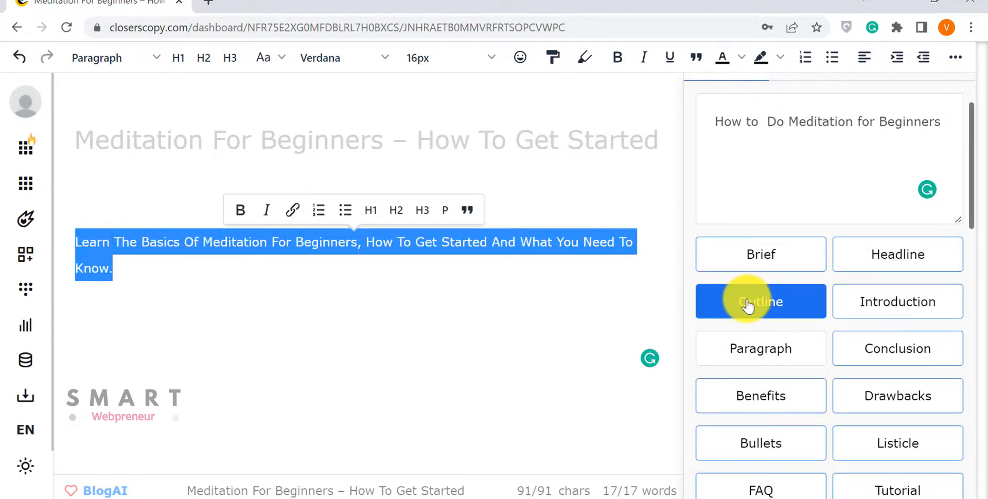
# - Generate a numbered meditation outline from the post-headline and insert it below
pyautogui.click(761, 302)
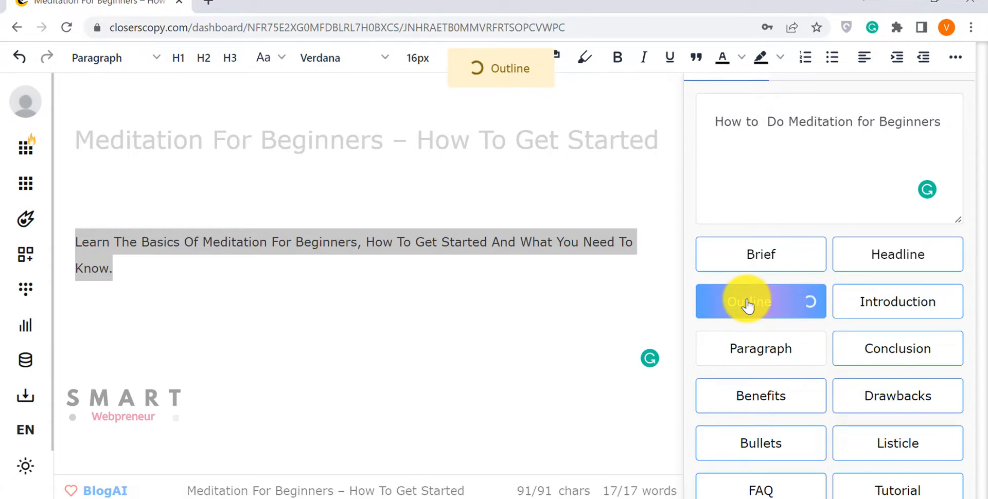
pyautogui.click(760, 302)
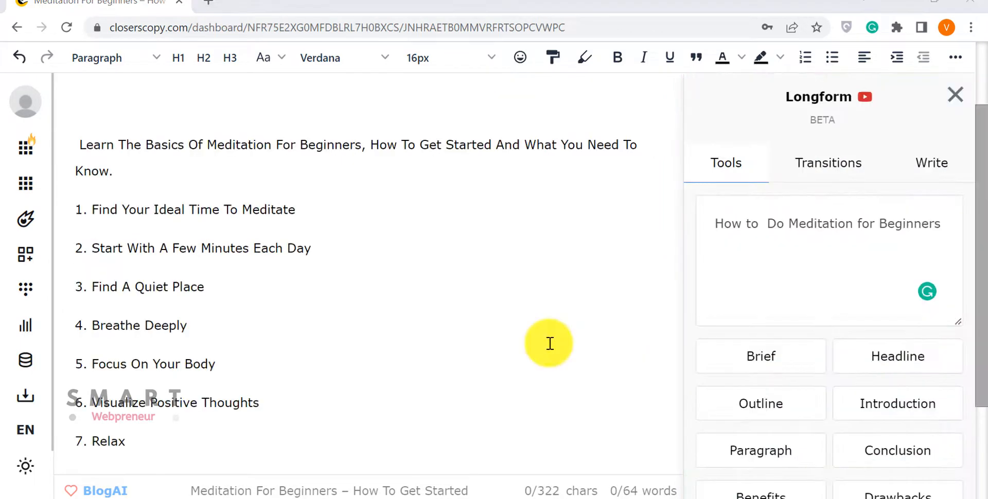
pyautogui.moveTo(25, 224)
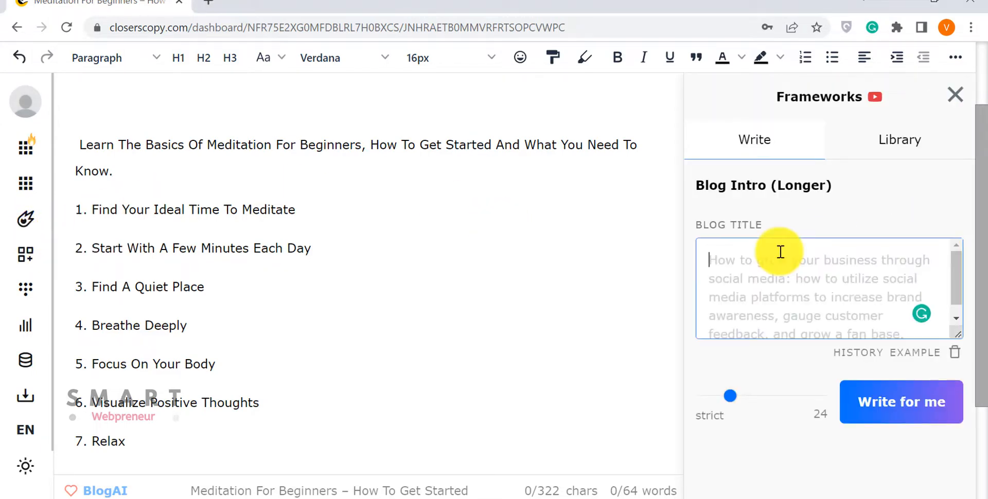
pyautogui.moveTo(777, 286)
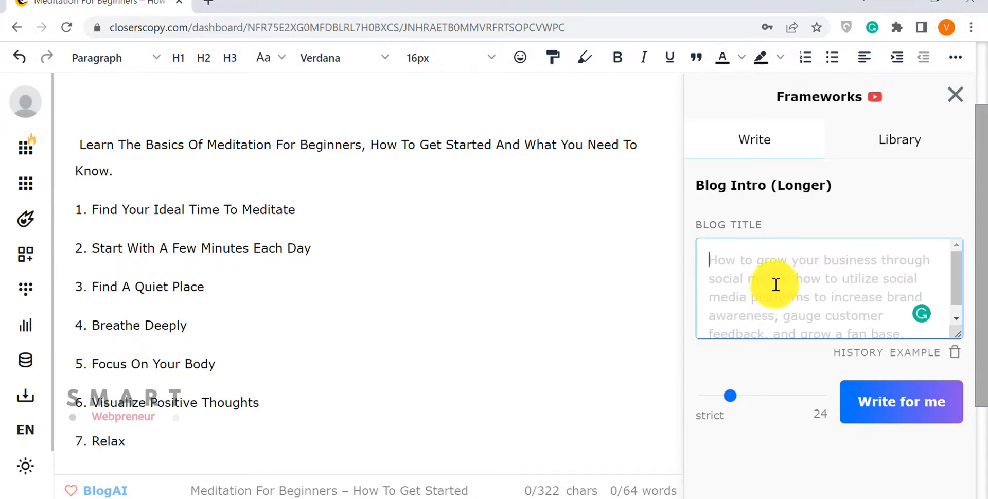
# - Show the Frameworks Library with saved blog tools like Blog Intro (Longer)
pyautogui.click(897, 144)
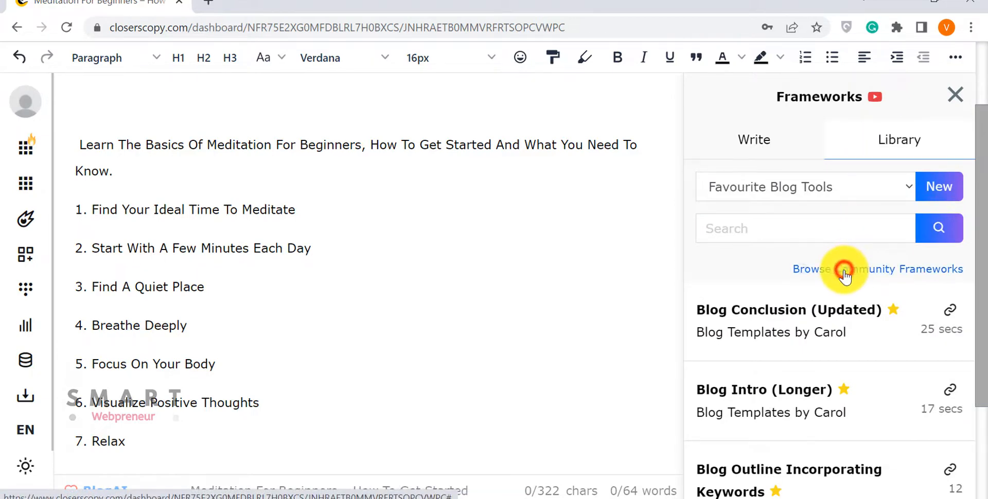
# - Browse community frameworks, then set Blog Intro (Longer)'s title to 'Meditation For Beginners – How To Get Started'
pyautogui.click(878, 269)
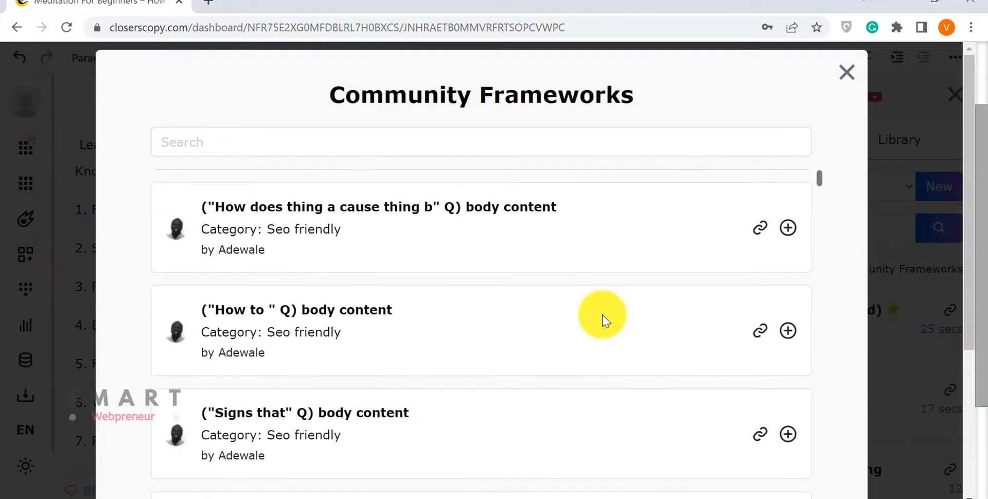
pyautogui.scroll(-3)
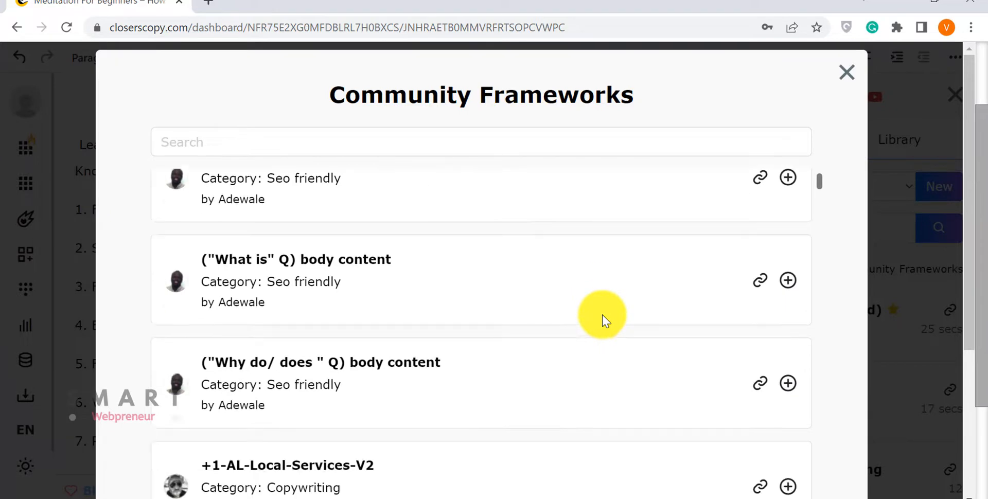
pyautogui.scroll(-3)
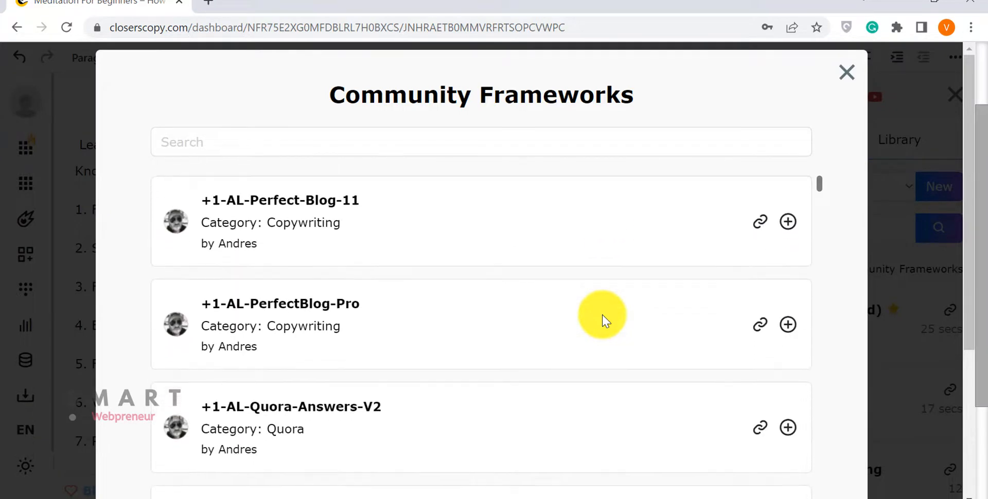
pyautogui.click(846, 72)
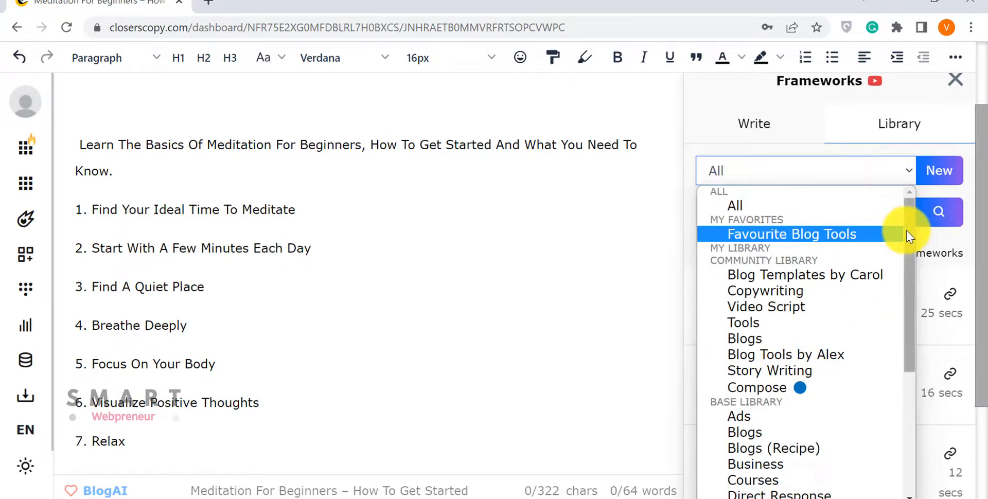
pyautogui.scroll(-3)
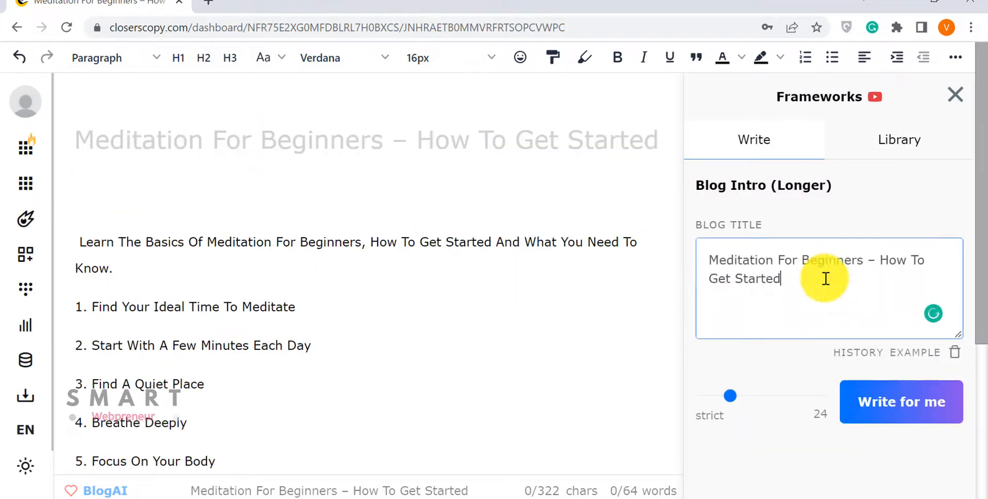
# - Generate blog intros and insert the one about meditation's long history atop the article
pyautogui.click(901, 402)
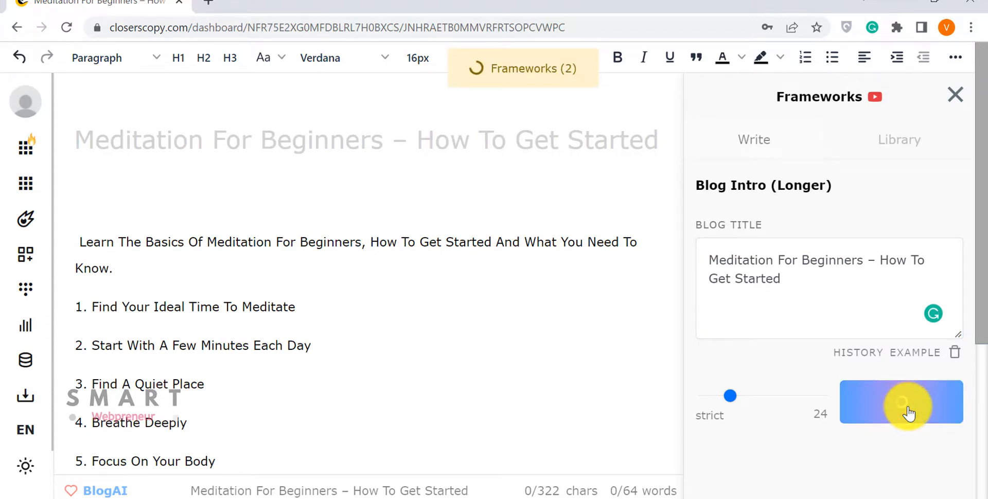
pyautogui.click(901, 408)
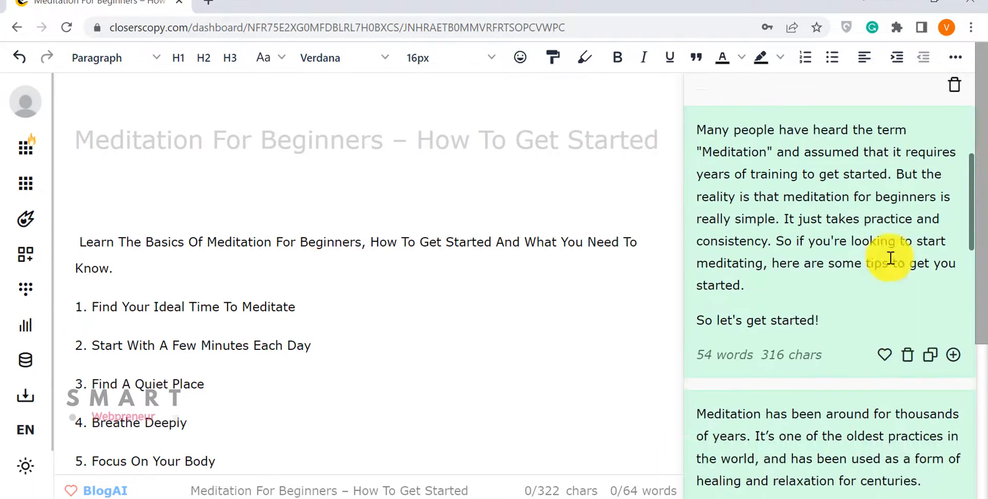
pyautogui.scroll(-3)
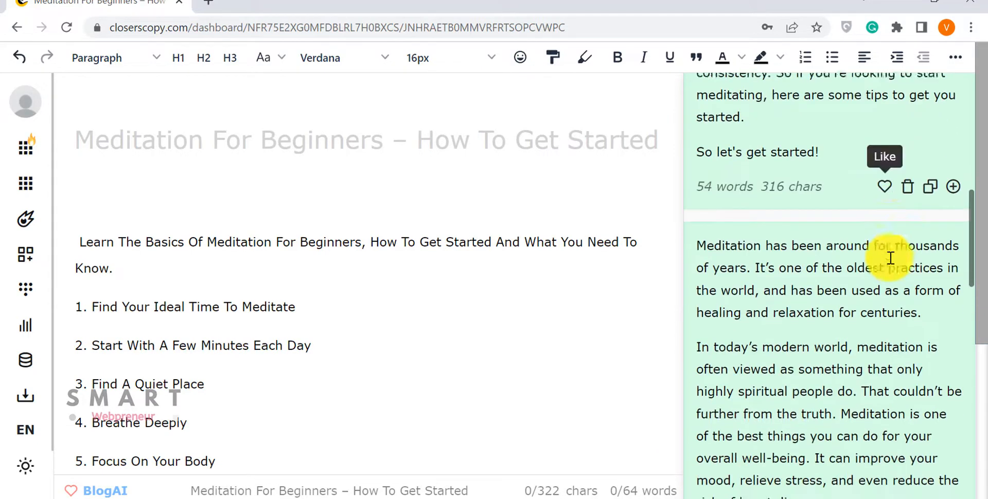
pyautogui.scroll(-3)
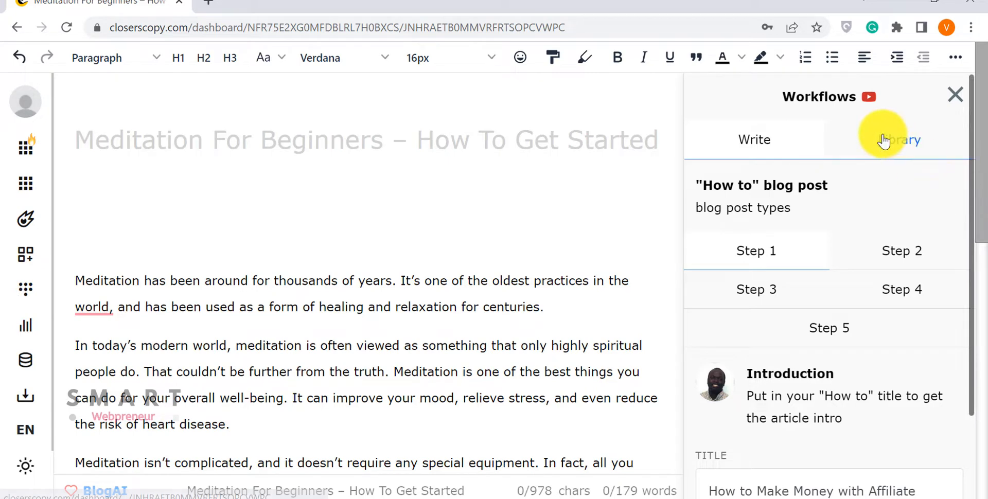
# - Browse all workflows, view the 11-step Ultimate Blog Post workflow, then close the panel
pyautogui.click(899, 139)
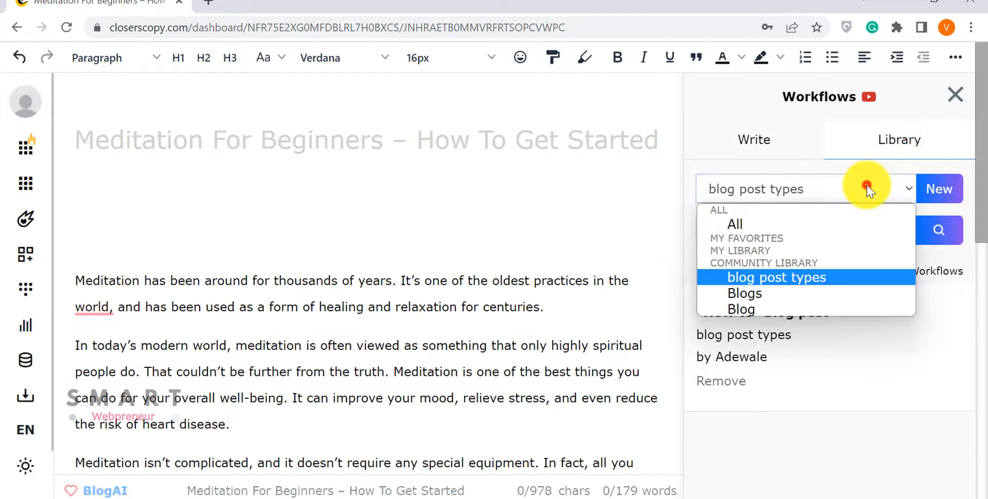
pyautogui.click(736, 224)
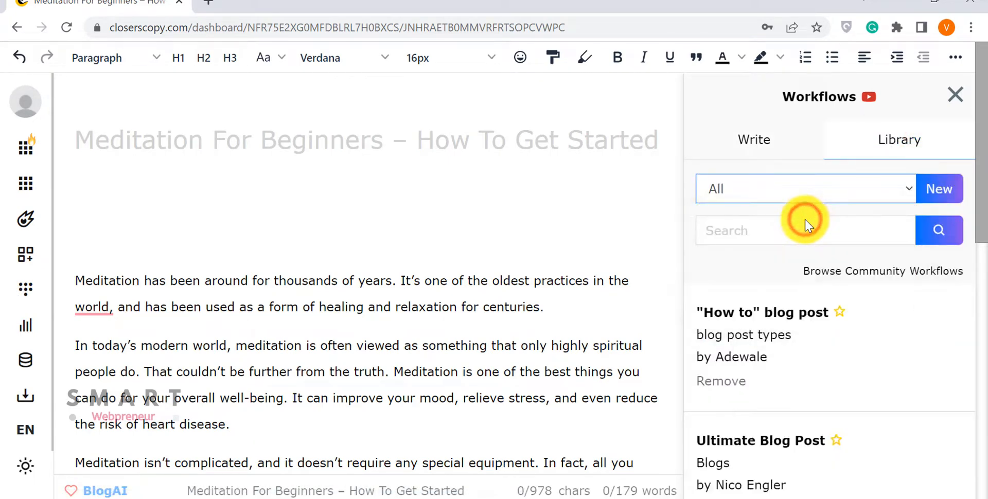
pyautogui.click(754, 139)
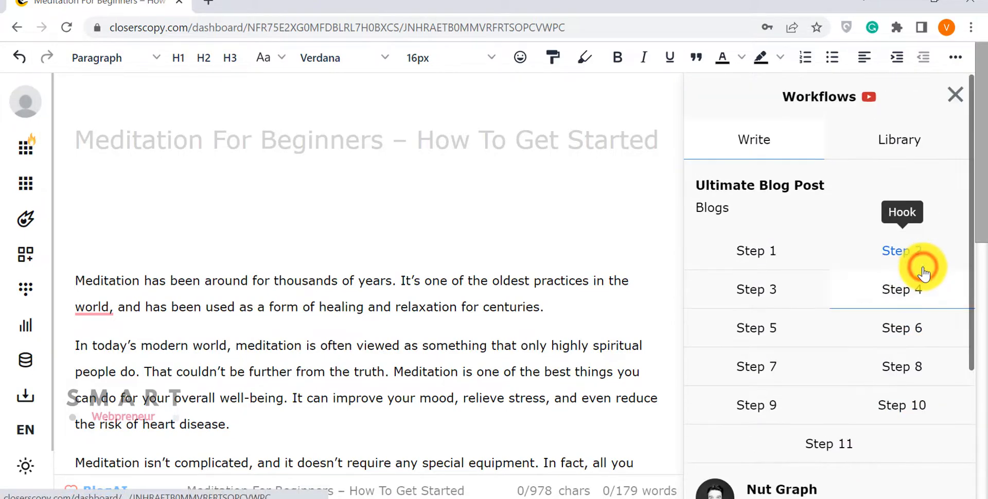
pyautogui.click(956, 95)
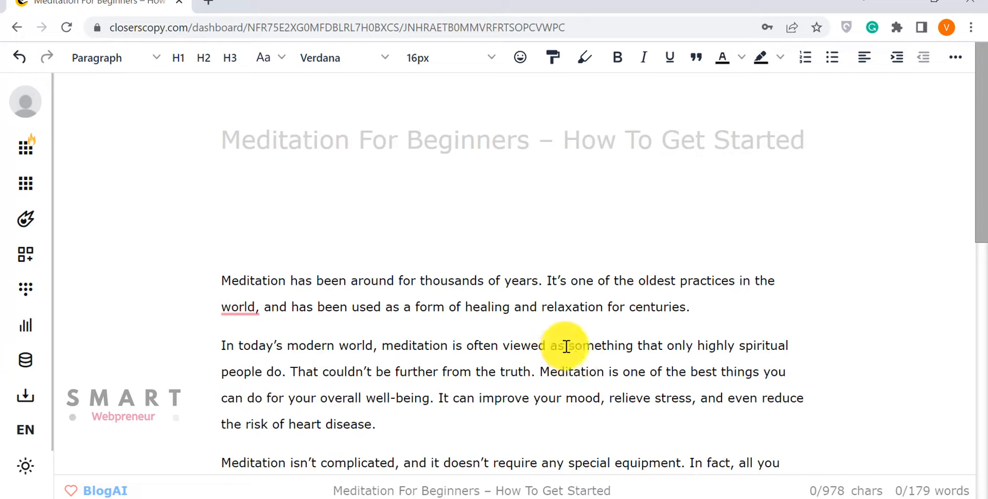
pyautogui.moveTo(221, 343); pyautogui.dragTo(804, 369)
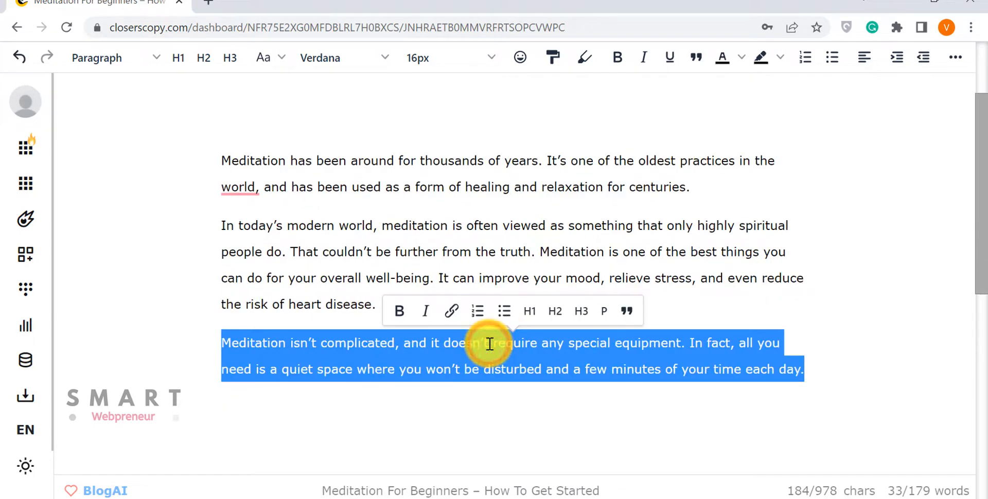
pyautogui.rightClick(490, 343)
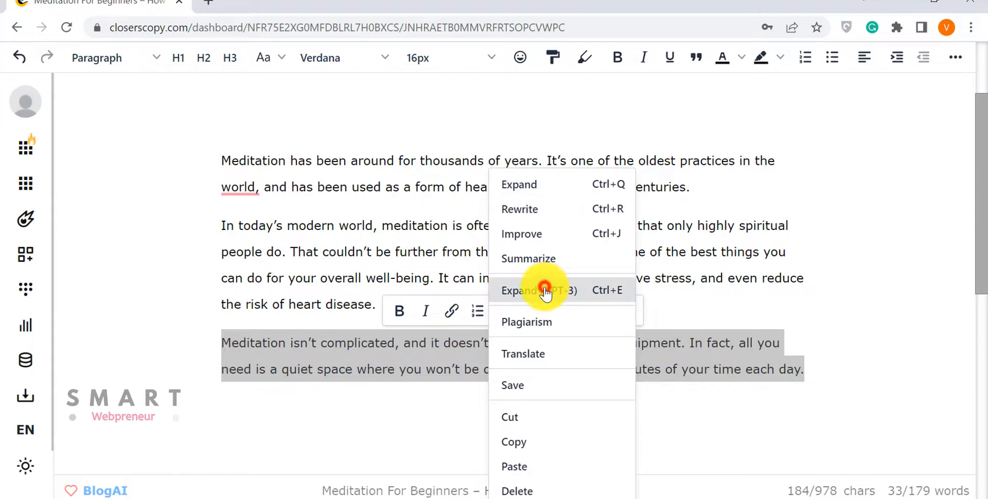
pyautogui.click(540, 290)
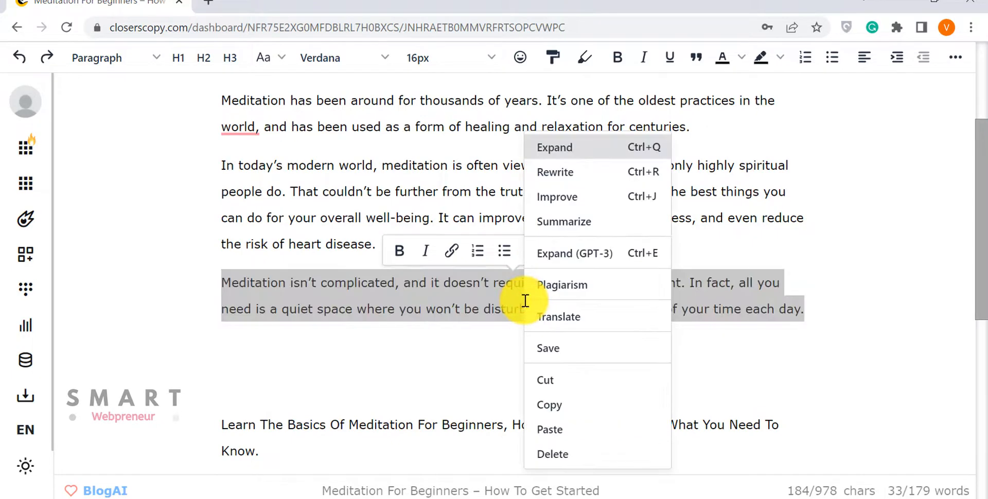
pyautogui.click(555, 148)
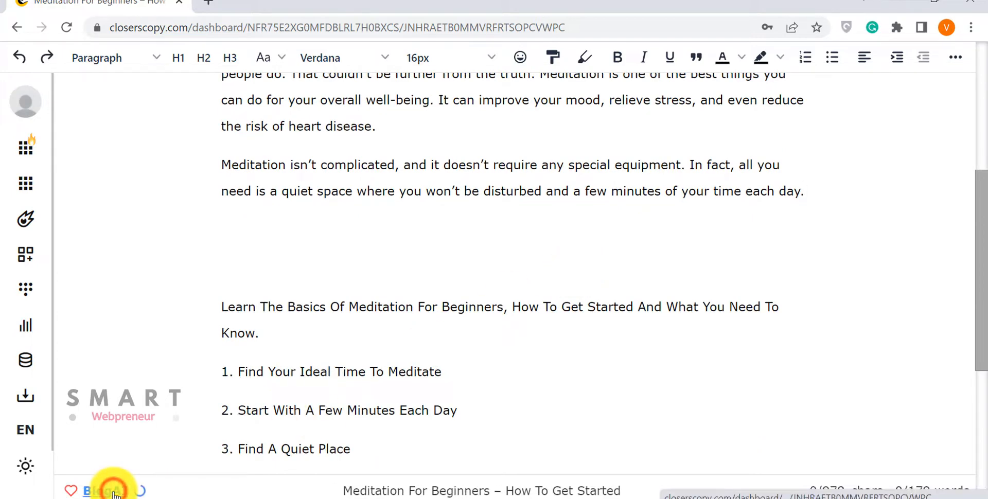
pyautogui.click(102, 491)
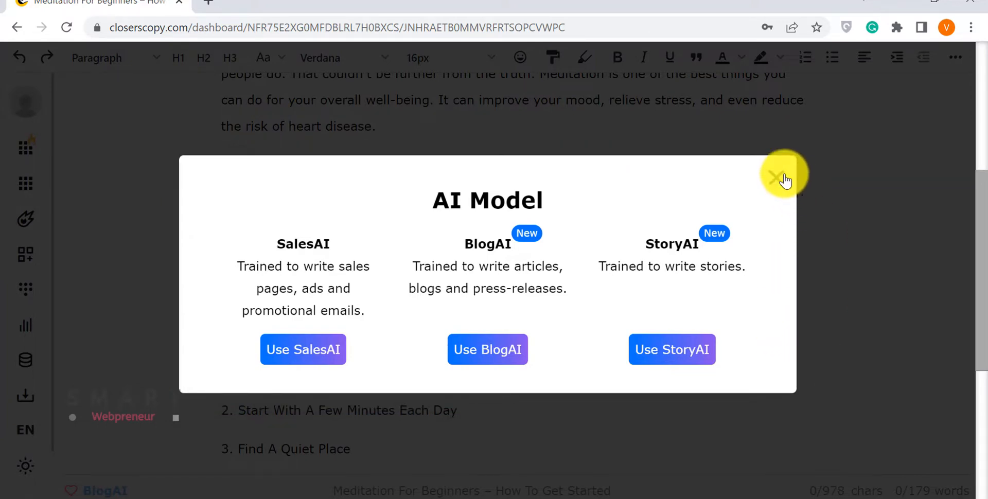
pyautogui.click(774, 179)
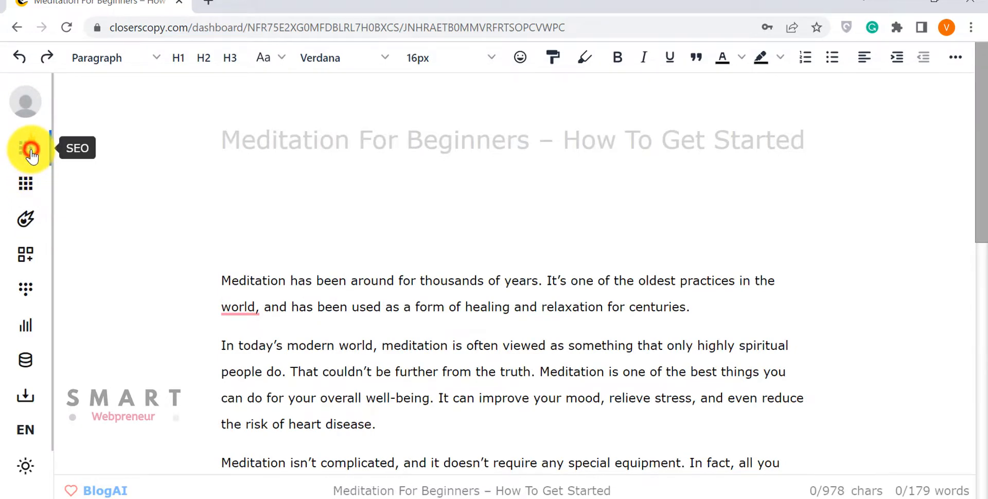
# - Search SEO results for the article title and tick the zenhabits and mindful.org pages for audit
pyautogui.click(25, 148)
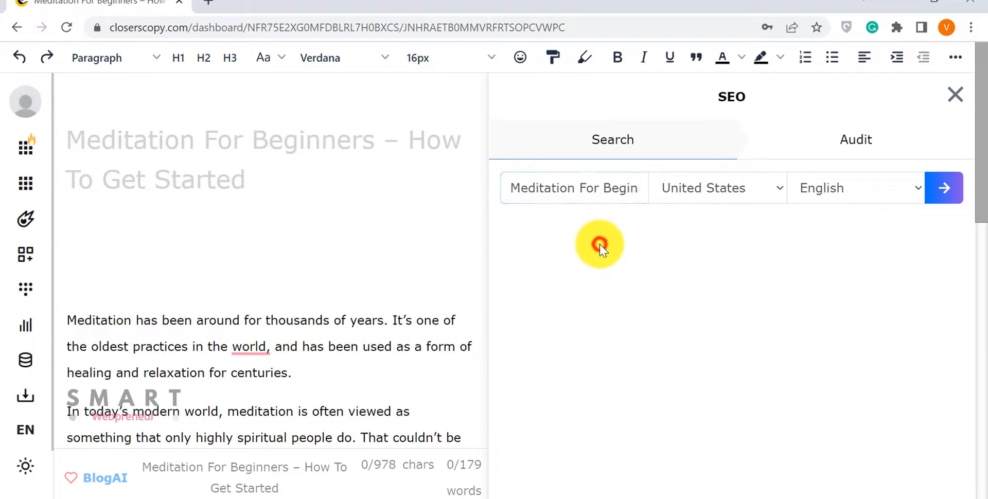
pyautogui.click(944, 188)
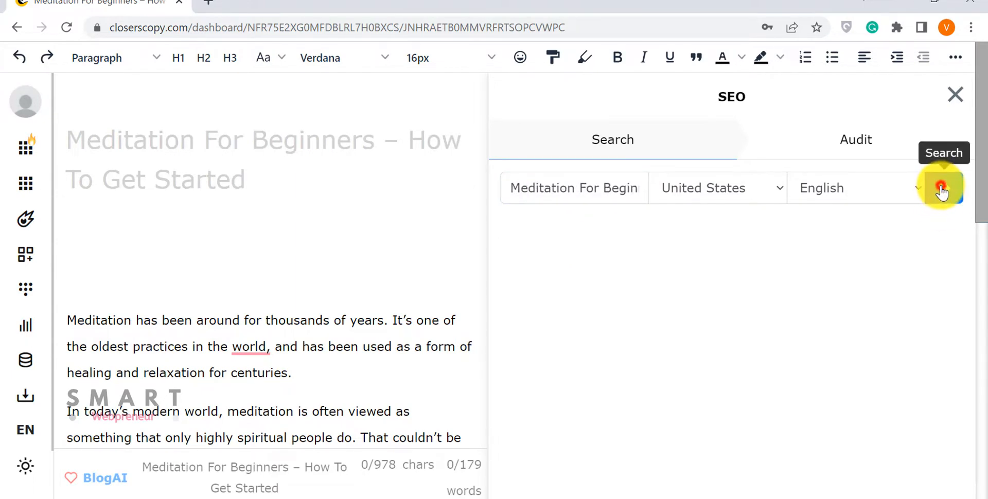
pyautogui.click(943, 188)
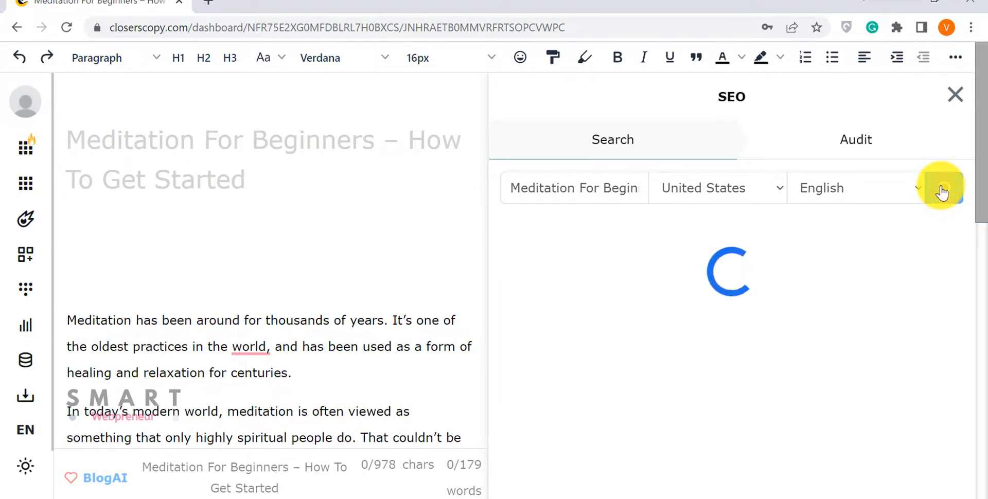
pyautogui.click(942, 188)
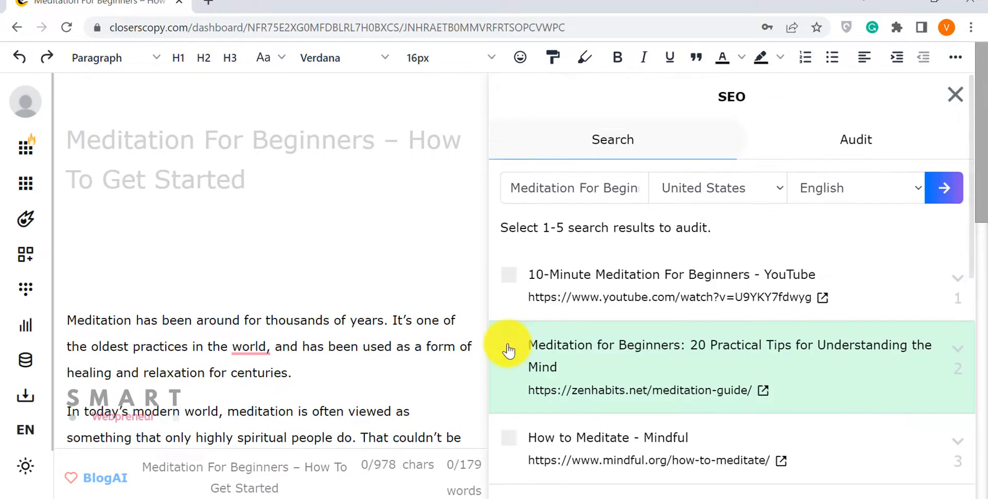
pyautogui.click(509, 346)
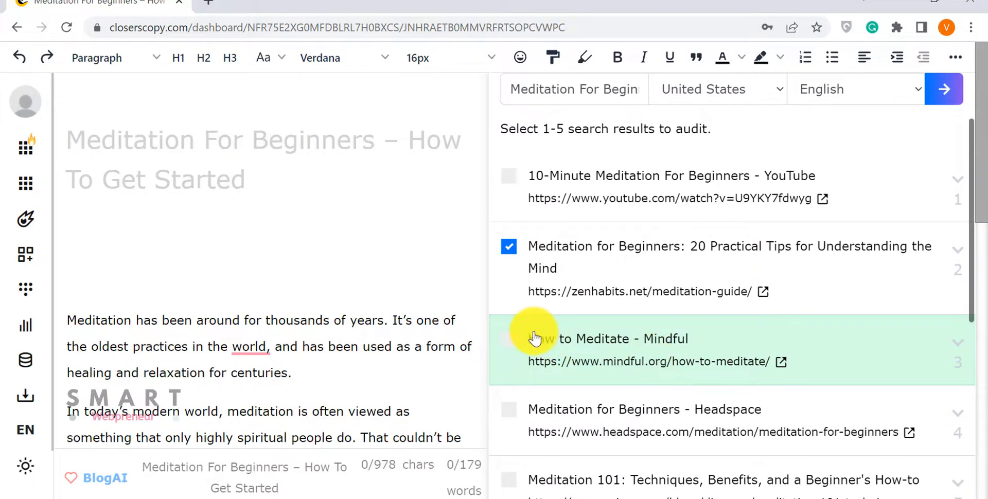
pyautogui.click(509, 339)
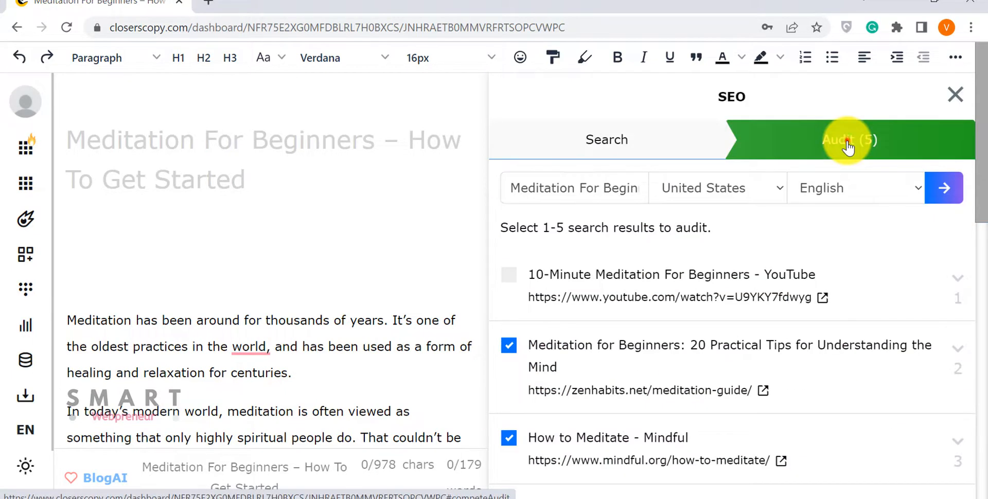
# - Audit the article against the five pages and AI-expand its opening paragraph, raising the score to 11
pyautogui.click(849, 140)
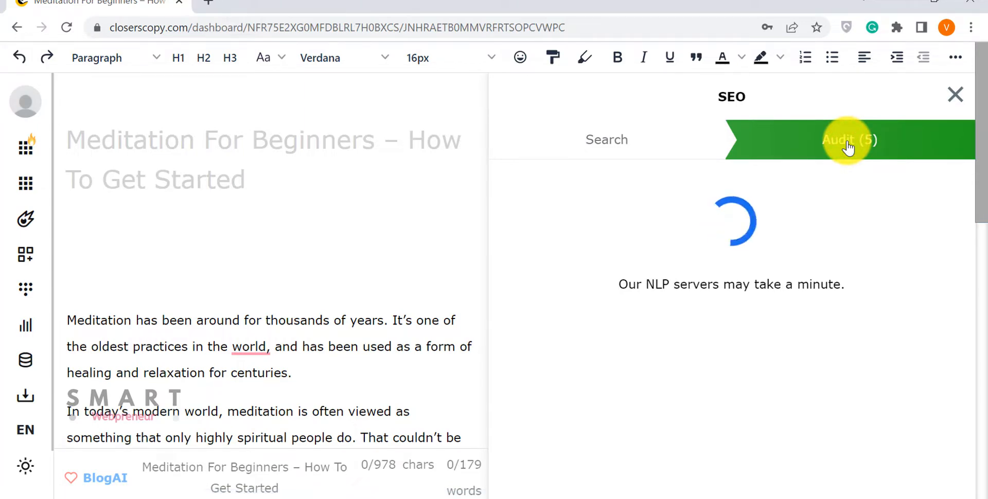
pyautogui.click(847, 140)
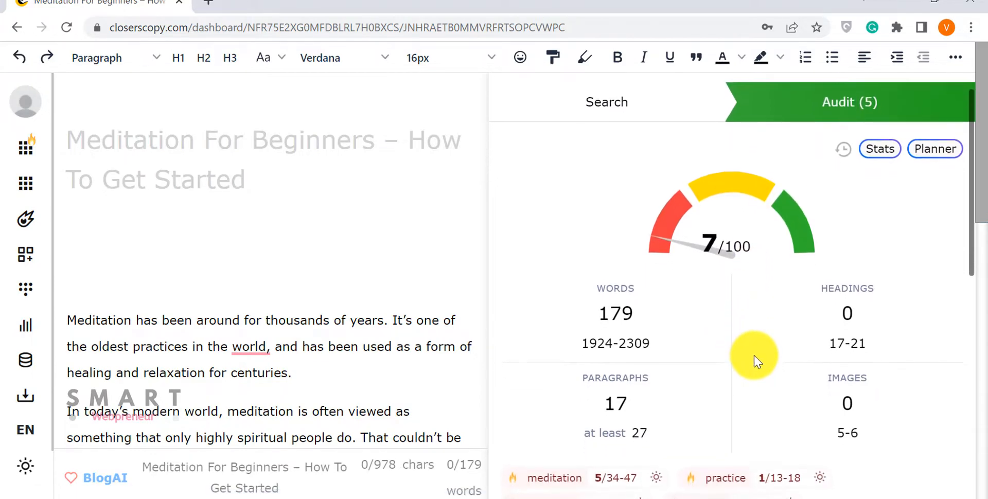
pyautogui.scroll(-3)
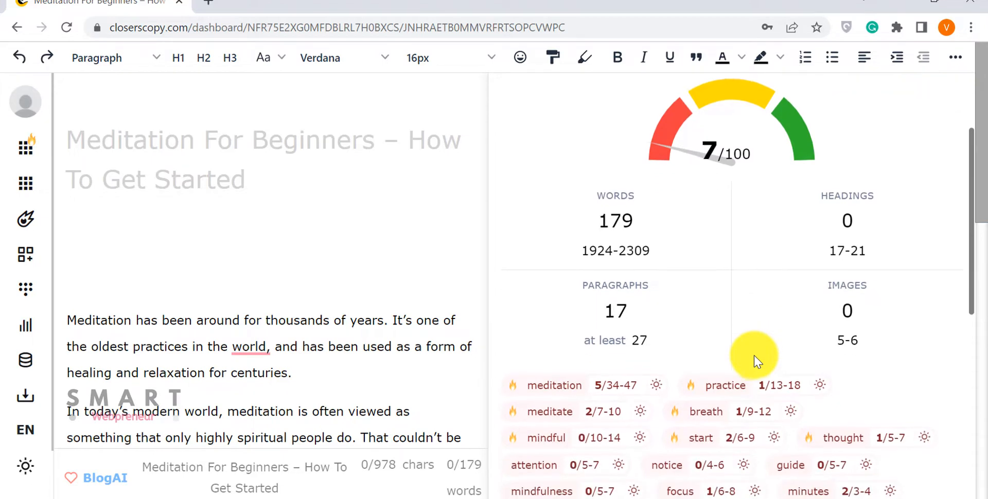
pyautogui.scroll(-3)
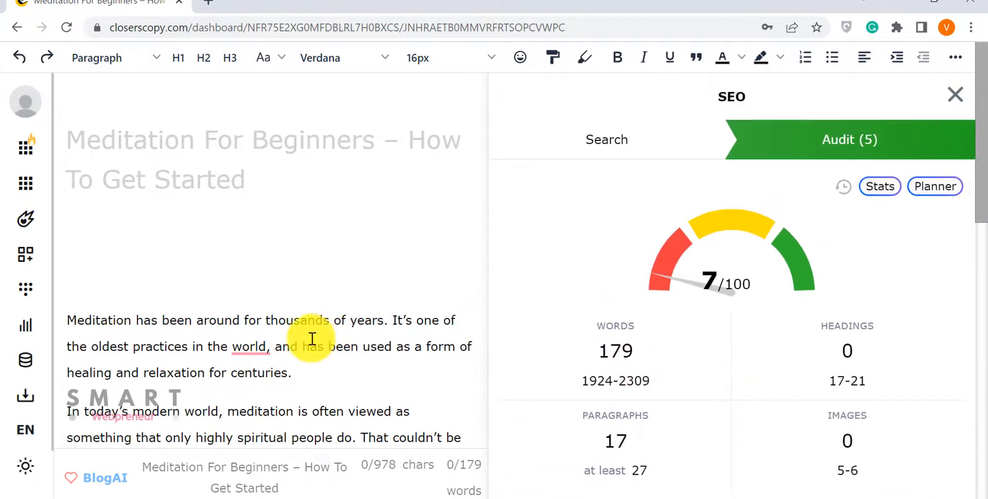
pyautogui.rightClick(309, 340)
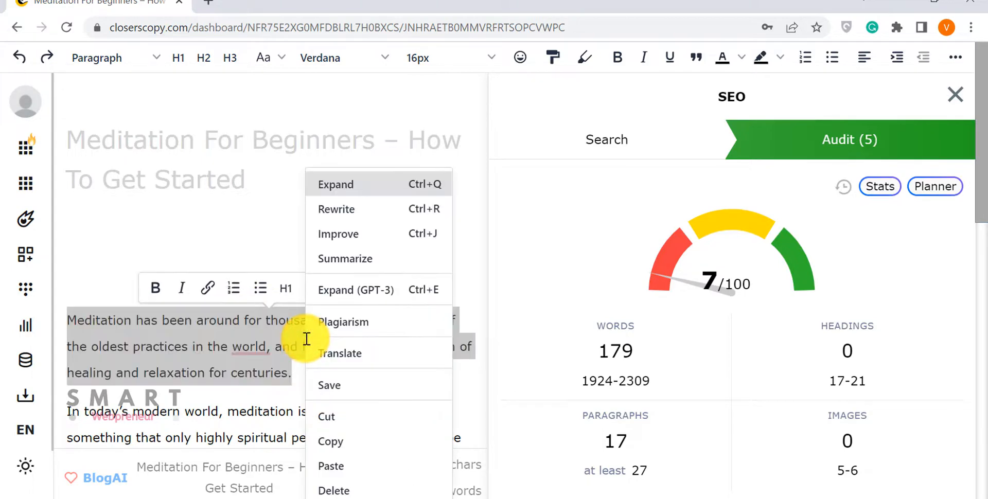
pyautogui.click(356, 290)
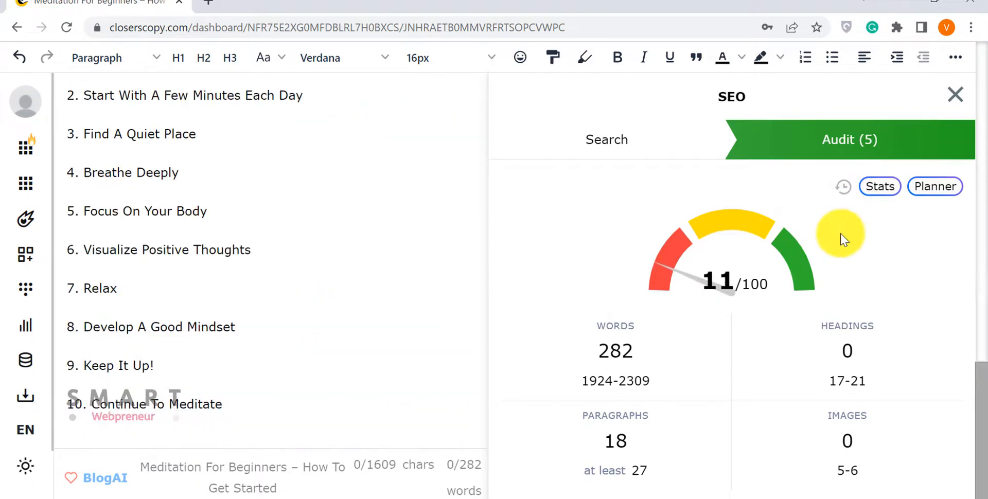
# - Browse the audit's competitor stats, questions and statements
pyautogui.click(880, 186)
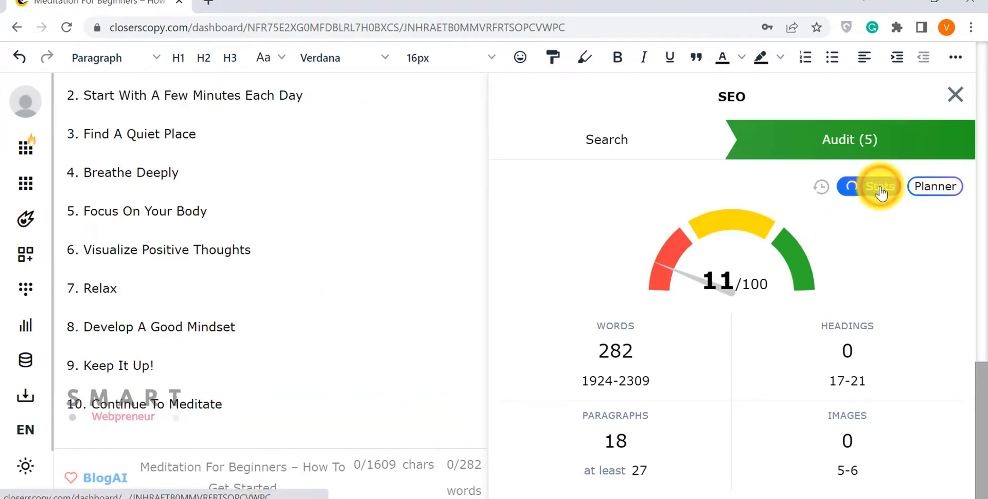
pyautogui.click(876, 186)
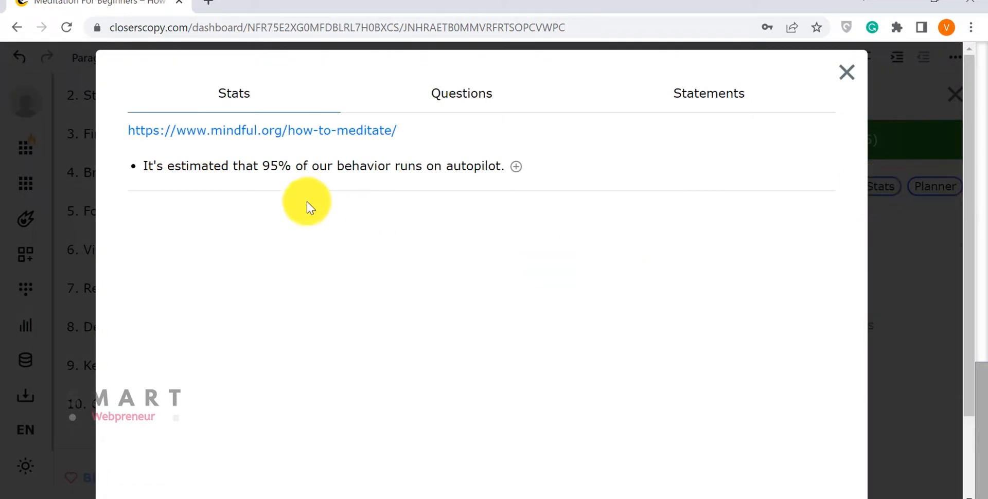
pyautogui.click(454, 101)
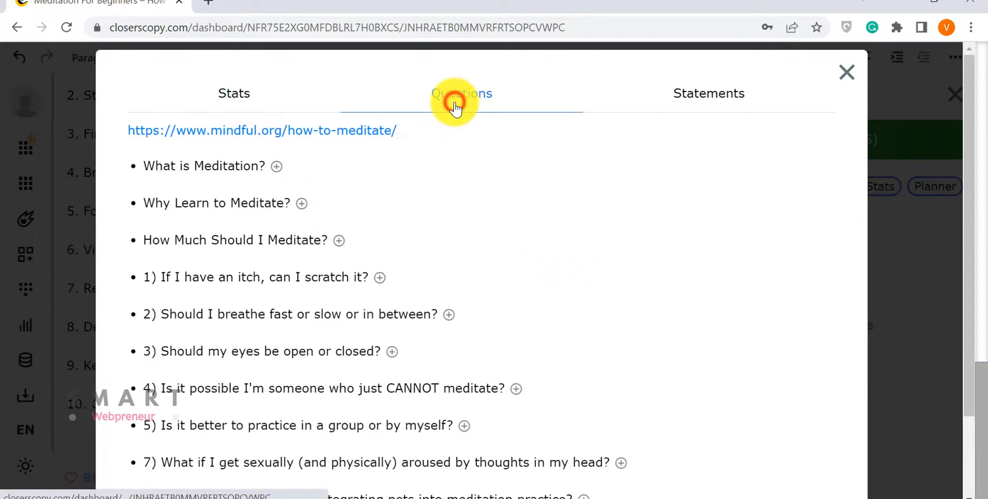
pyautogui.scroll(-3)
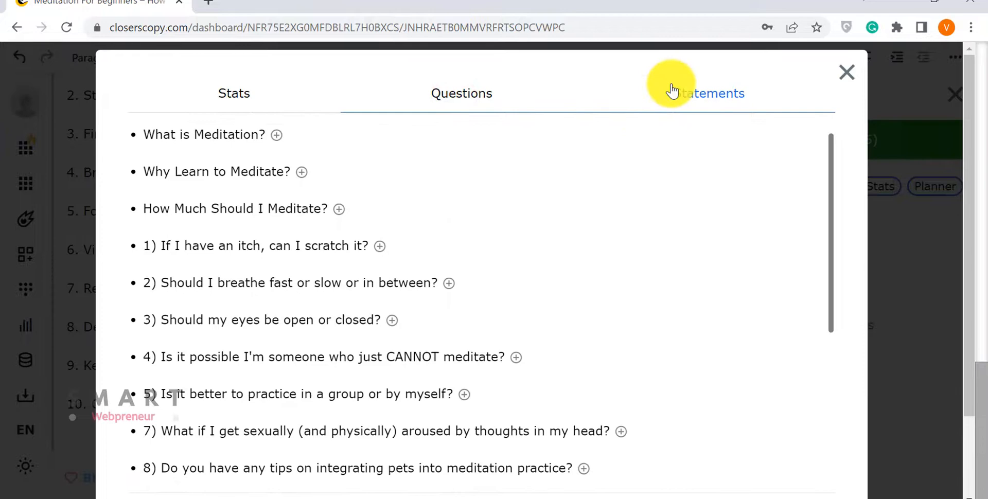
pyautogui.click(709, 93)
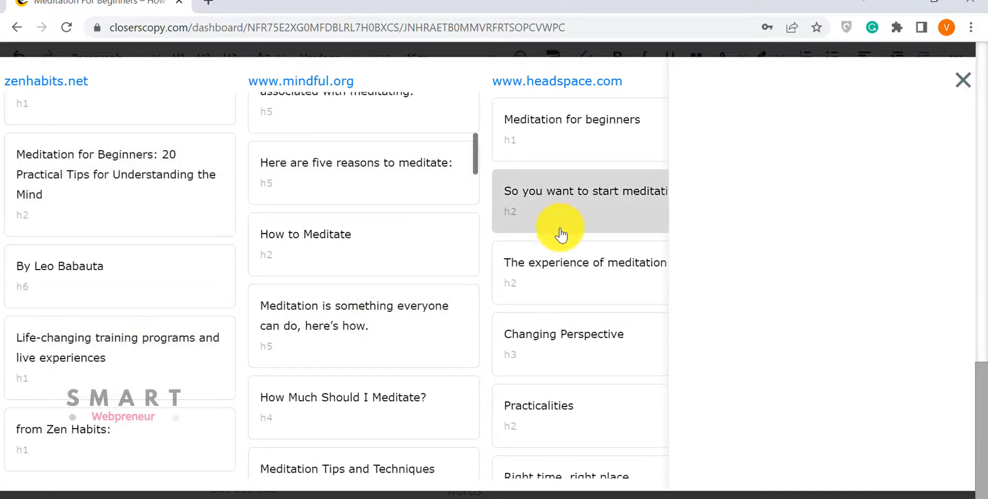
pyautogui.scroll(-3)
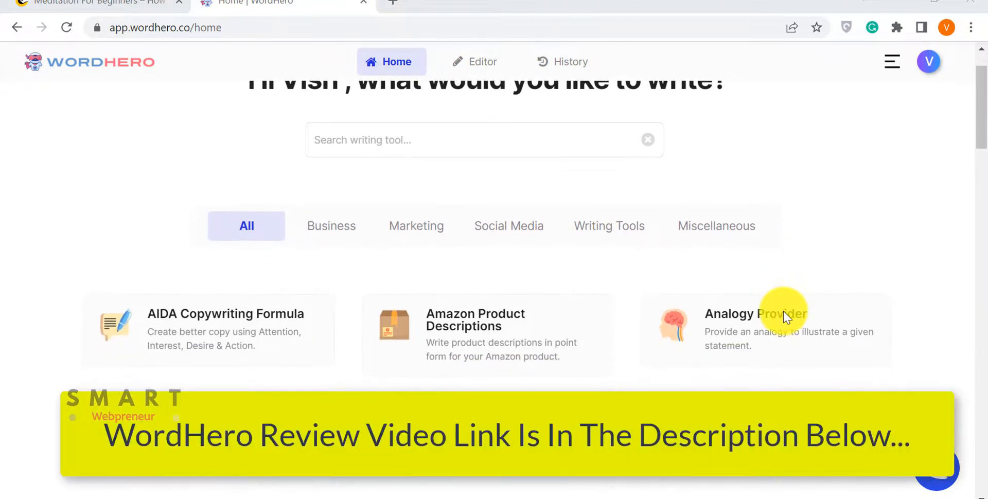
# - Scroll through WordHero's template grid to reach the Blog Paragraphs (beta) card
pyautogui.scroll(3)
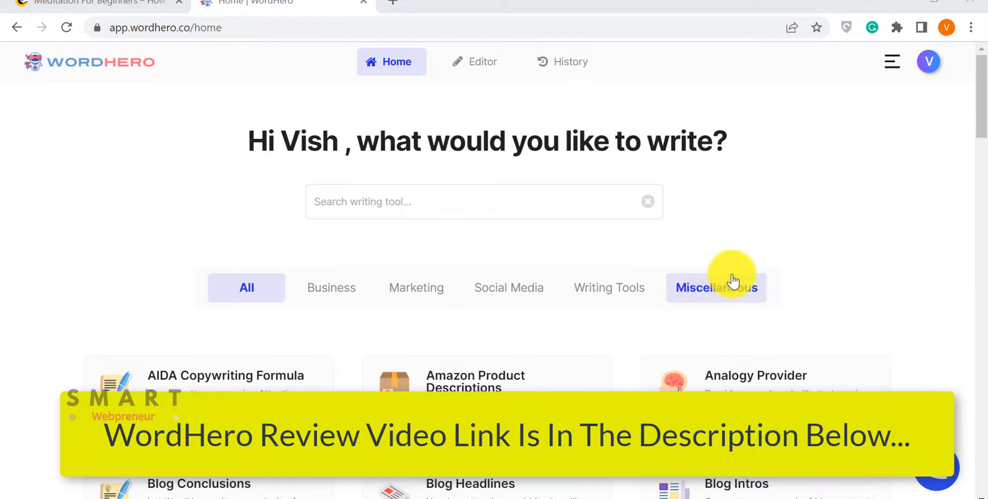
pyautogui.moveTo(789, 309)
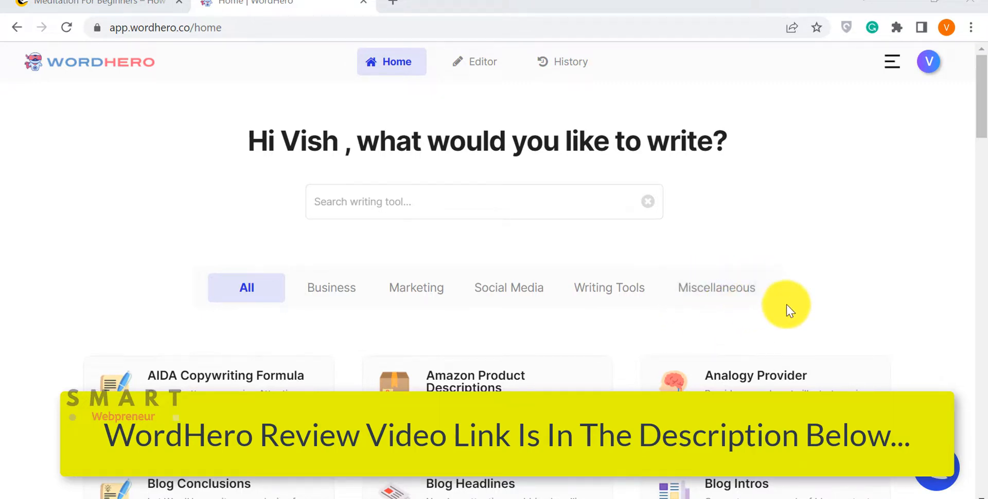
pyautogui.moveTo(818, 244)
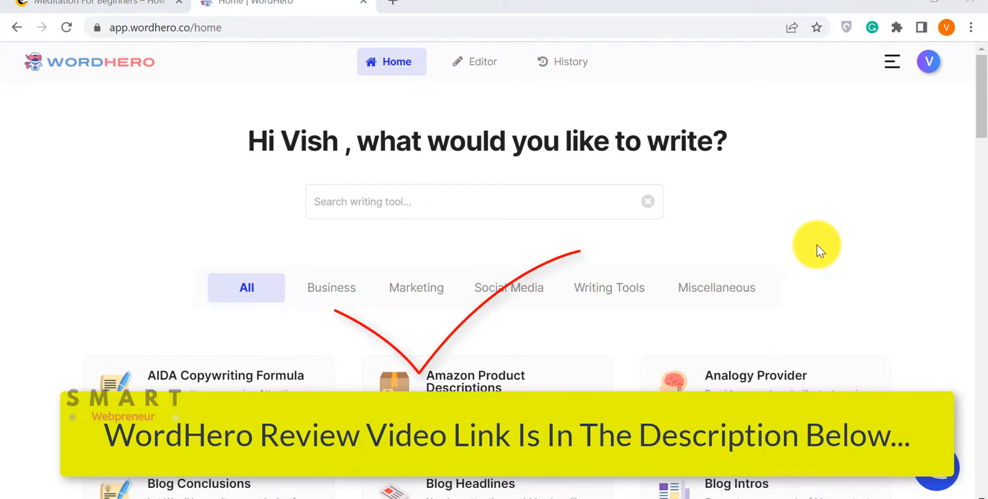
pyautogui.scroll(-3)
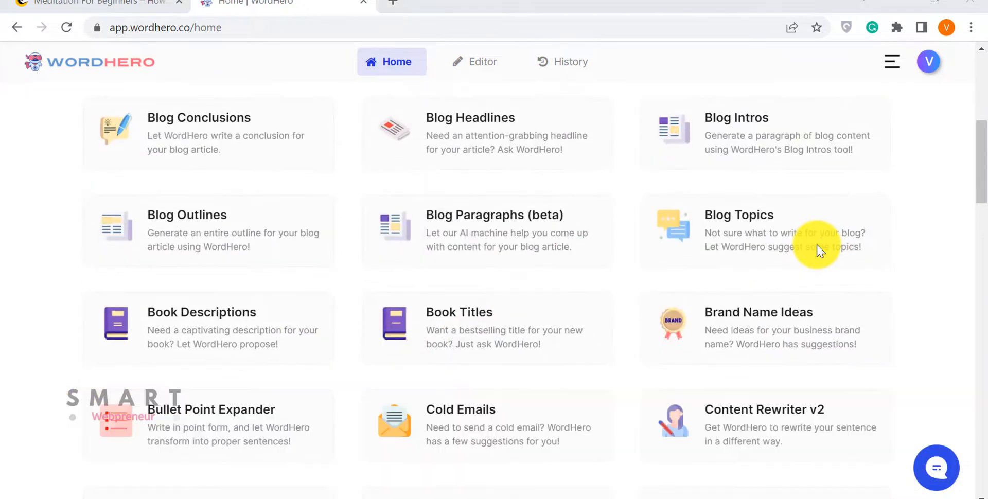
pyautogui.scroll(-3)
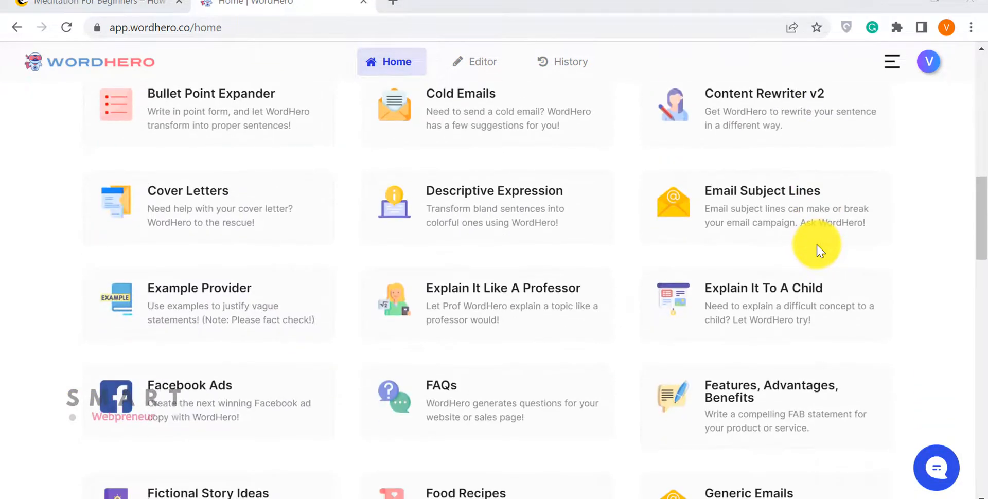
pyautogui.scroll(-3)
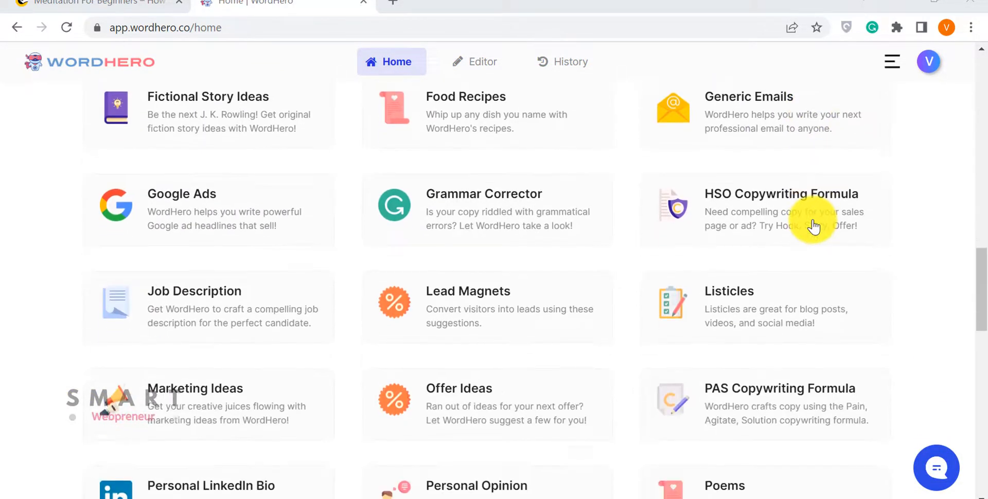
pyautogui.scroll(-3)
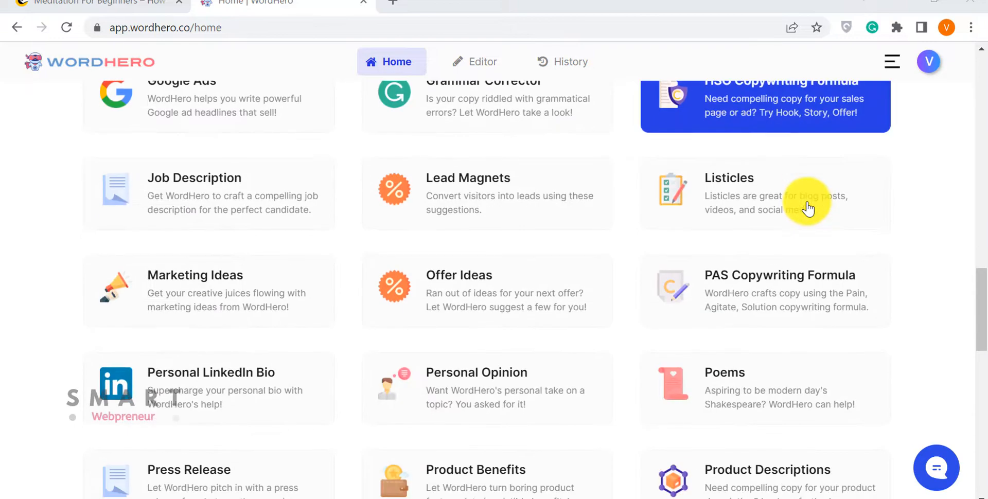
pyautogui.scroll(3)
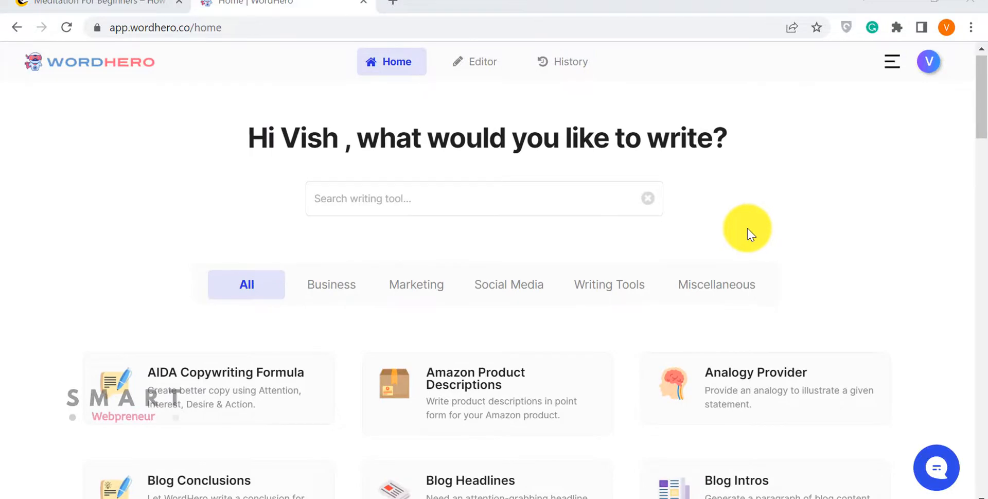
pyautogui.scroll(-3)
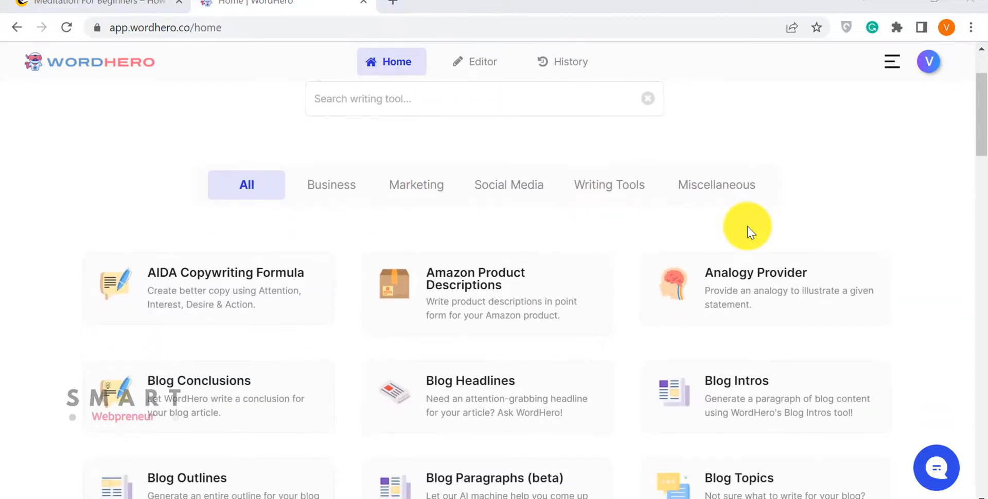
pyautogui.scroll(-3)
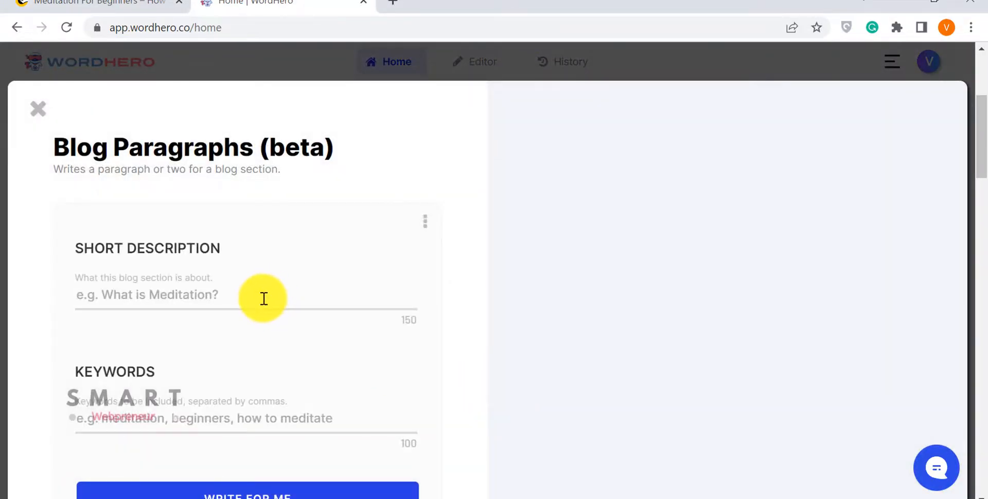
# - Generate paragraphs for 'What is meditation?' with keywords 'meditation, beginners, what is'
pyautogui.click(147, 295)
pyautogui.write('What')
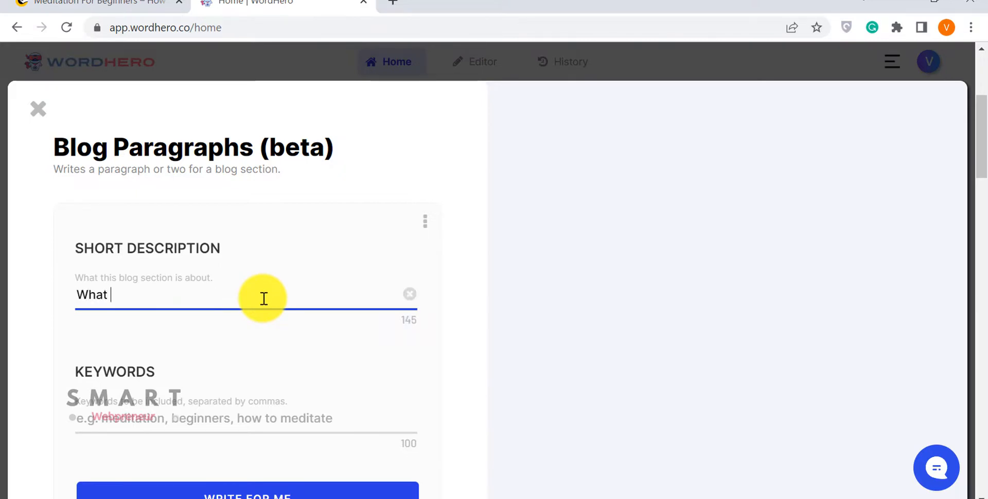
pyautogui.write('is meditatio')
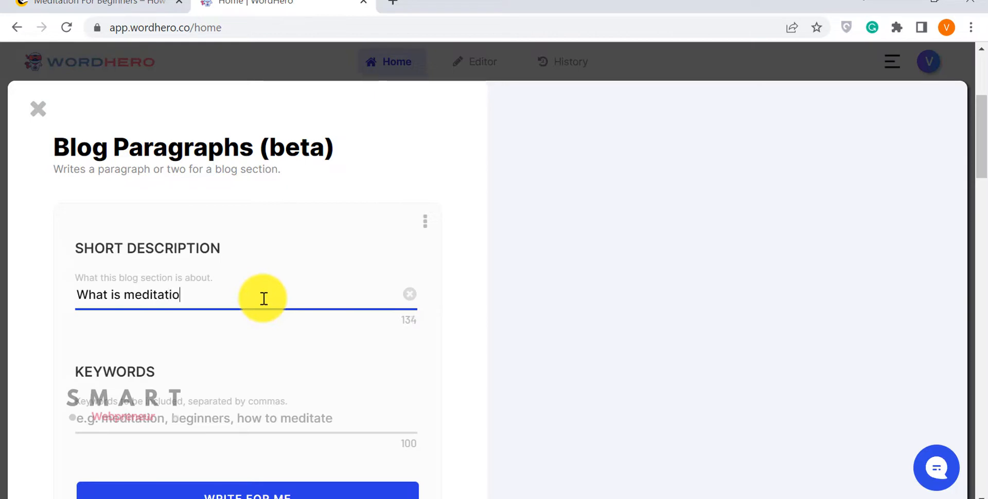
pyautogui.write('n?')
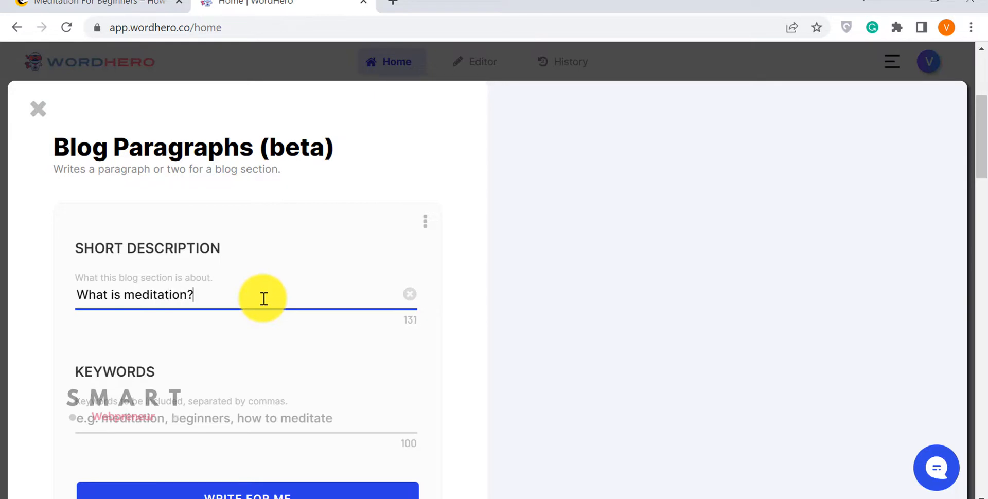
pyautogui.click(162, 430)
pyautogui.write('meditation, ')
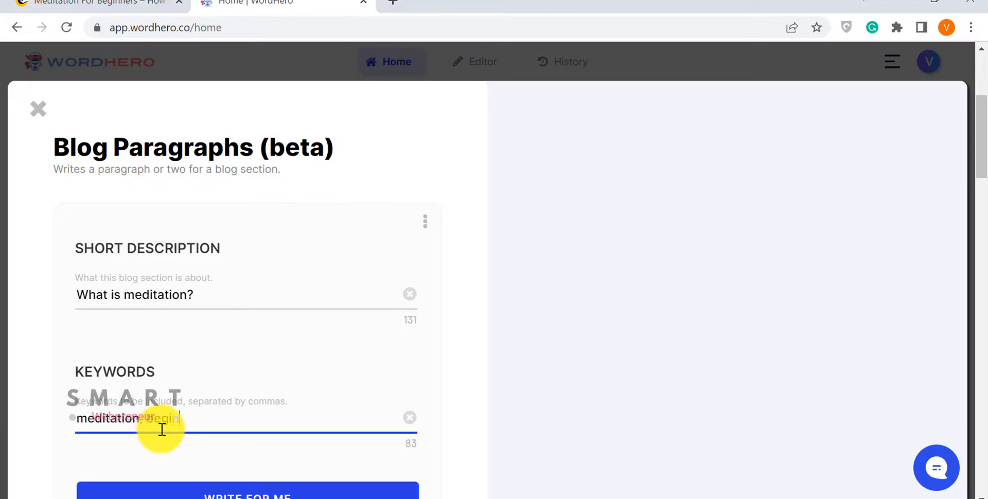
pyautogui.write('beginners, what is')
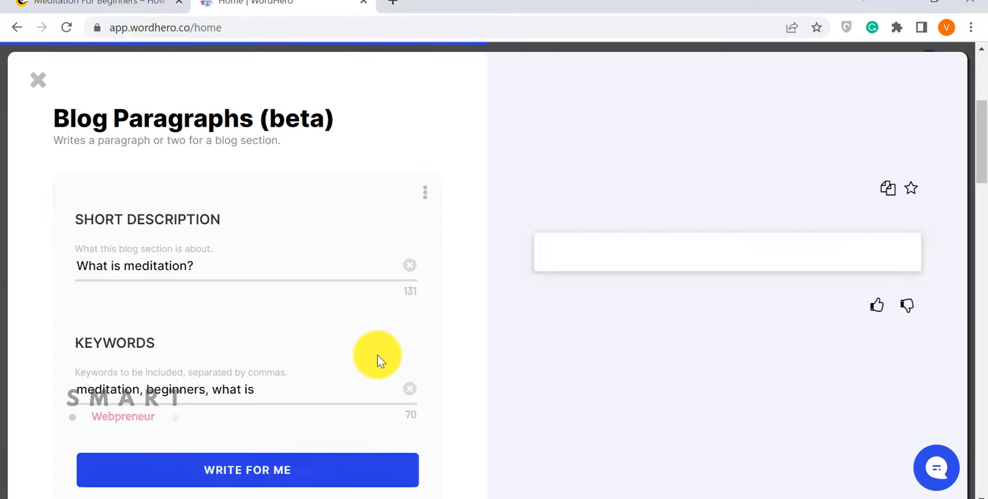
pyautogui.click(247, 470)
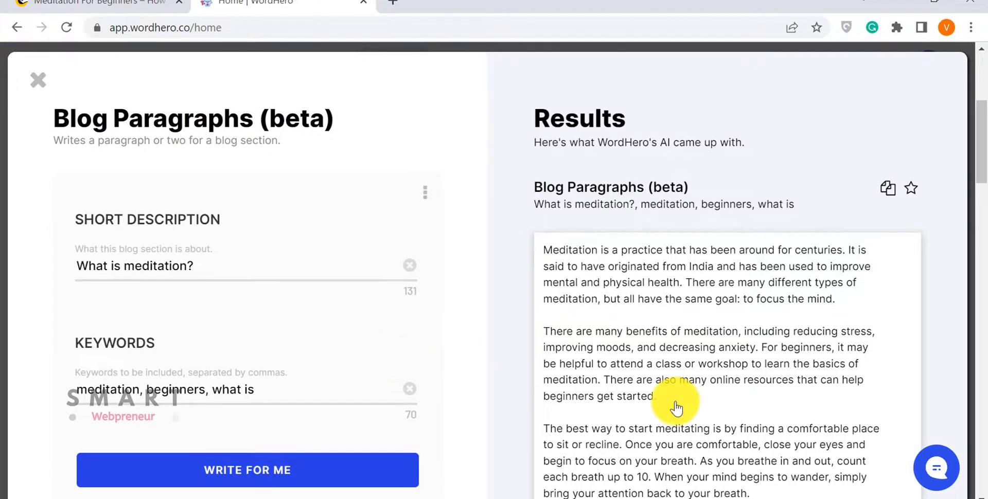
pyautogui.scroll(-3)
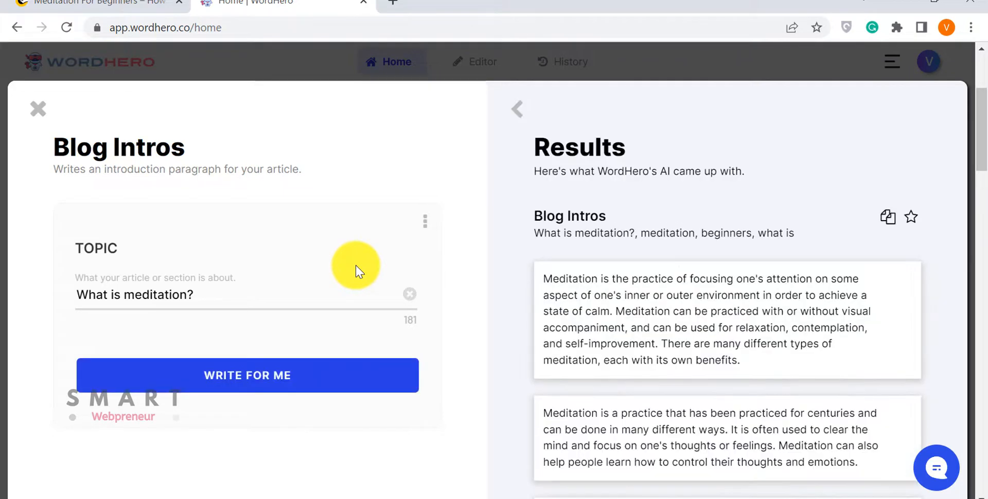
# - Close Blog Intros, view the Meditation for Beginners outline, and return to the homepage
pyautogui.scroll(-3)
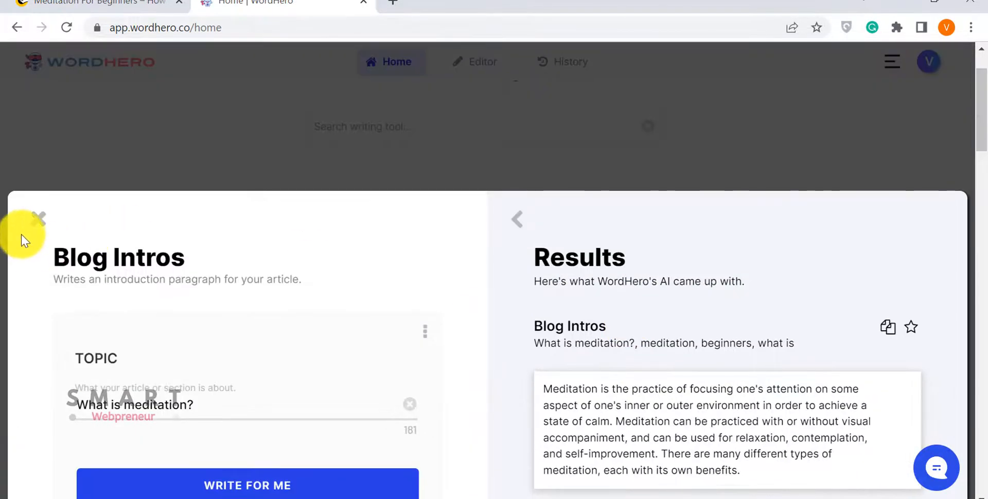
pyautogui.click(41, 217)
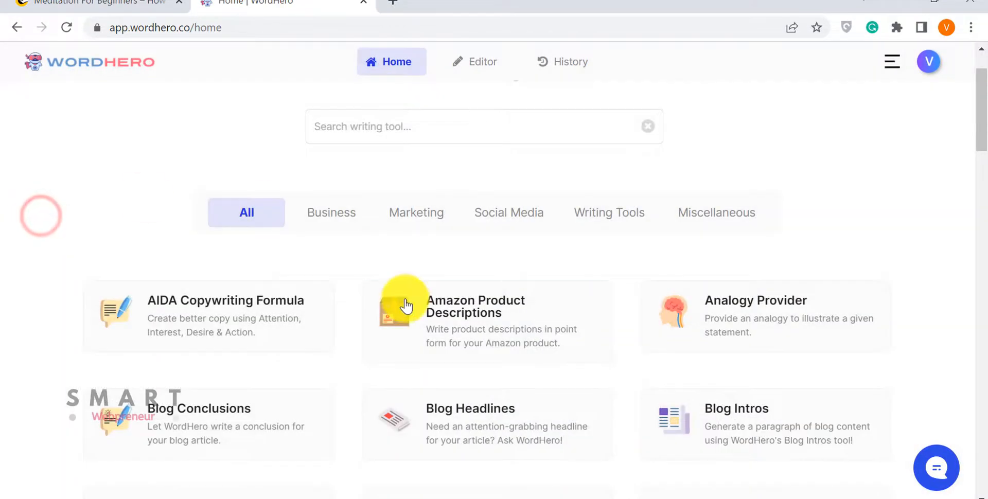
pyautogui.scroll(-3)
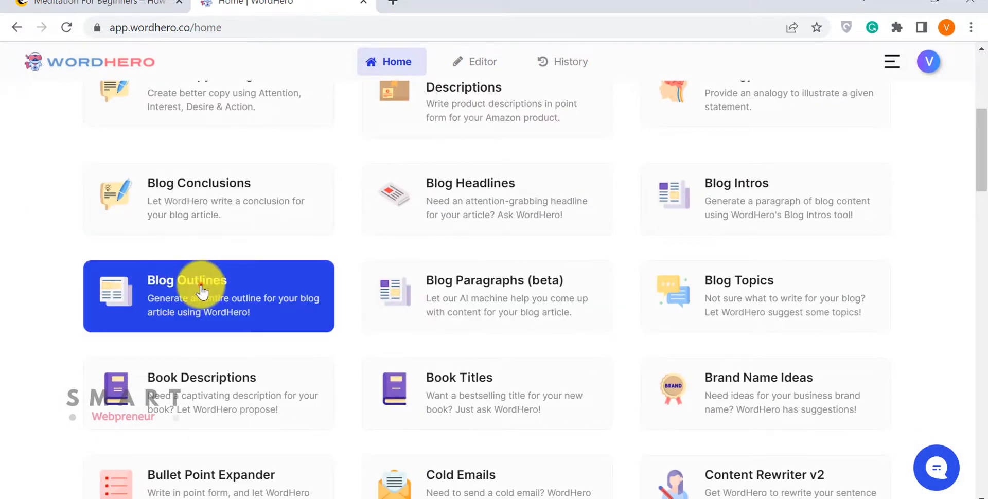
pyautogui.click(203, 293)
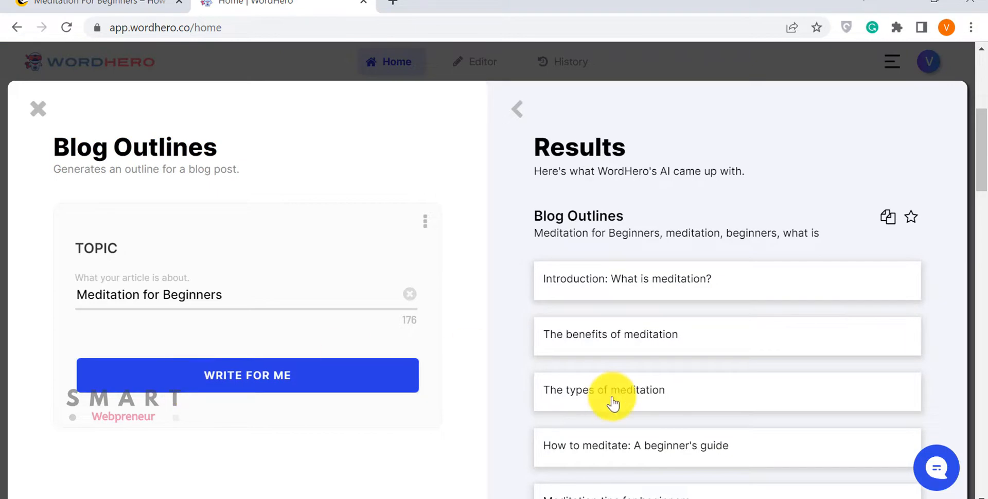
pyautogui.click(35, 109)
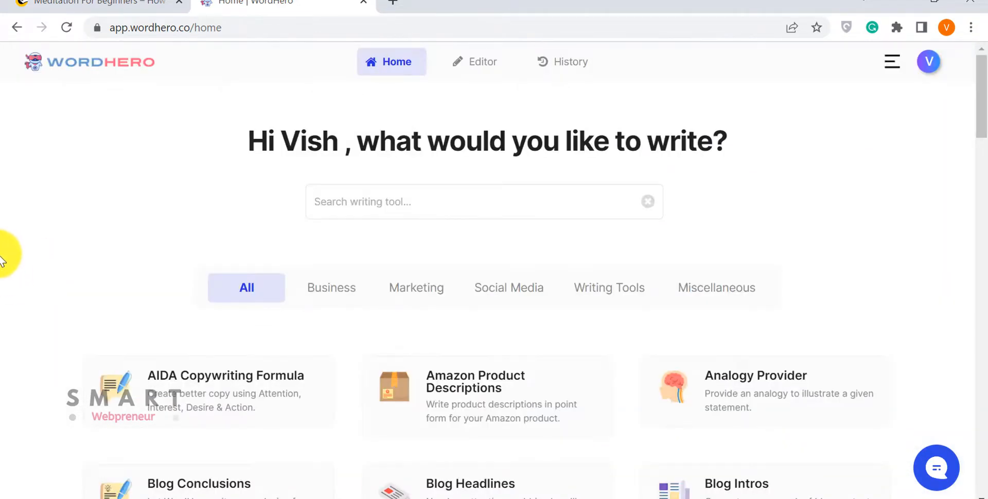
pyautogui.moveTo(479, 67)
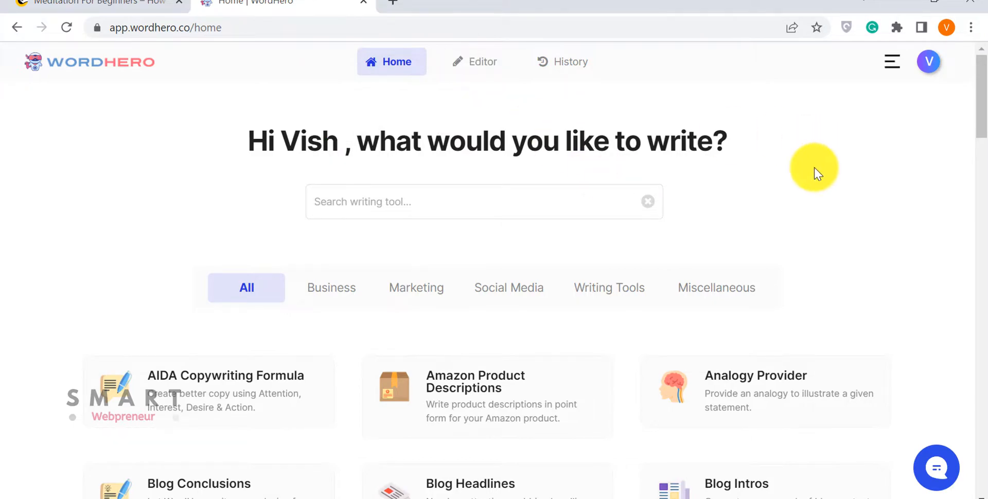
# - Scroll through the WordHero writing-tool catalogue
pyautogui.scroll(-3)
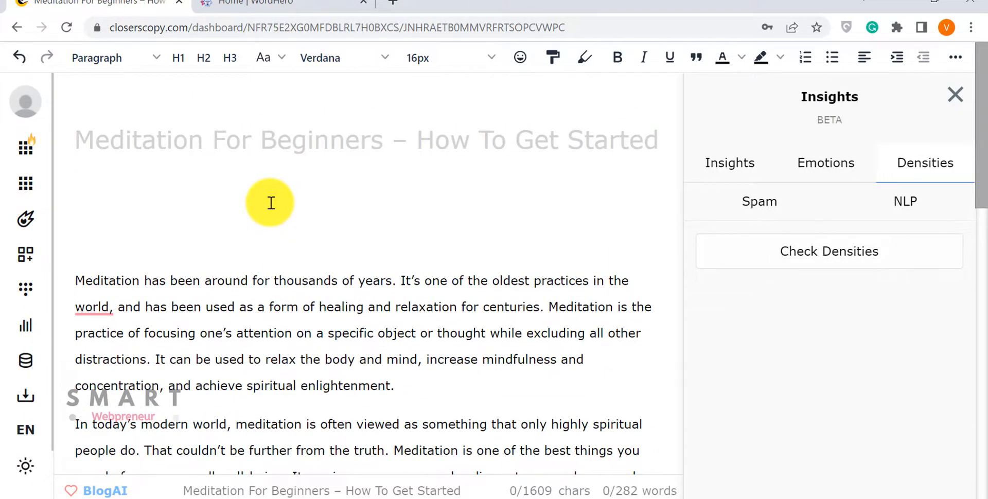
pyautogui.click(266, 5)
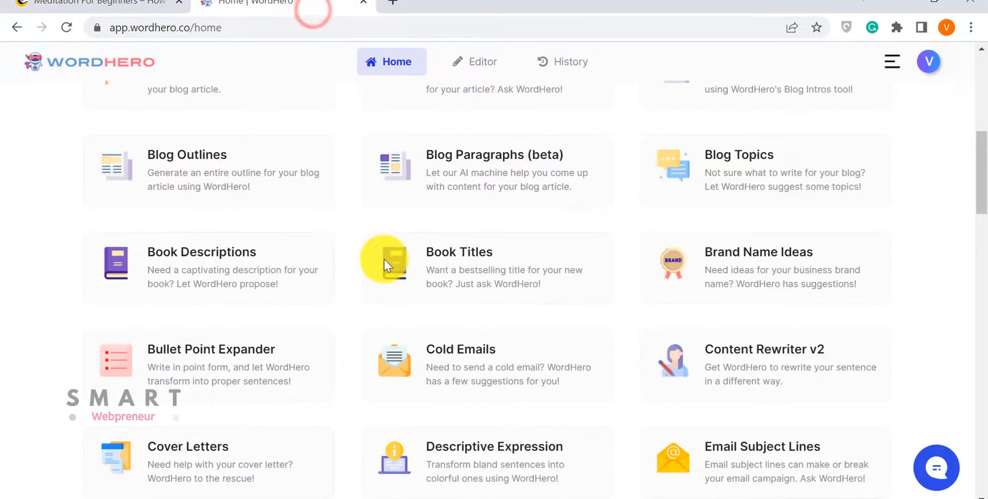
pyautogui.scroll(-3)
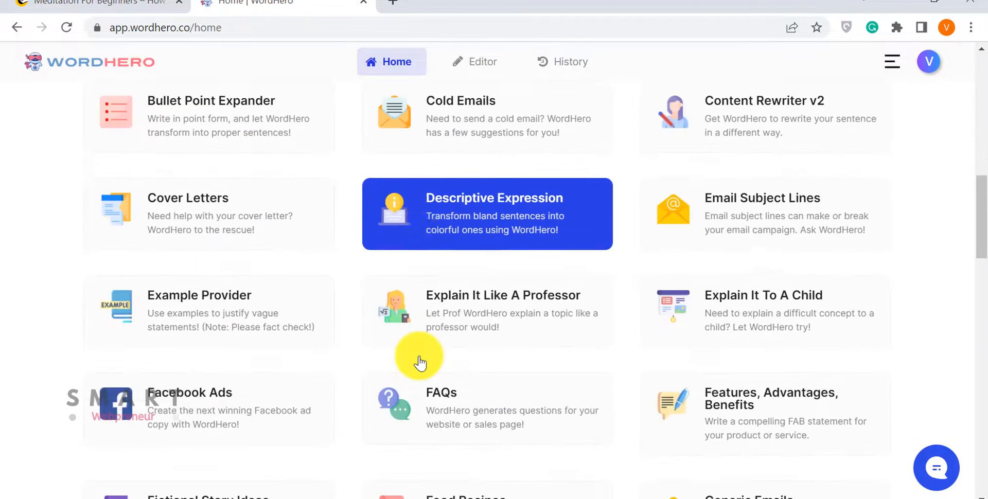
pyautogui.scroll(-3)
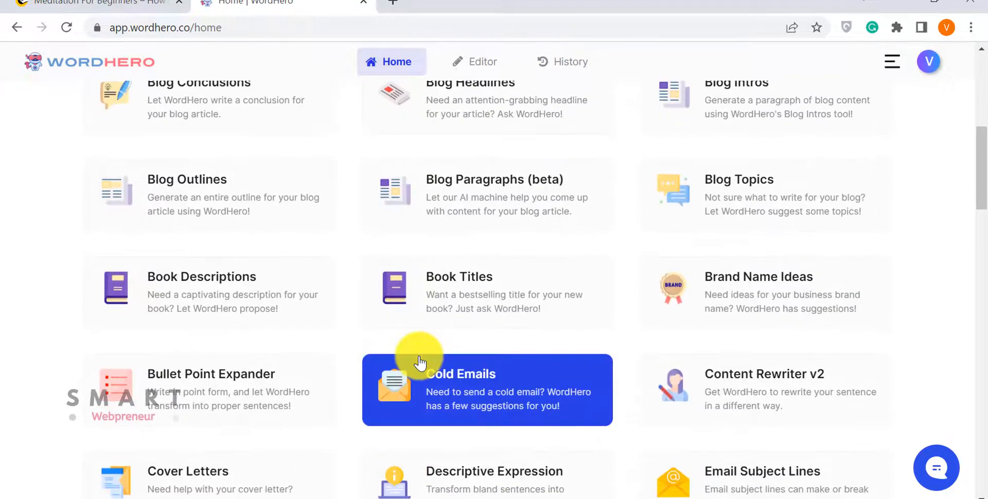
pyautogui.scroll(-3)
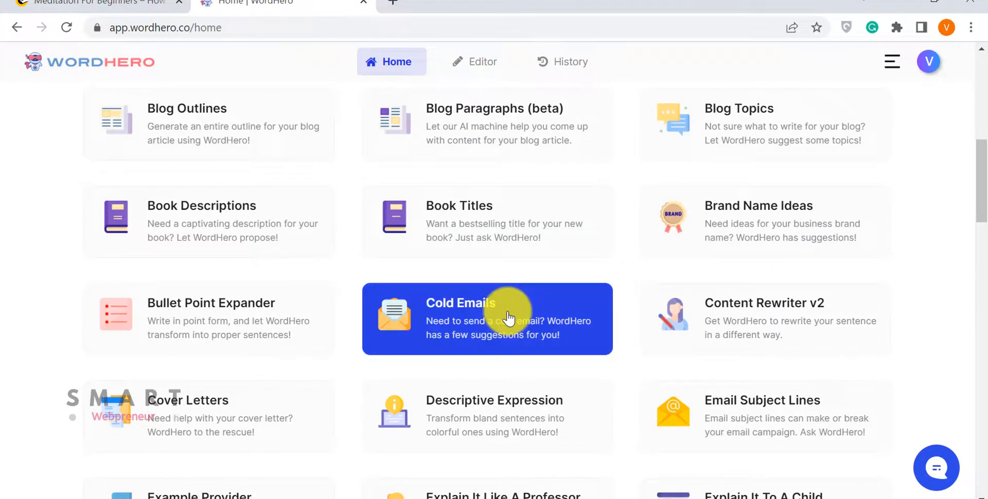
pyautogui.scroll(-3)
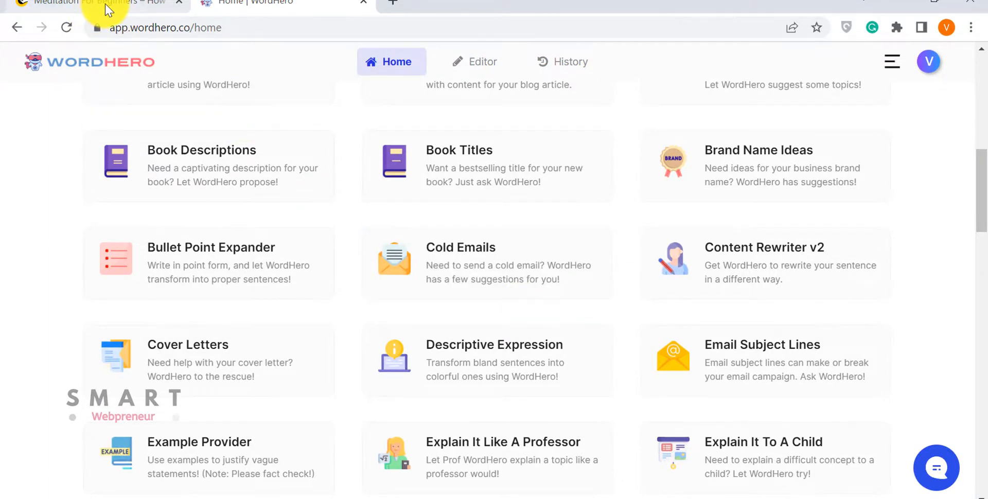
# - Glance at the ClosersCopy meditation article, then open WordHero's Blog Paragraphs (beta) tool
pyautogui.click(237, 4)
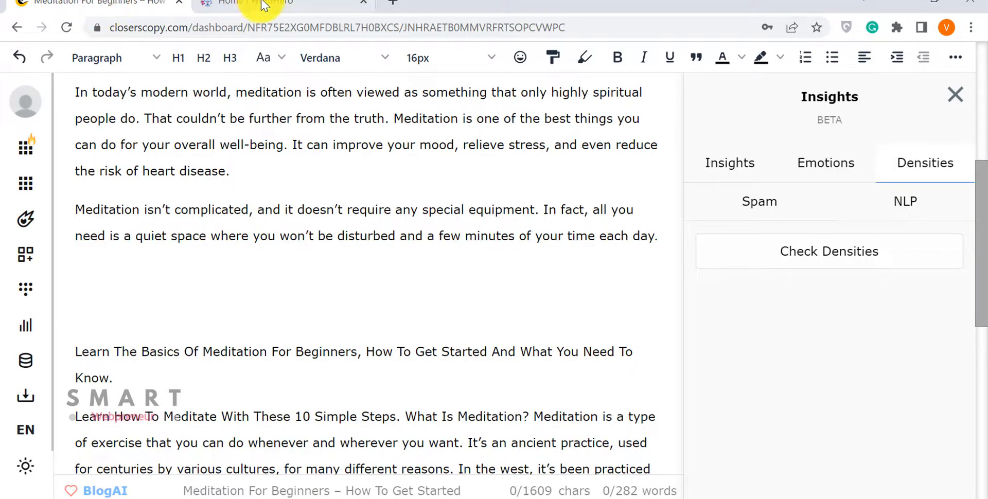
pyautogui.click(266, 3)
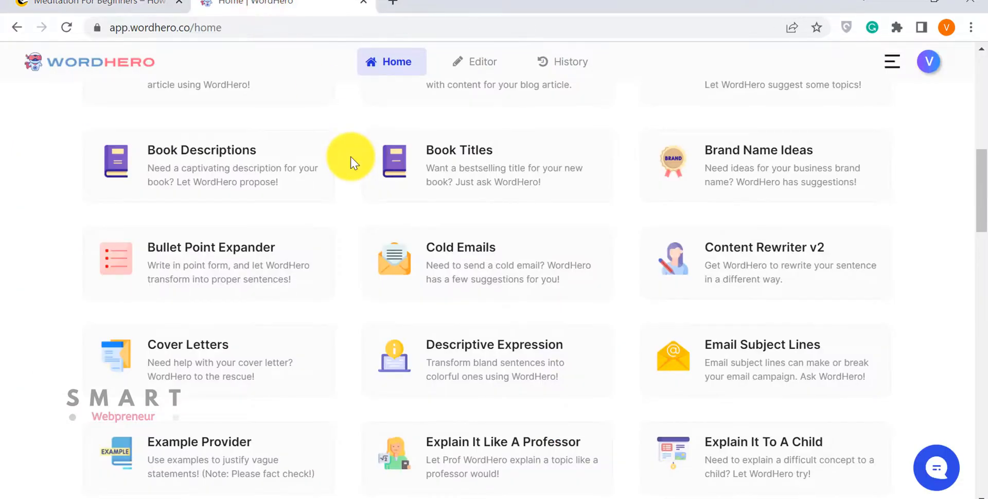
pyautogui.scroll(-3)
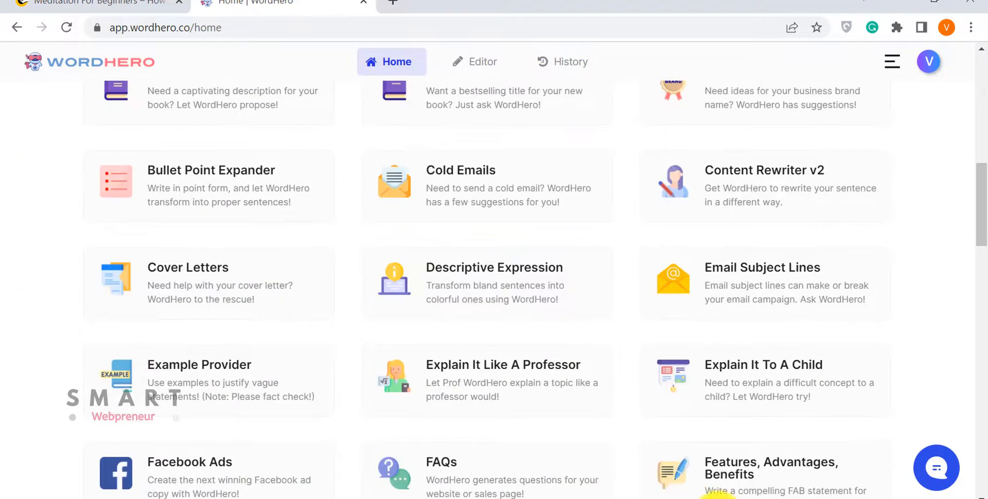
pyautogui.click(120, 5)
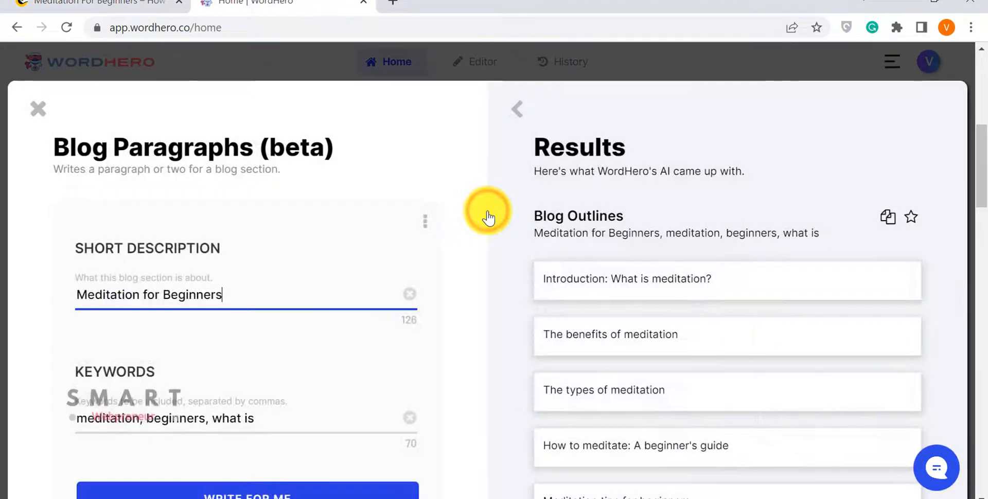
# - Generate paragraphs for Meditation for Beginners, then for 'How to Earn Money As an Affiliate Marketer'
pyautogui.scroll(-3)
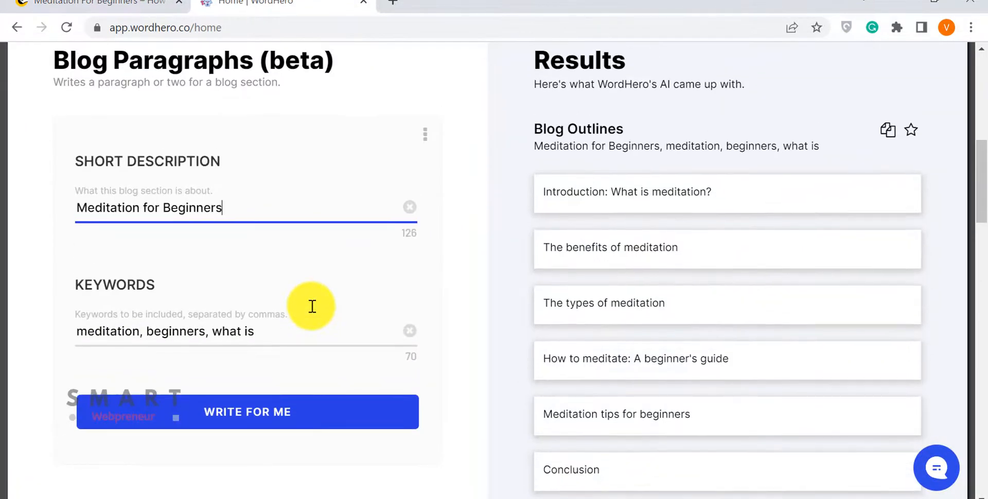
pyautogui.click(262, 412)
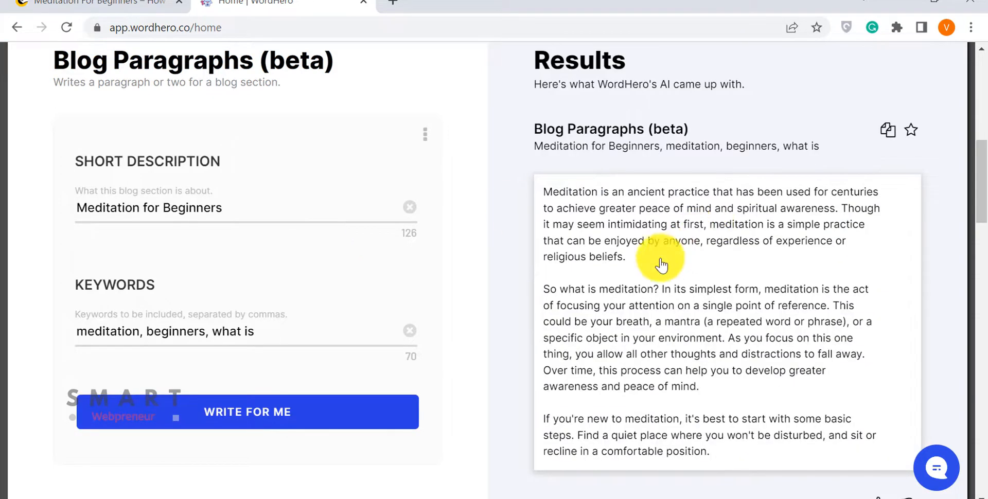
pyautogui.write('How to')
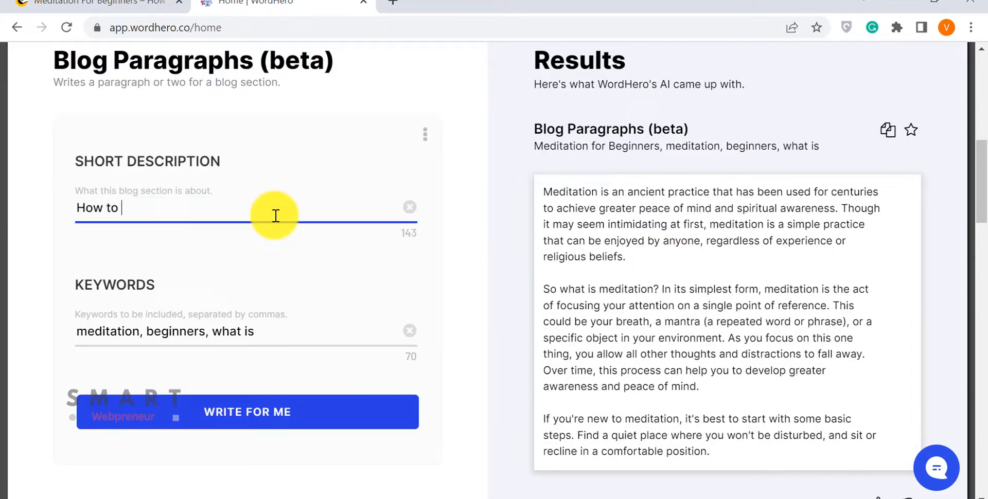
pyautogui.write('Earn Money A')
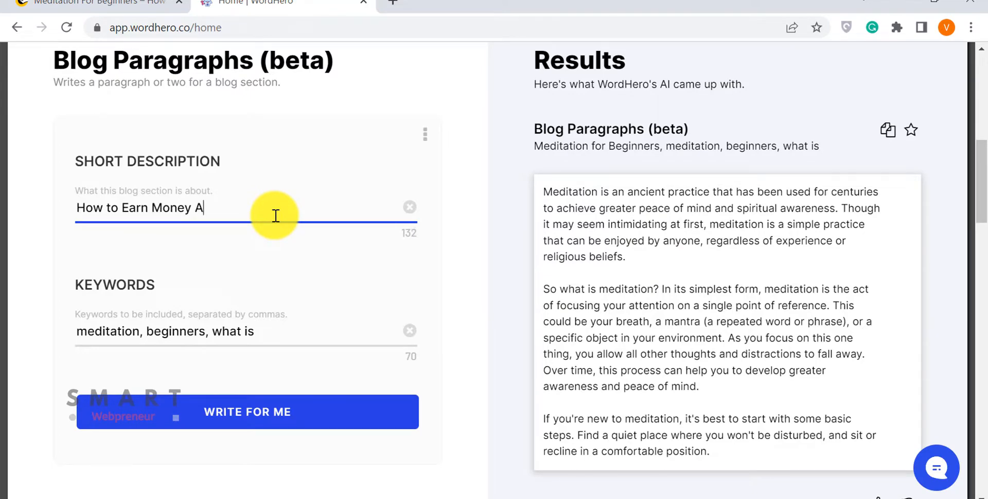
pyautogui.write('s an Aff')
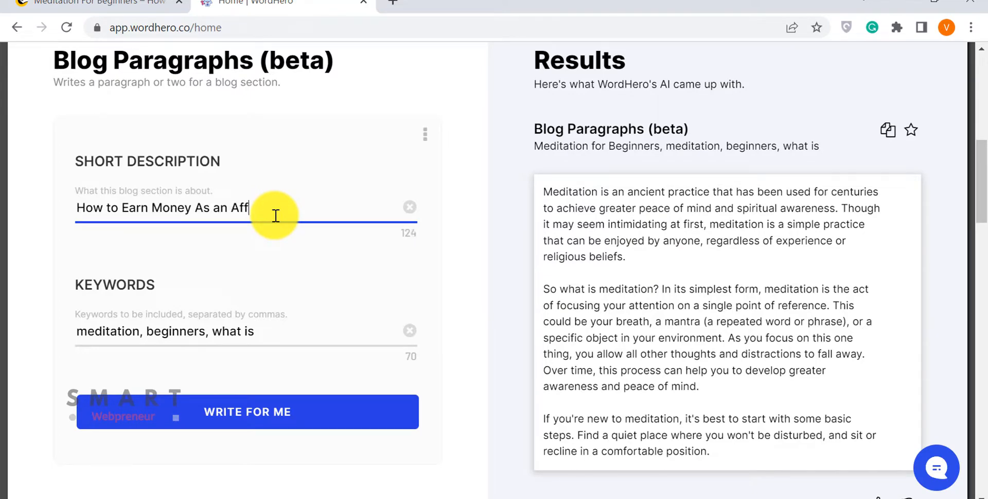
pyautogui.write('iliate Marketer')
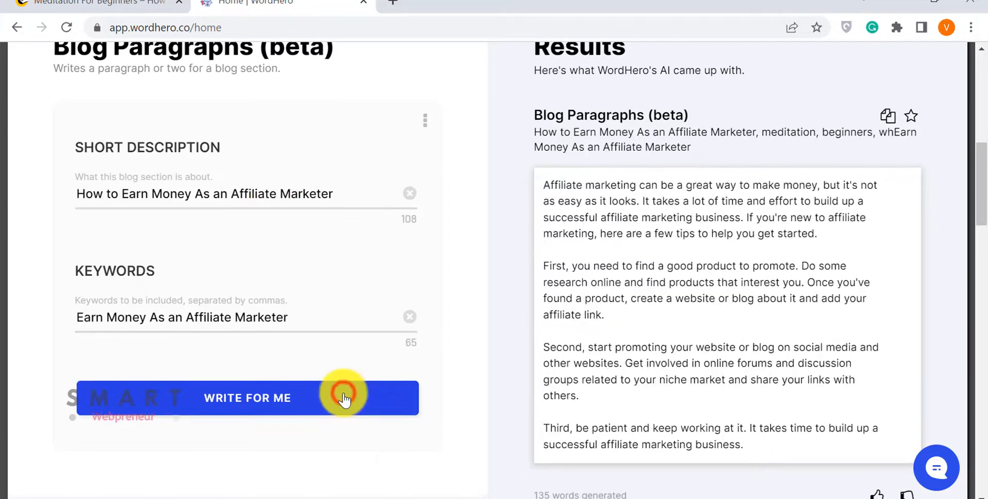
pyautogui.click(343, 398)
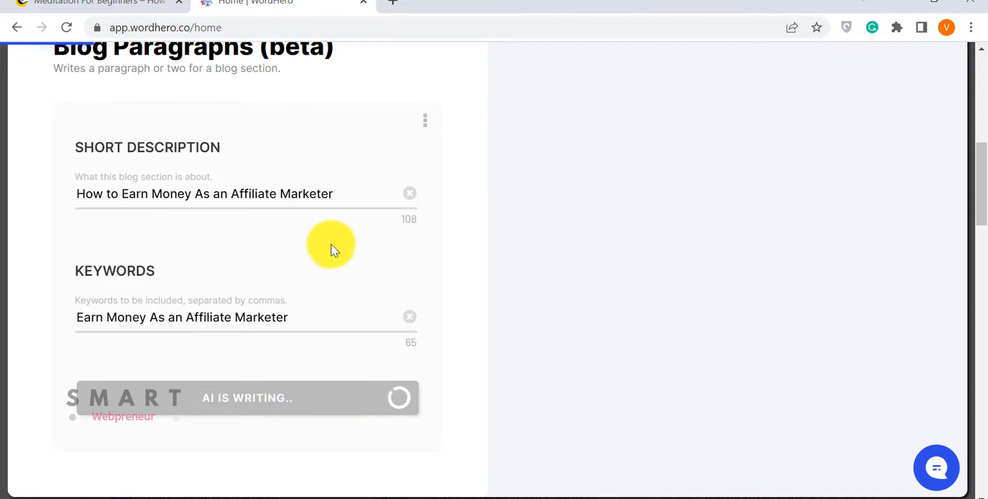
pyautogui.moveTo(225, 121)
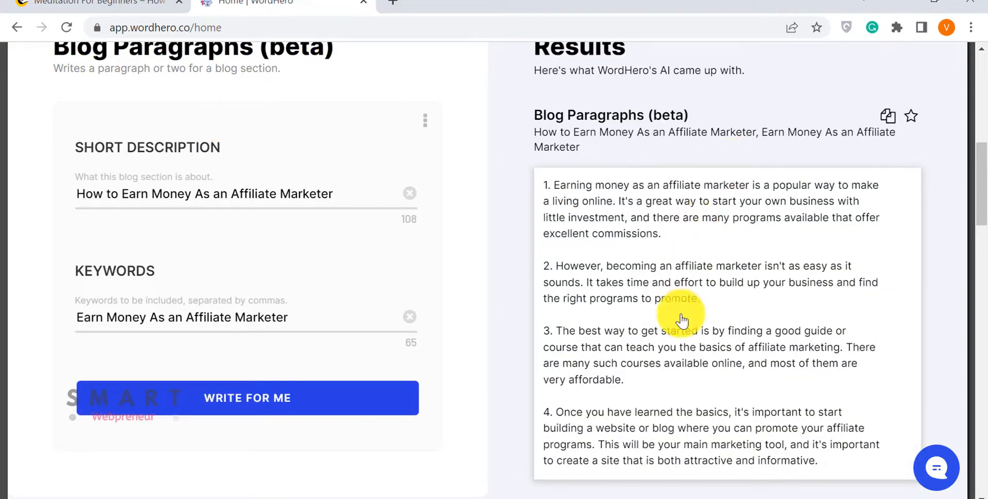
pyautogui.scroll(-3)
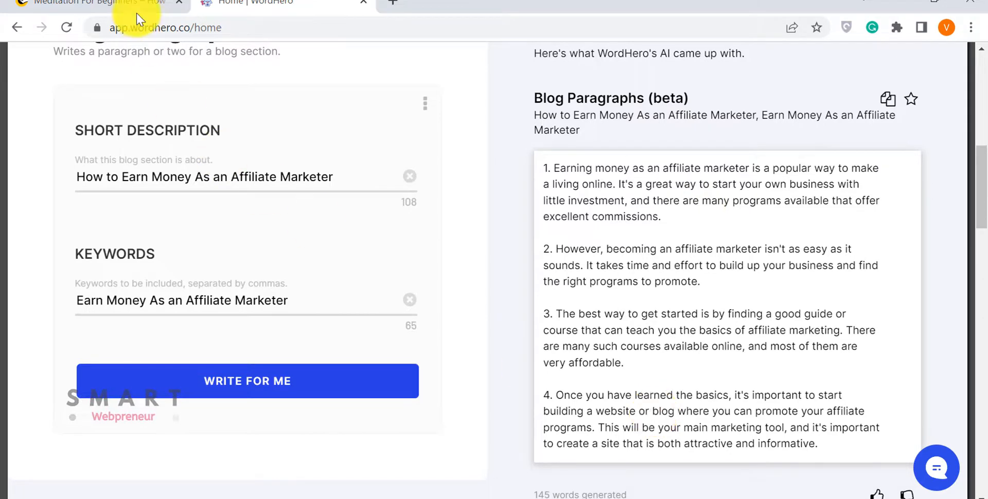
# - AI-expand the Find Your Ideal Time To Meditate section and outline around keyword 'meditation'
pyautogui.click(93, 3)
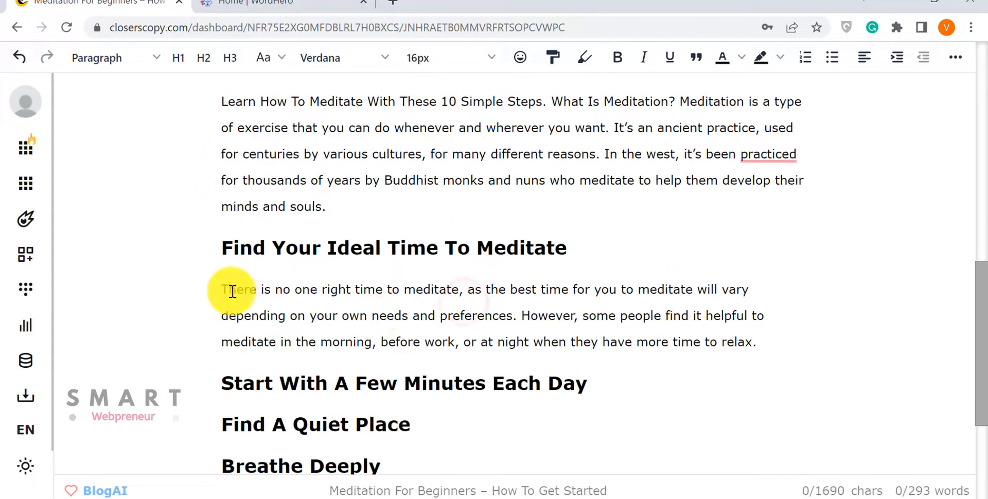
pyautogui.moveTo(228, 243)
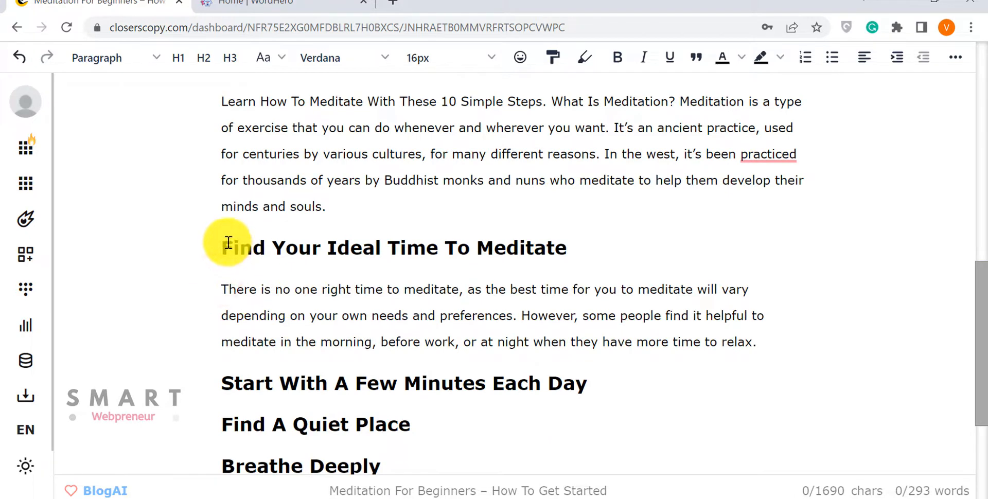
pyautogui.moveTo(227, 247); pyautogui.dragTo(751, 342)
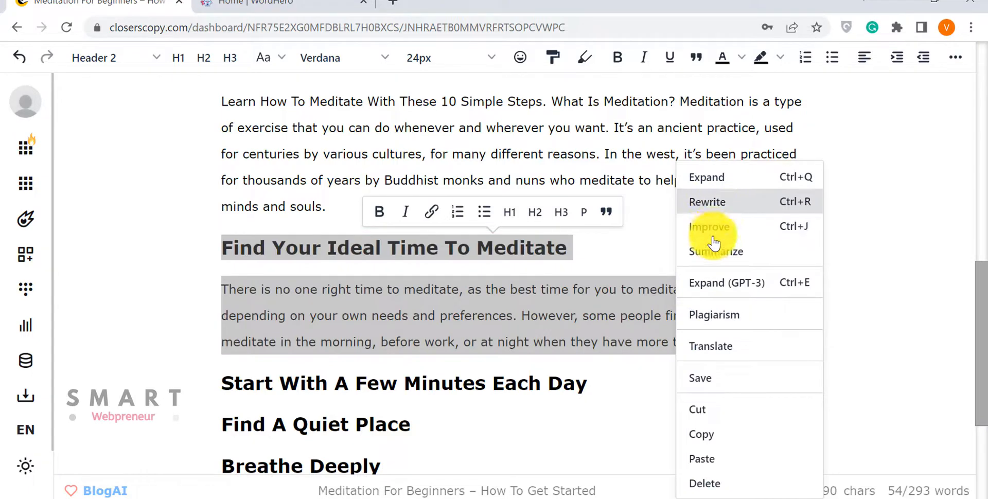
pyautogui.moveTo(707, 185)
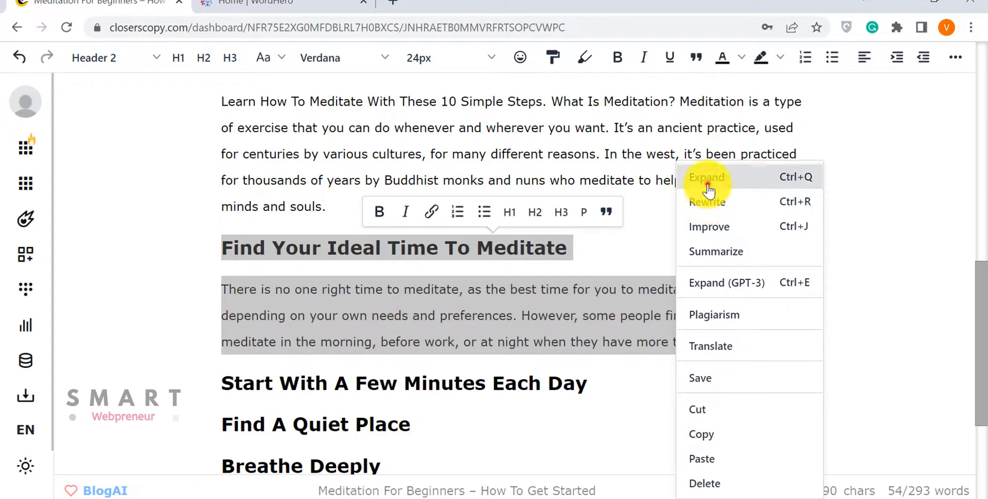
pyautogui.click(707, 178)
pyautogui.write('meditation')
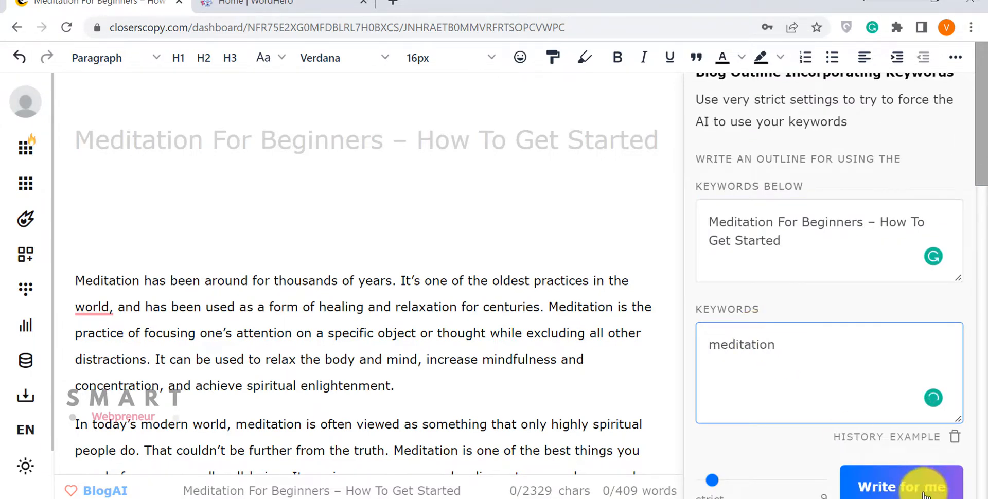
pyautogui.click(902, 487)
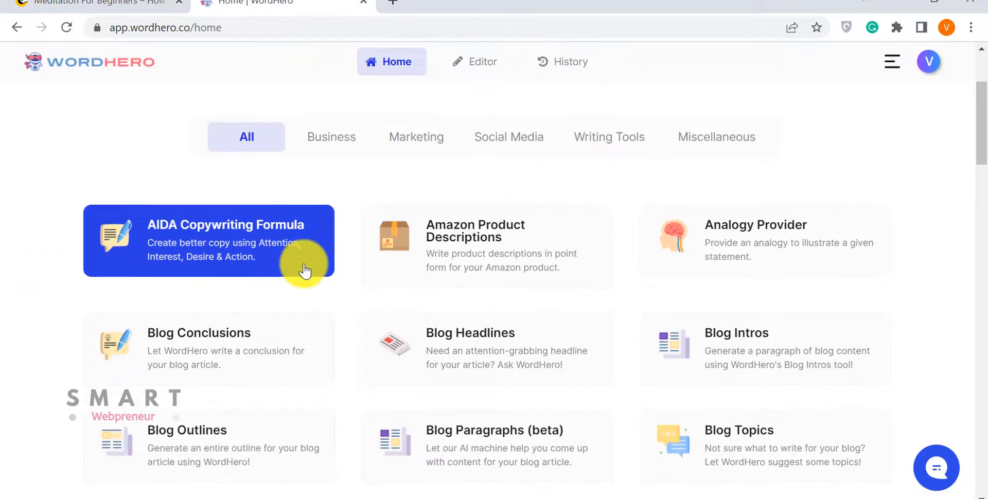
# - Open the AIDA Copywriting Formula template and generate affiliate-marketing AIDA copy
pyautogui.click(225, 240)
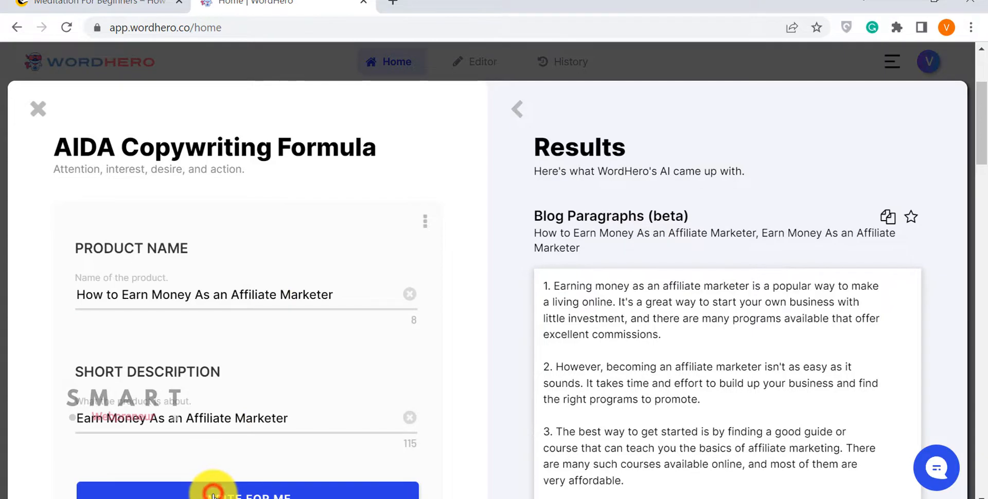
pyautogui.click(216, 498)
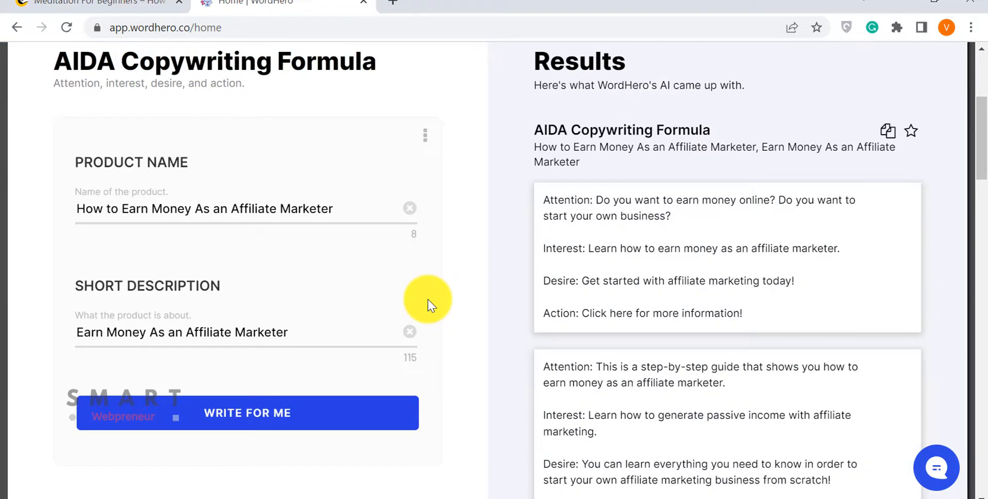
pyautogui.moveTo(781, 221)
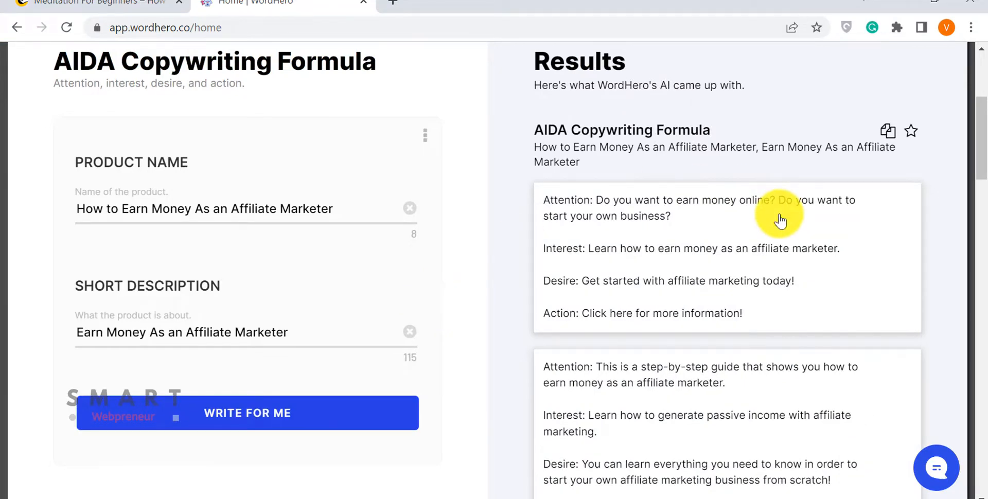
pyautogui.scroll(-3)
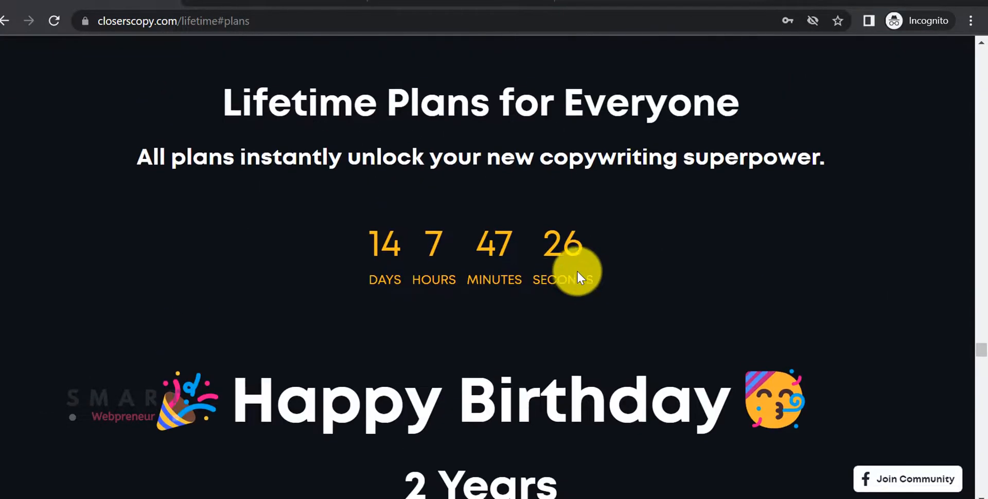
# - Scroll the ClosersCopy lifetime page from the $297 Superpower Solo offer to the Pay in 3 installments plans
pyautogui.scroll(-3)
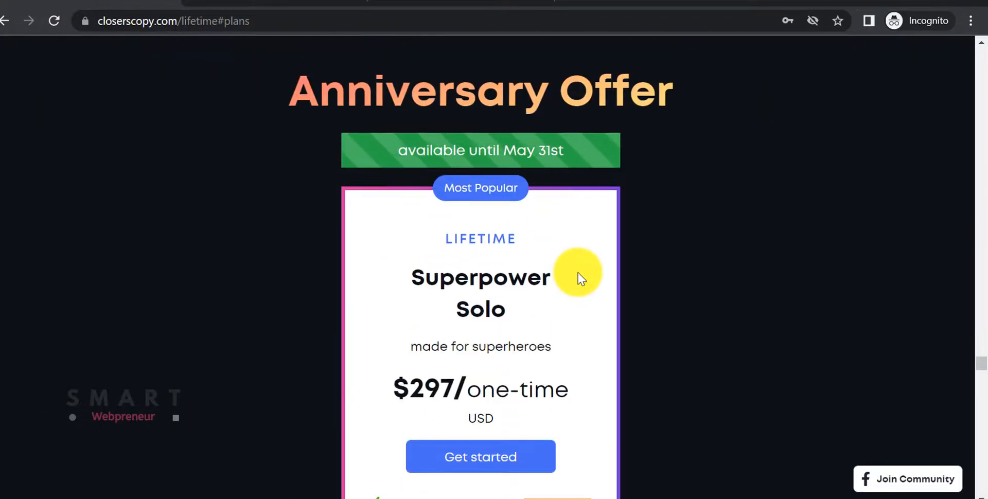
pyautogui.scroll(-3)
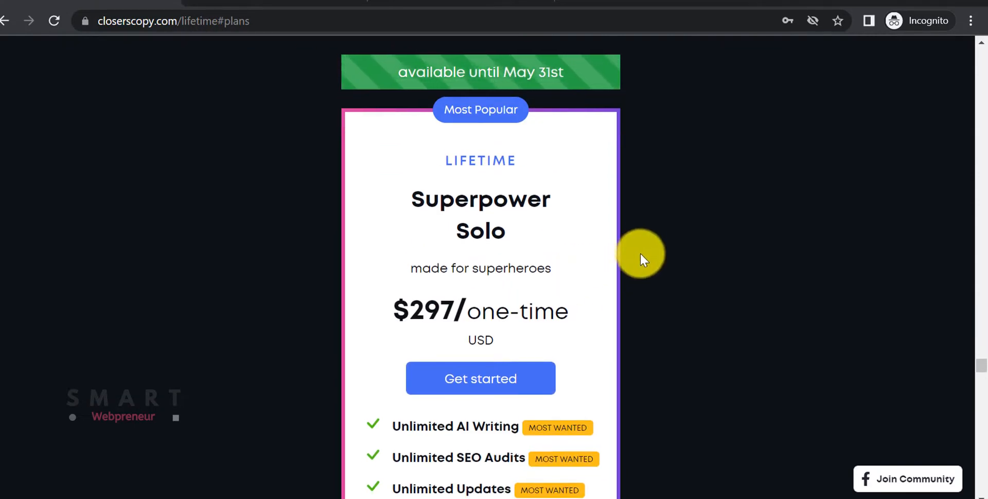
pyautogui.moveTo(646, 241)
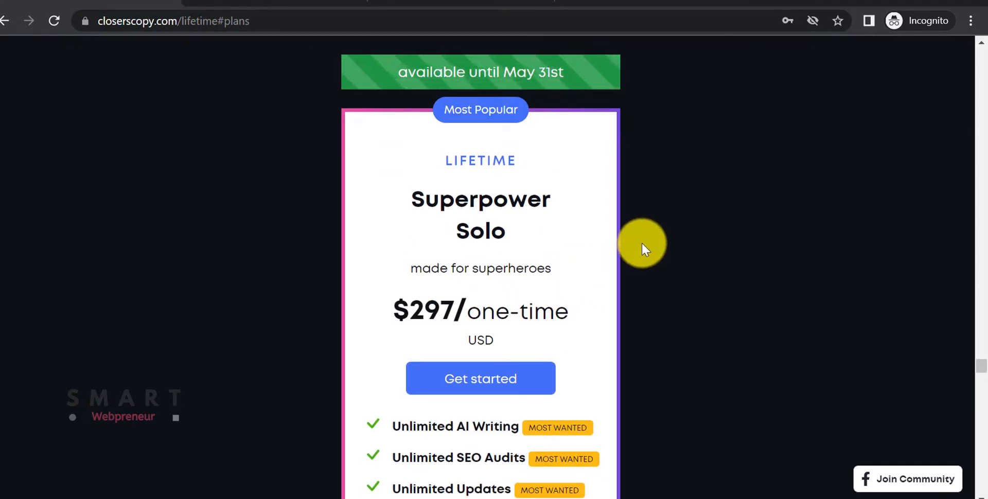
pyautogui.scroll(-3)
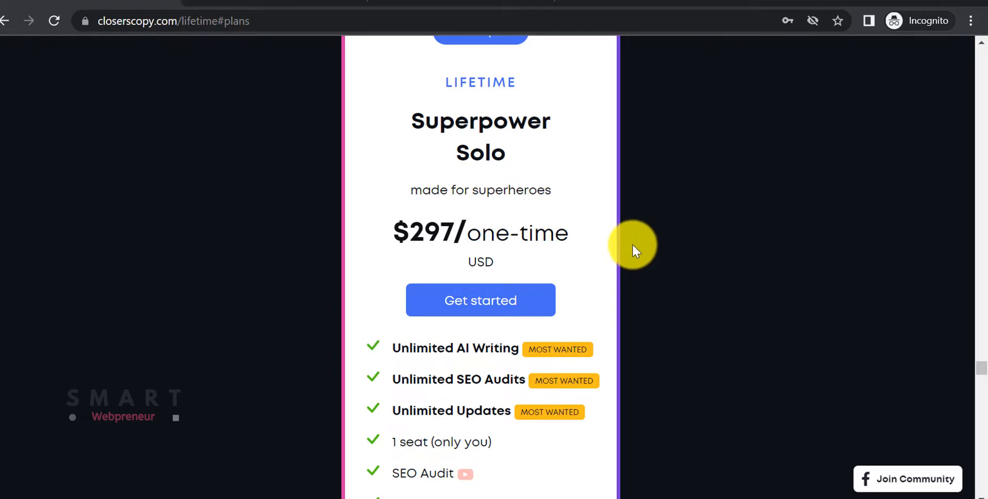
pyautogui.click(385, 129)
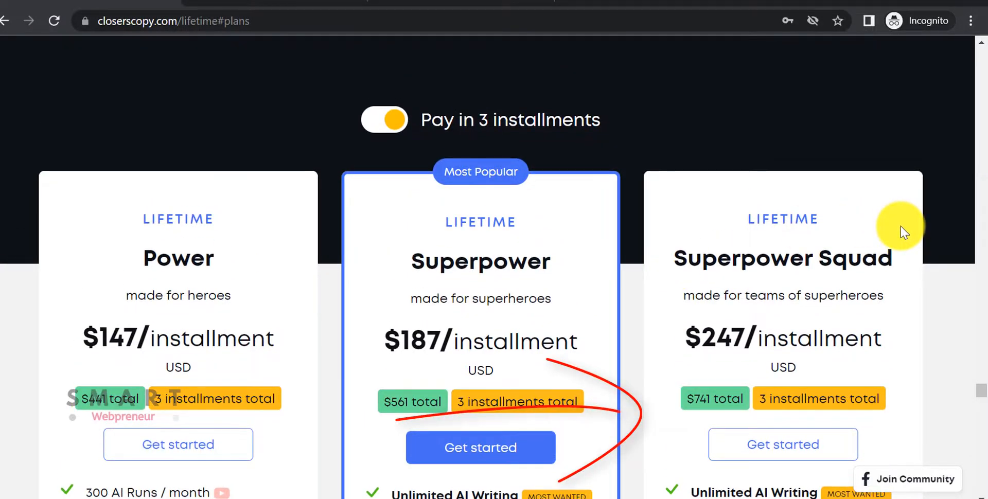
pyautogui.scroll(-3)
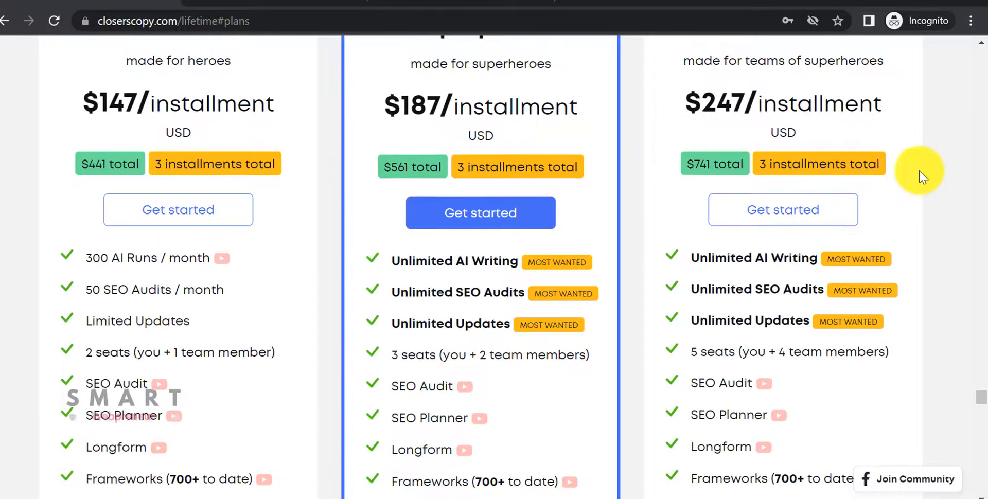
pyautogui.scroll(-3)
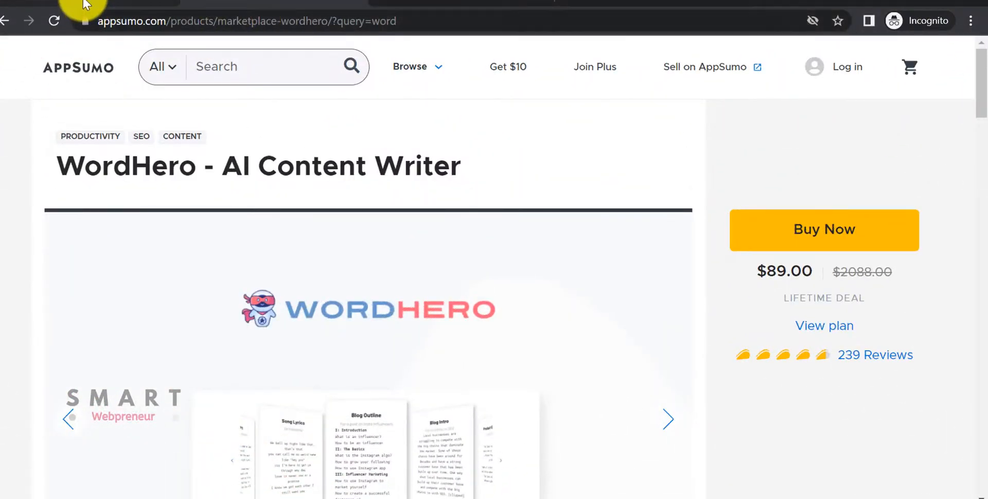
pyautogui.moveTo(683, 217)
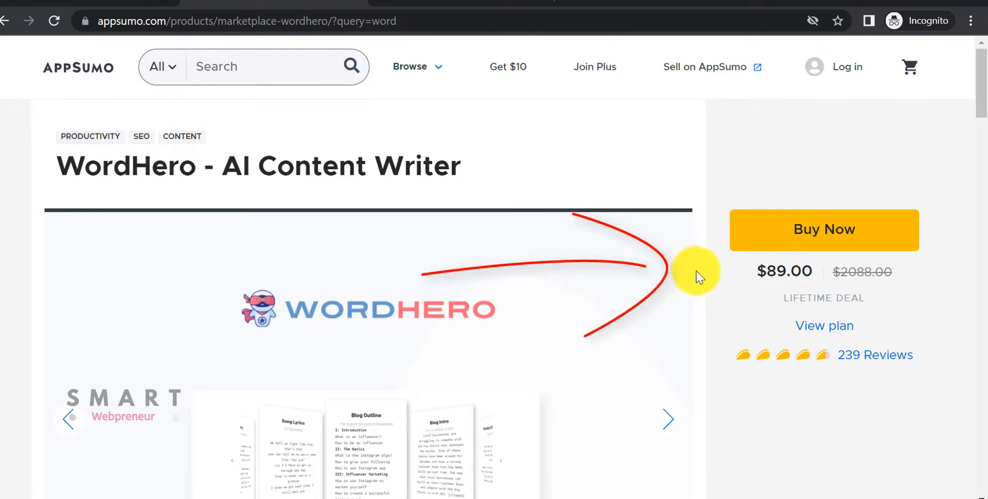
pyautogui.moveTo(736, 335)
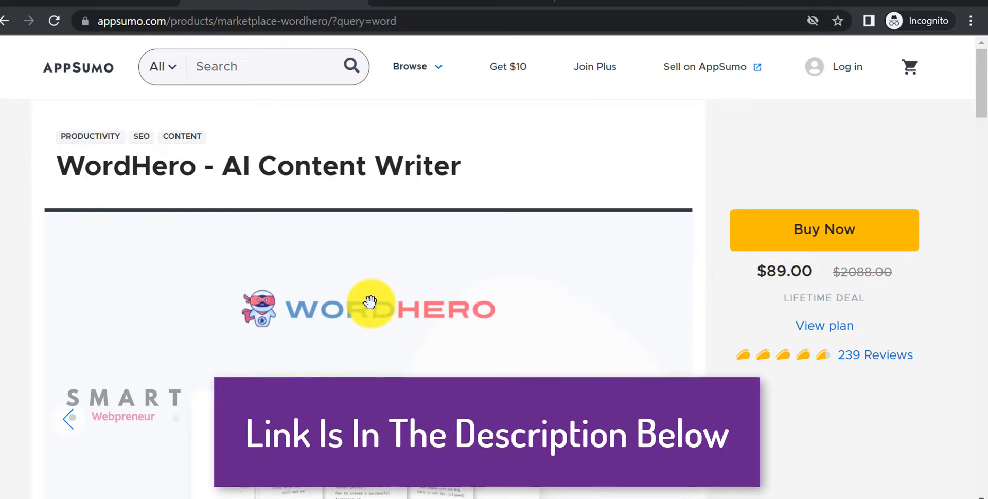
pyautogui.scroll(-3)
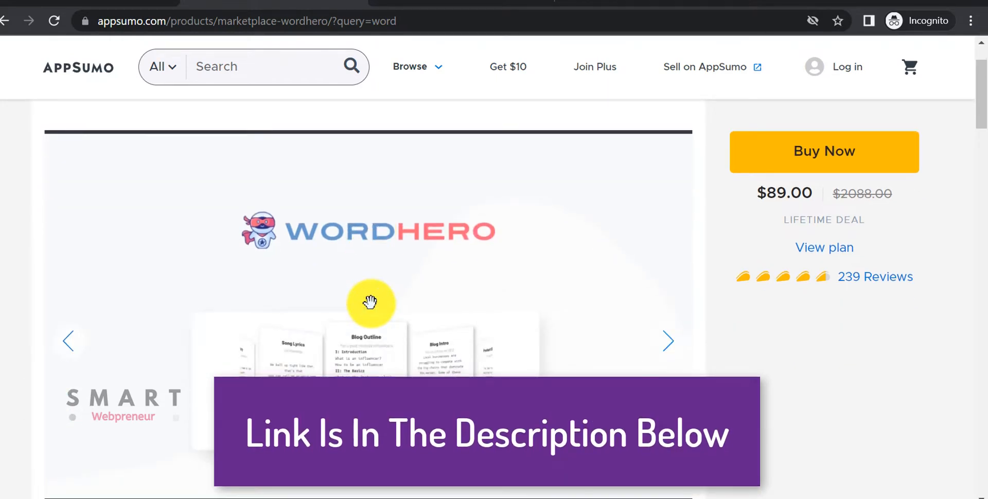
pyautogui.click(669, 342)
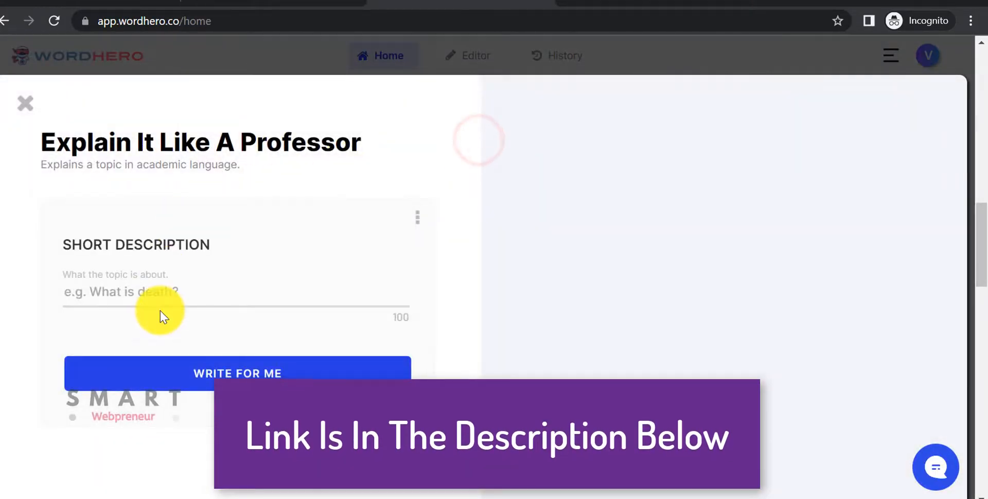
# - Generate a professor-style explanation of 'what is a computer' with Write For Me and review the results
pyautogui.write('w')
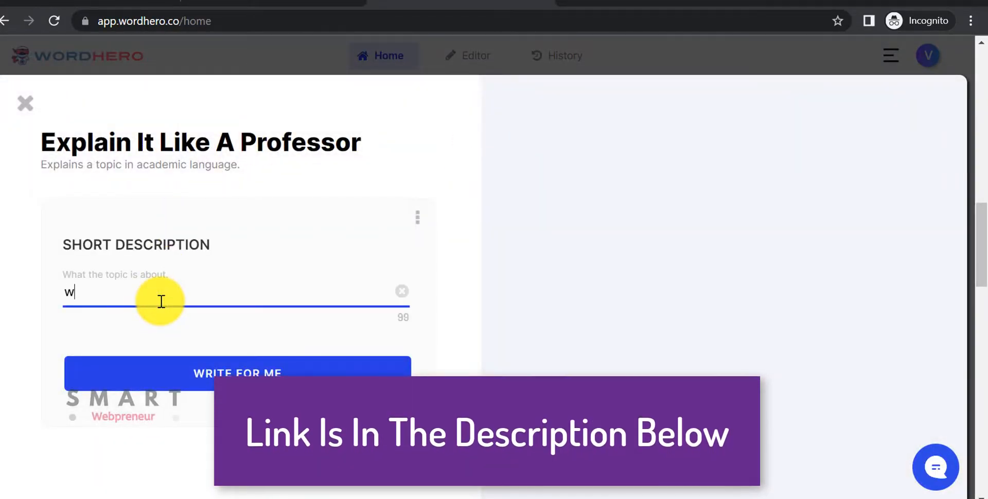
pyautogui.write('hat is a computer')
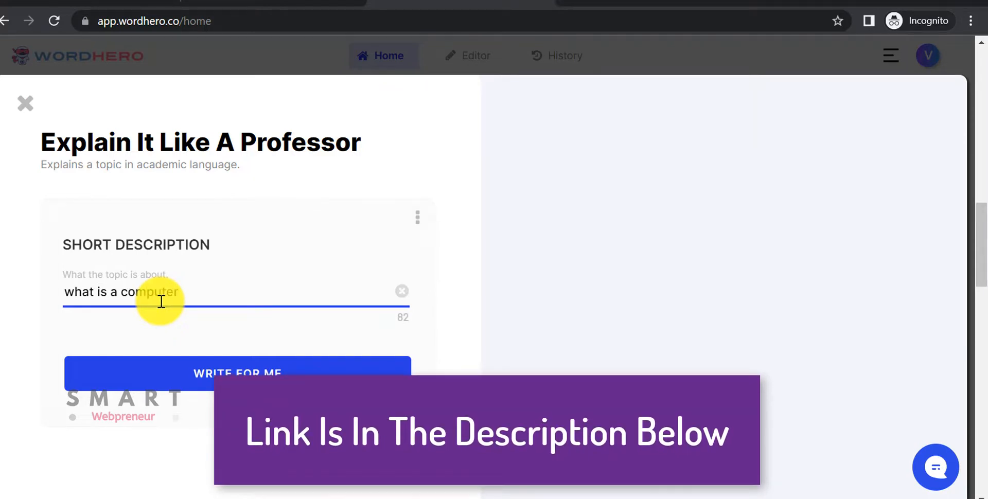
pyautogui.click(237, 373)
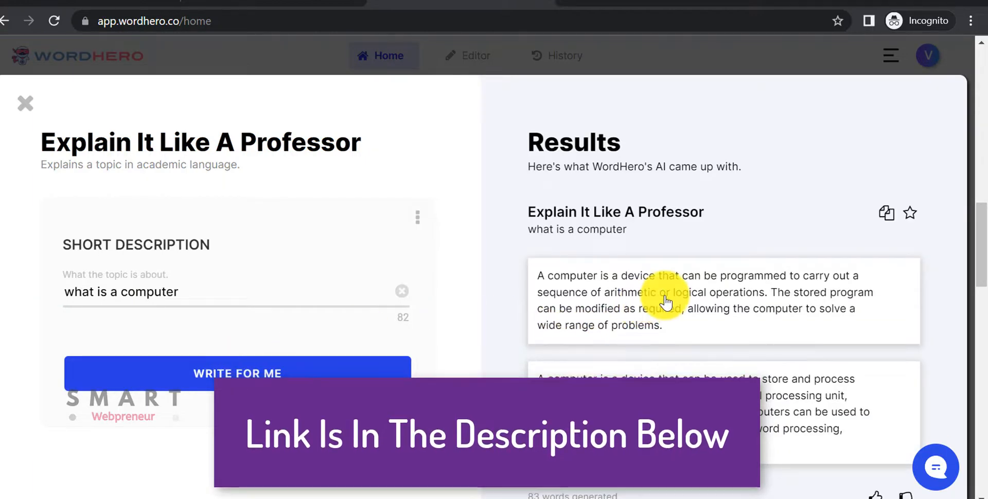
pyautogui.scroll(-3)
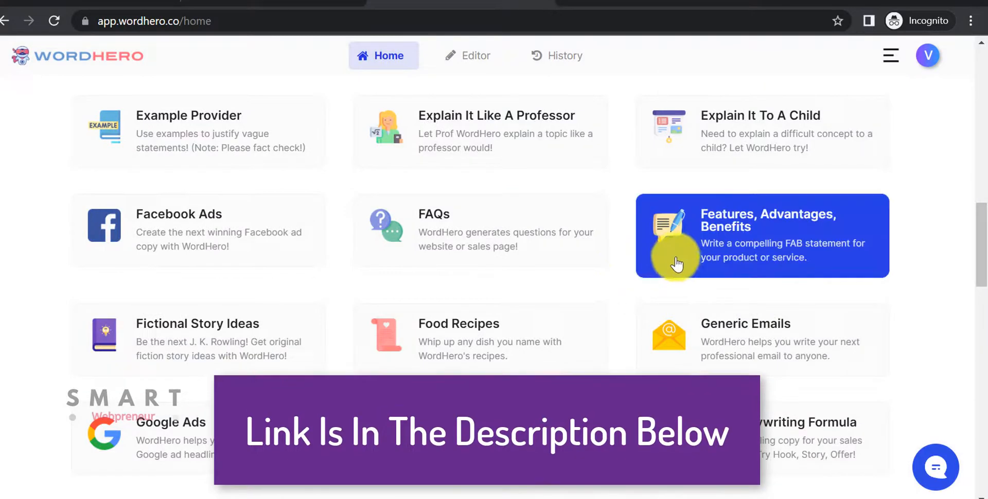
# - Generate an Explain It To A Child answer for 'what is a computer'
pyautogui.click(760, 132)
pyautogui.write('what is a computer')
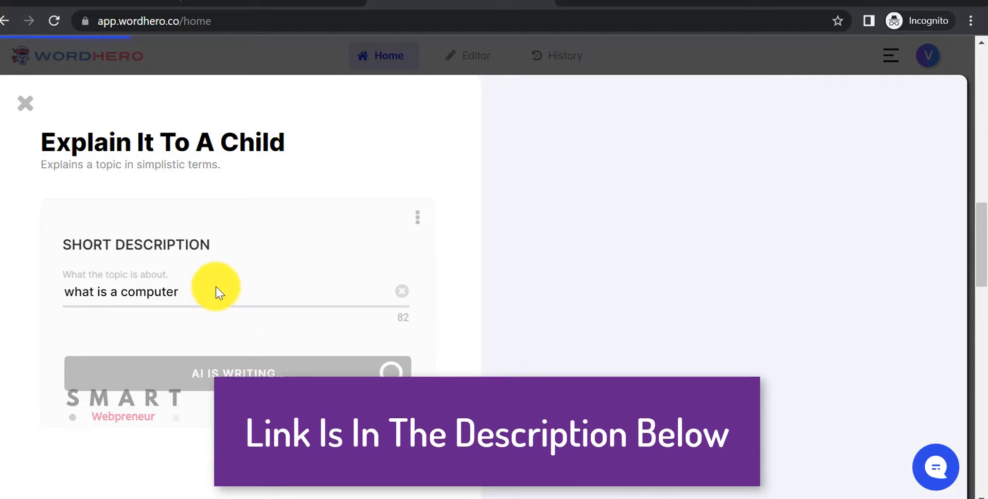
pyautogui.click(236, 373)
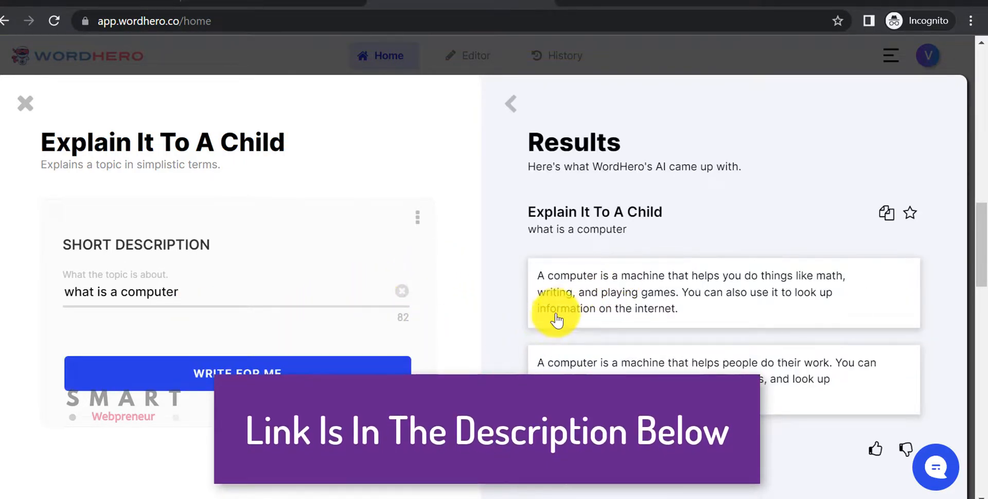
pyautogui.moveTo(495, 296)
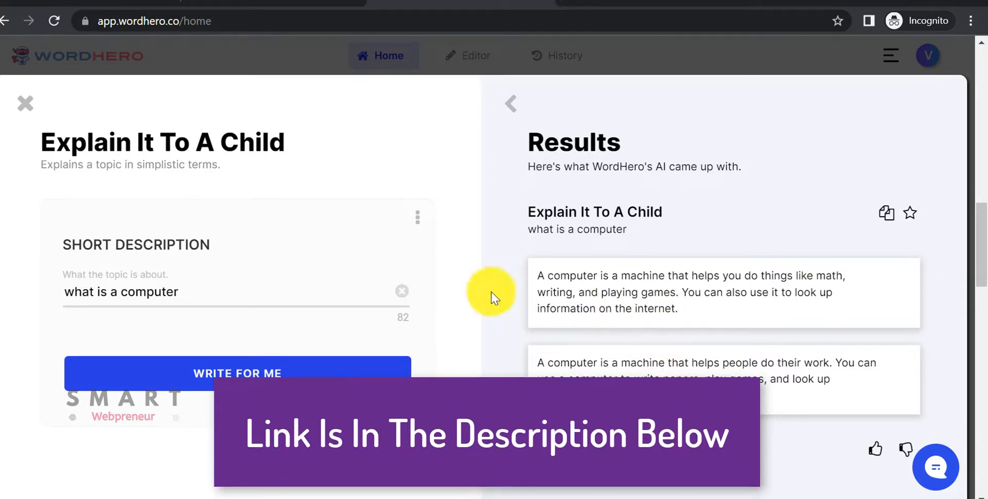